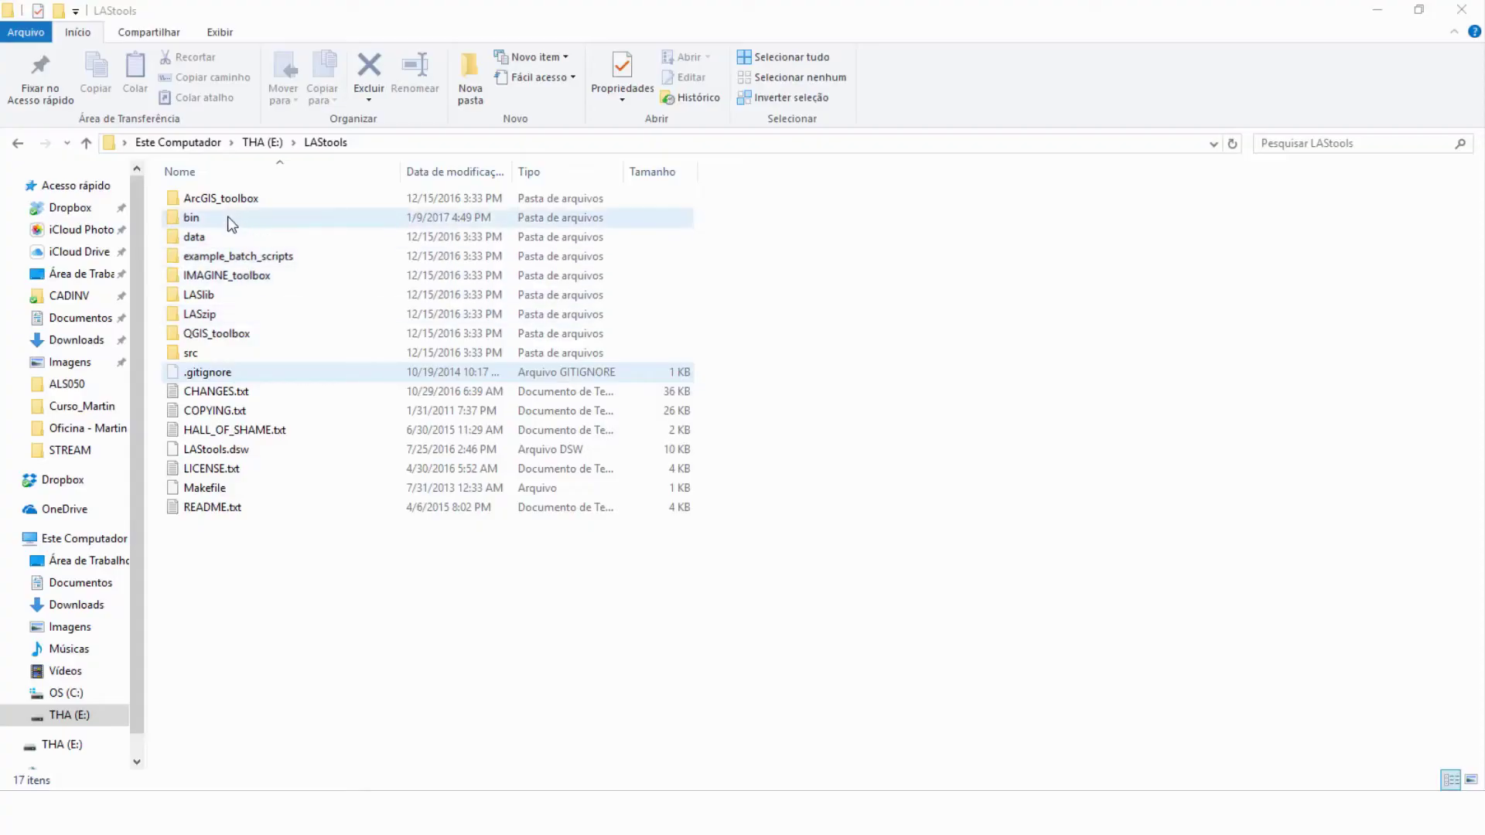
- Open the LAStools bin folder and launch lasview.exe
{"action": "left_click", "coordinate": [190, 217]}
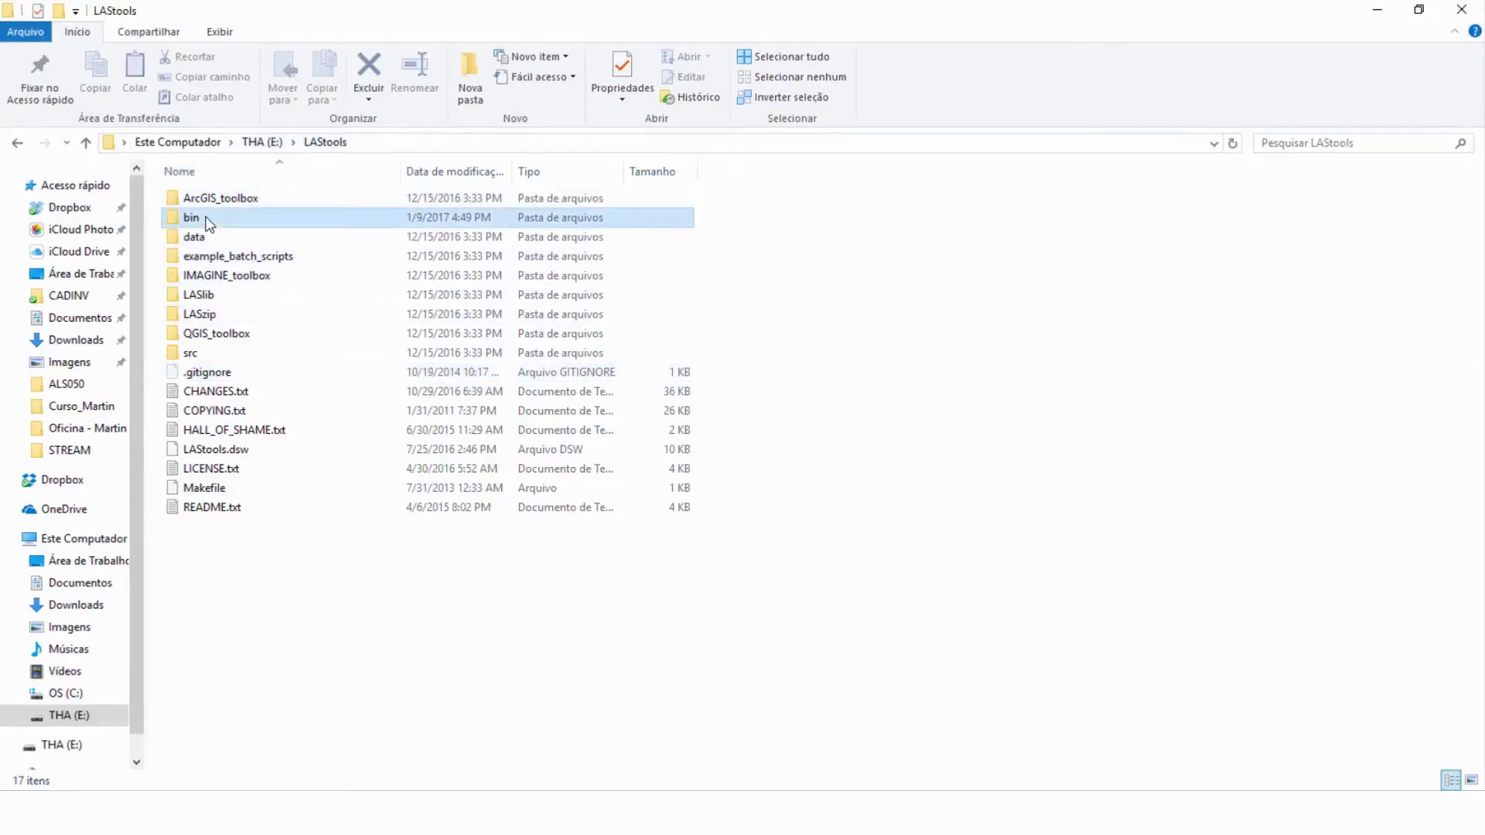
{"action": "double_click", "coordinate": [191, 218]}
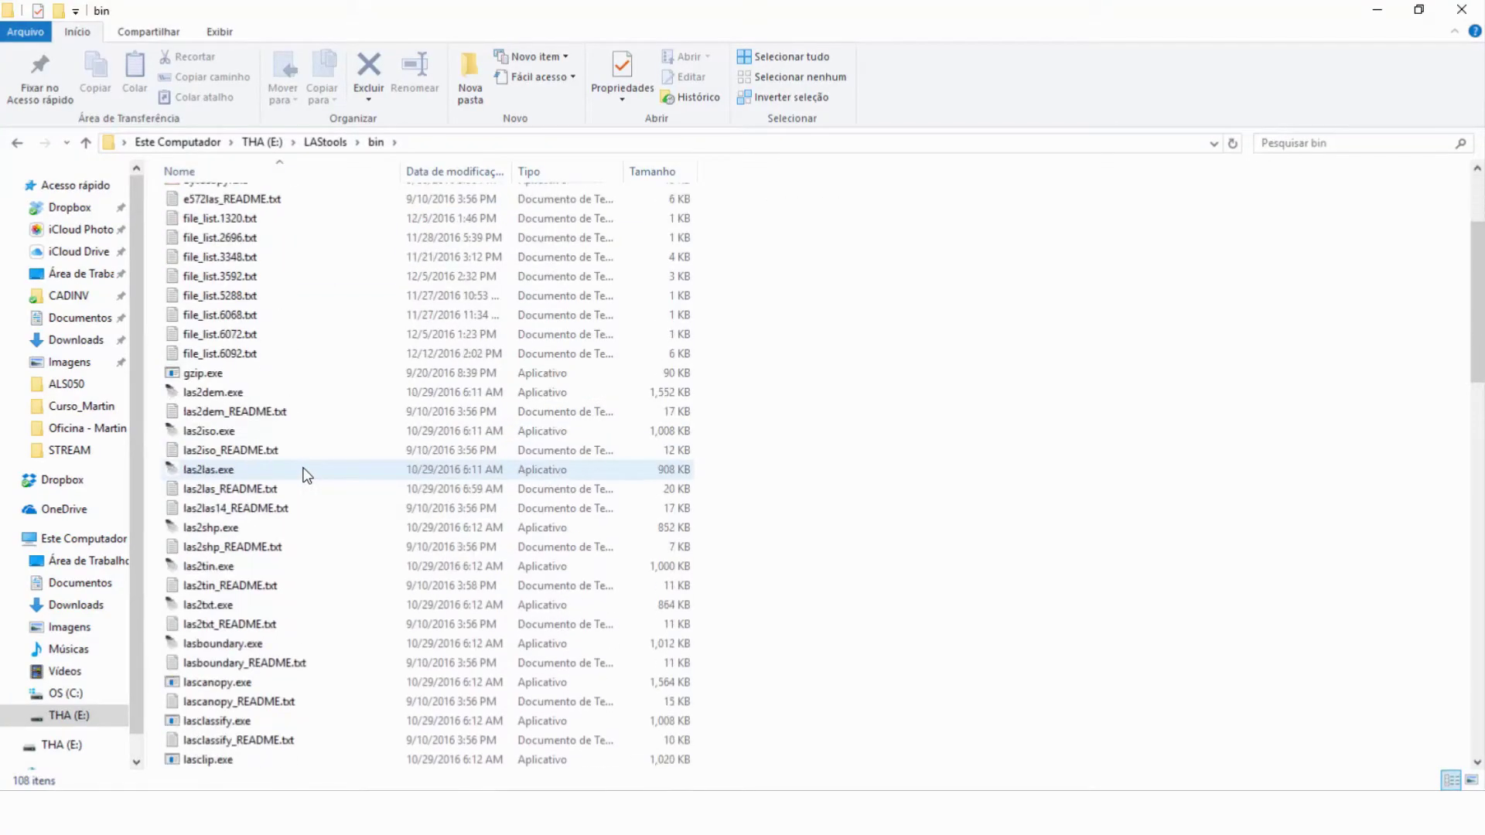
{"action": "scroll", "scroll_direction": "down", "scroll_amount": 3}
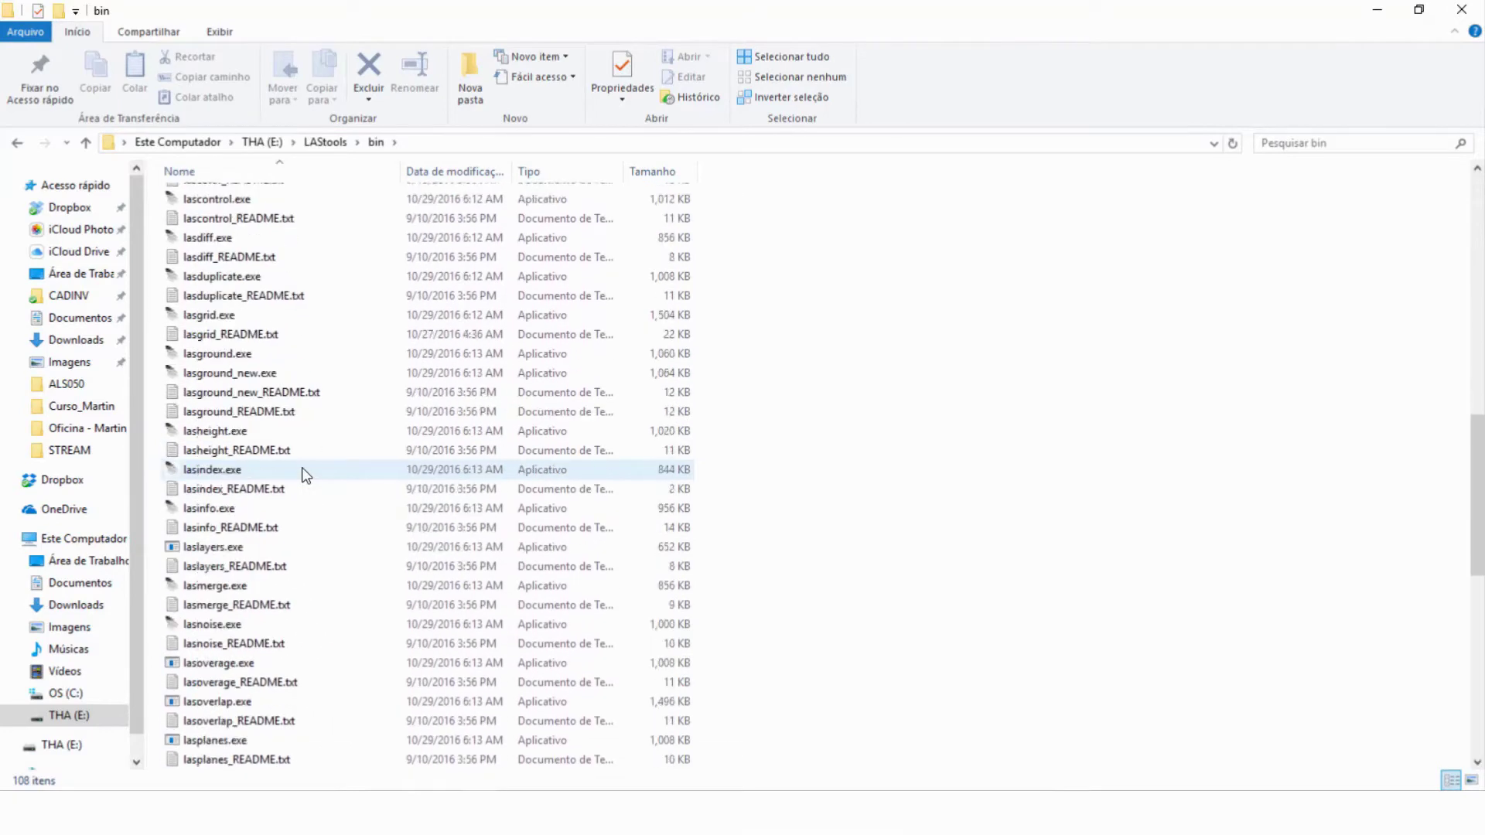
{"action": "scroll", "scroll_direction": "down", "scroll_amount": 3}
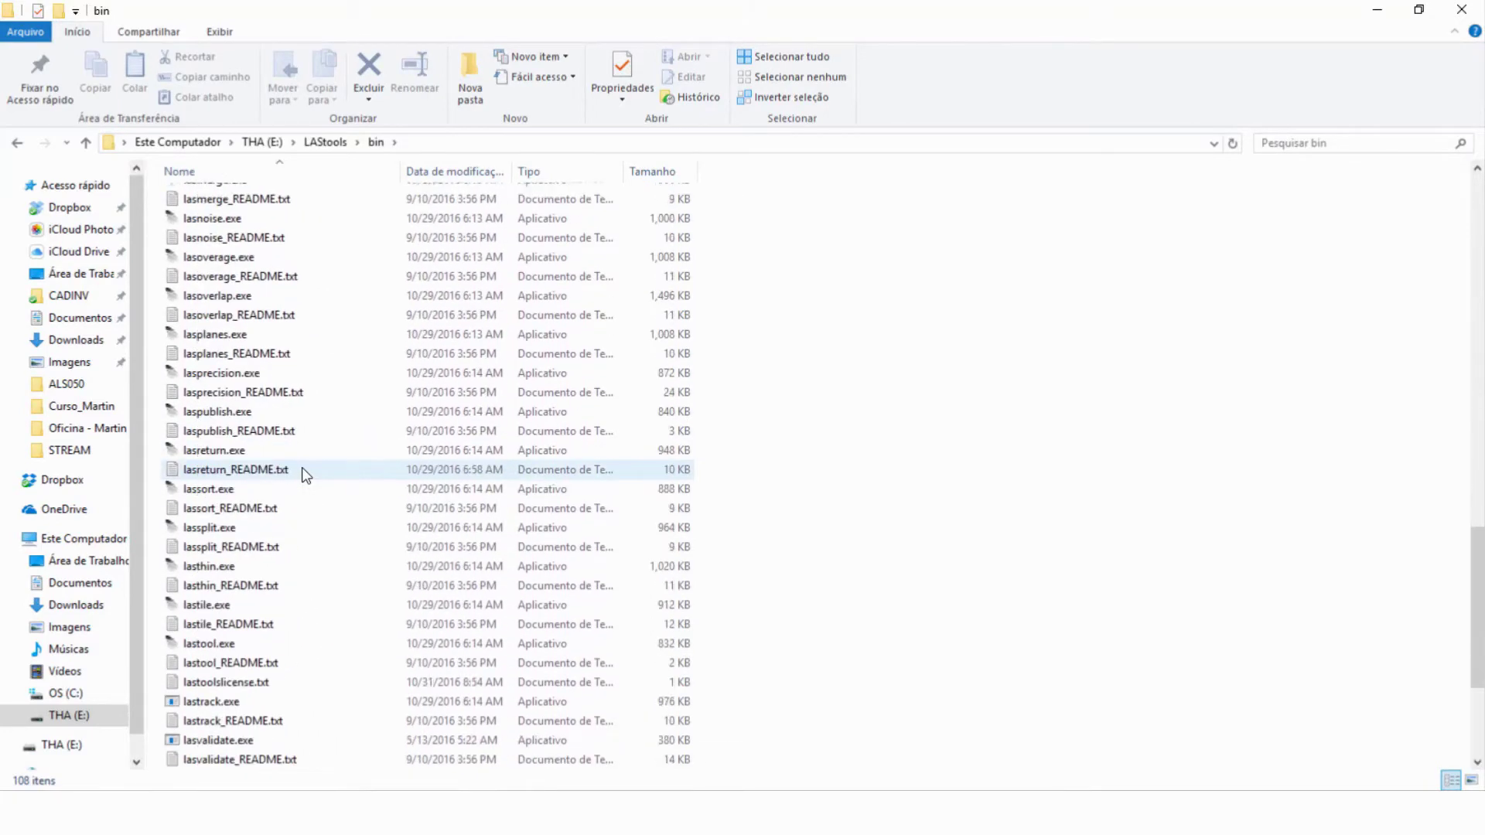
{"action": "scroll", "scroll_direction": "down", "scroll_amount": 3}
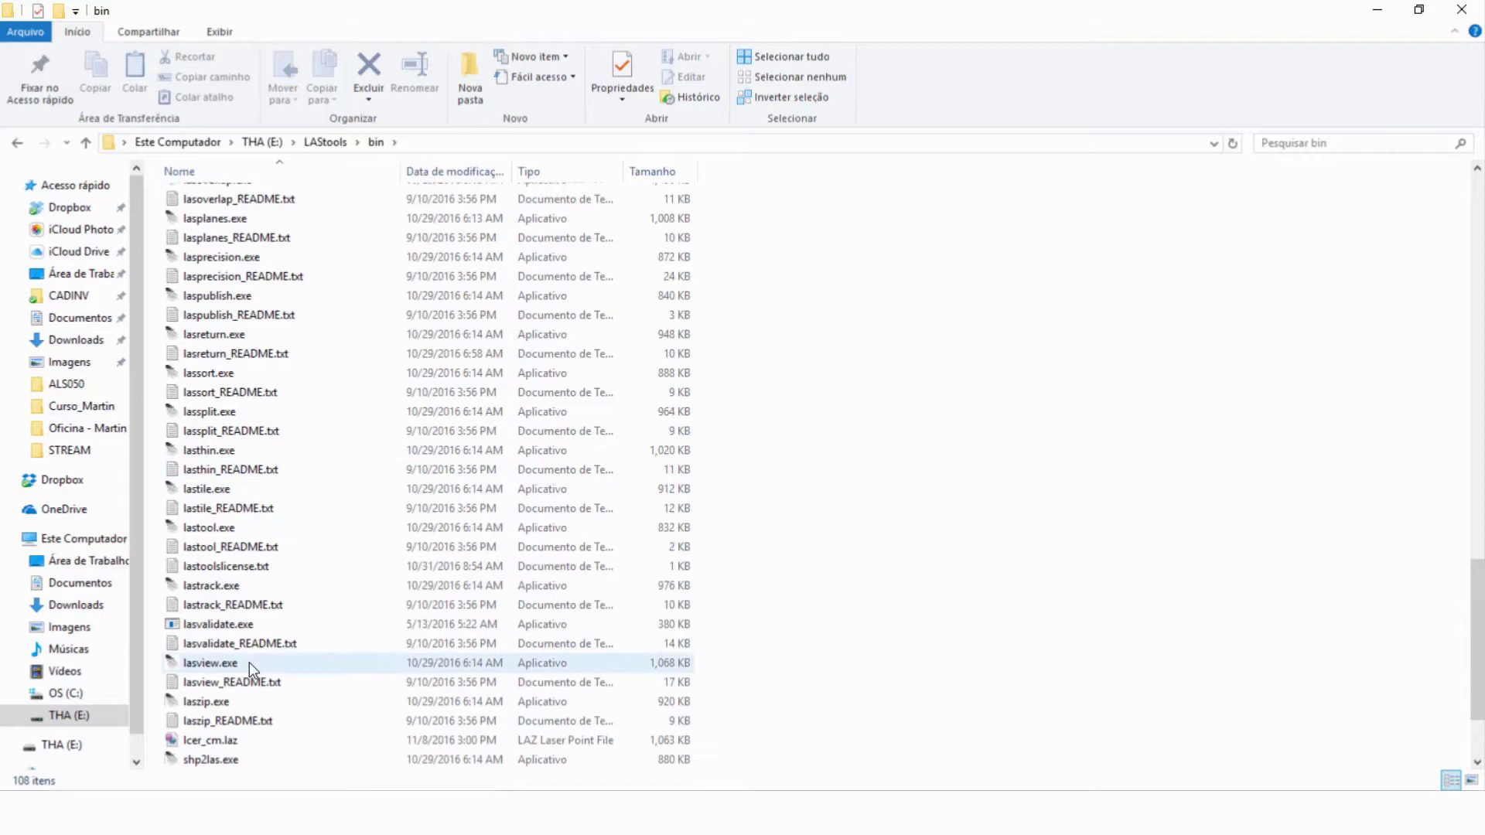
{"action": "double_click", "coordinate": [207, 663]}
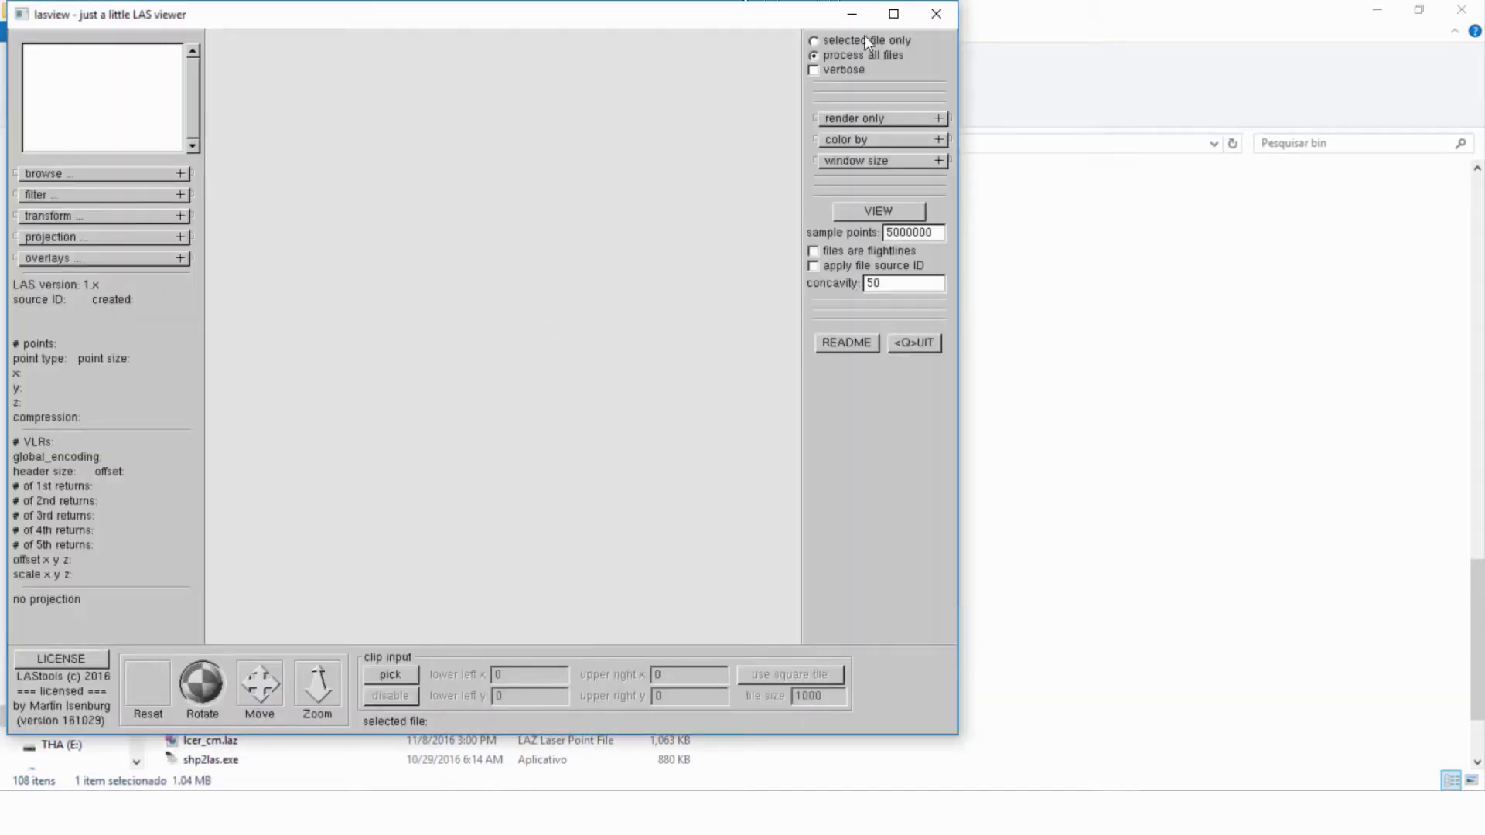
- Maximize the lasview window to fill the screen
{"action": "left_click", "coordinate": [891, 14]}
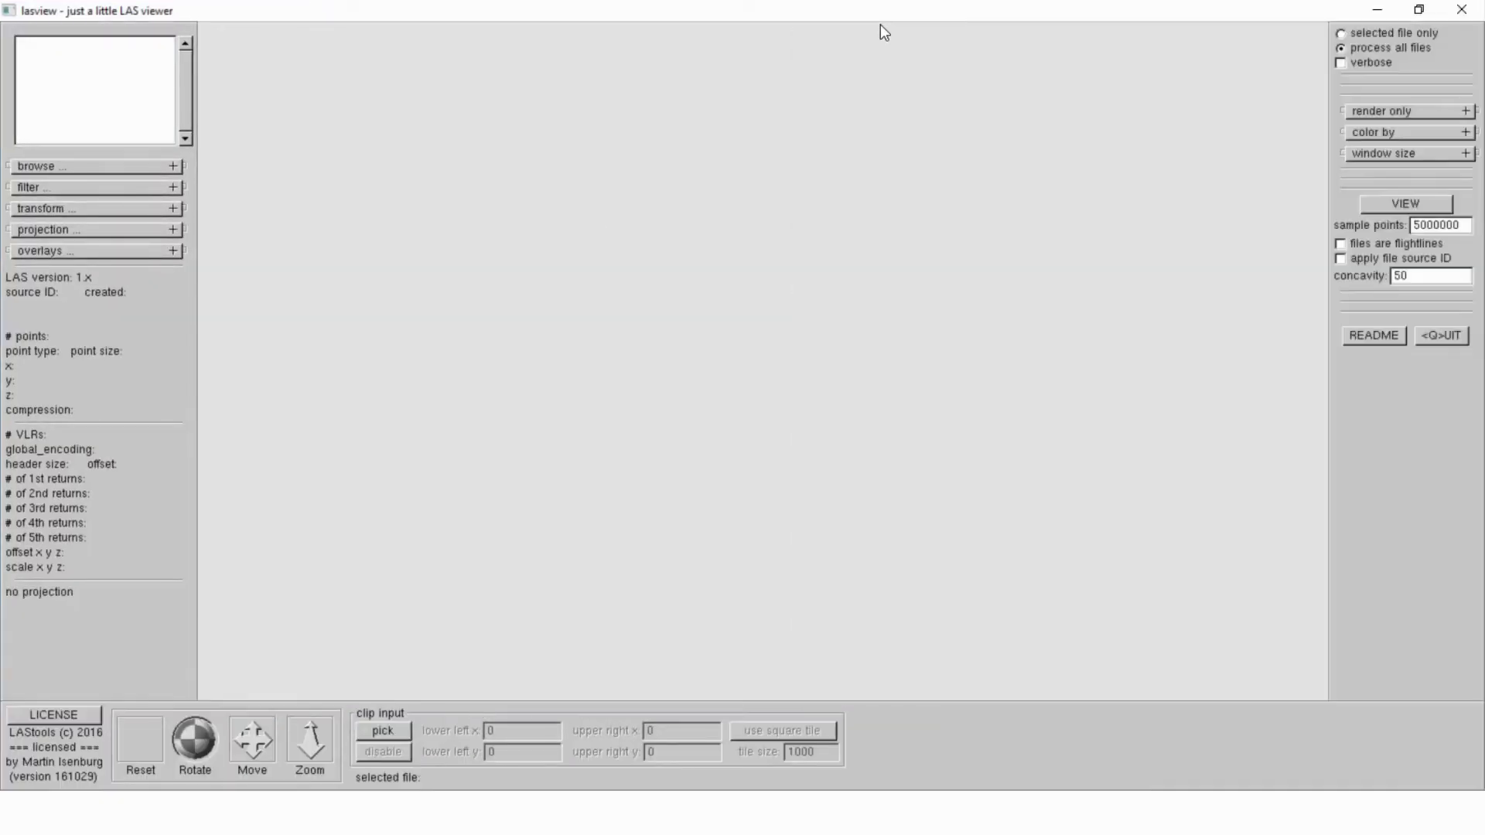
{"action": "mouse_move", "coordinate": [938, 349]}
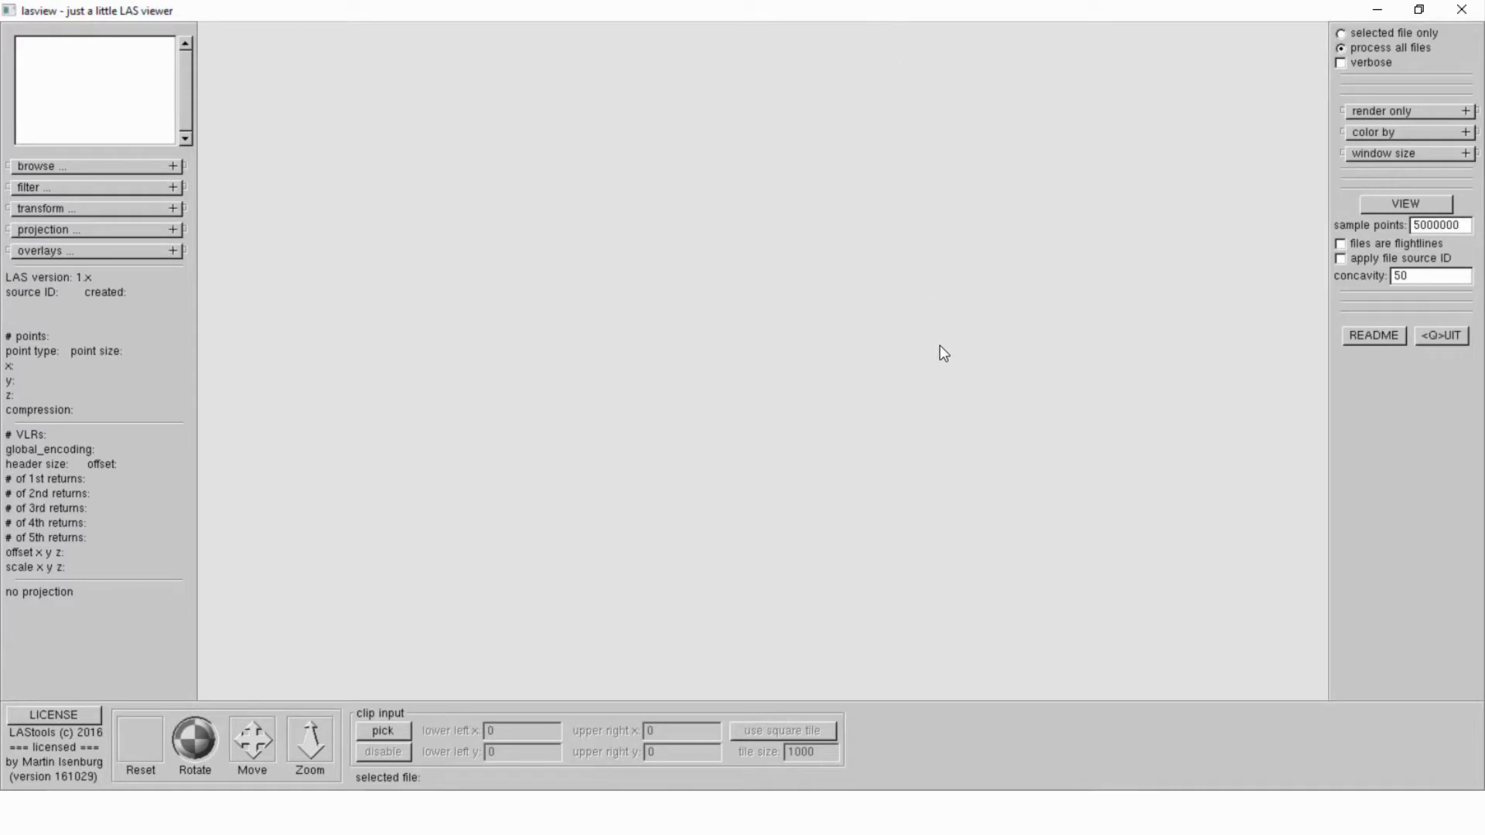
{"action": "mouse_move", "coordinate": [934, 358]}
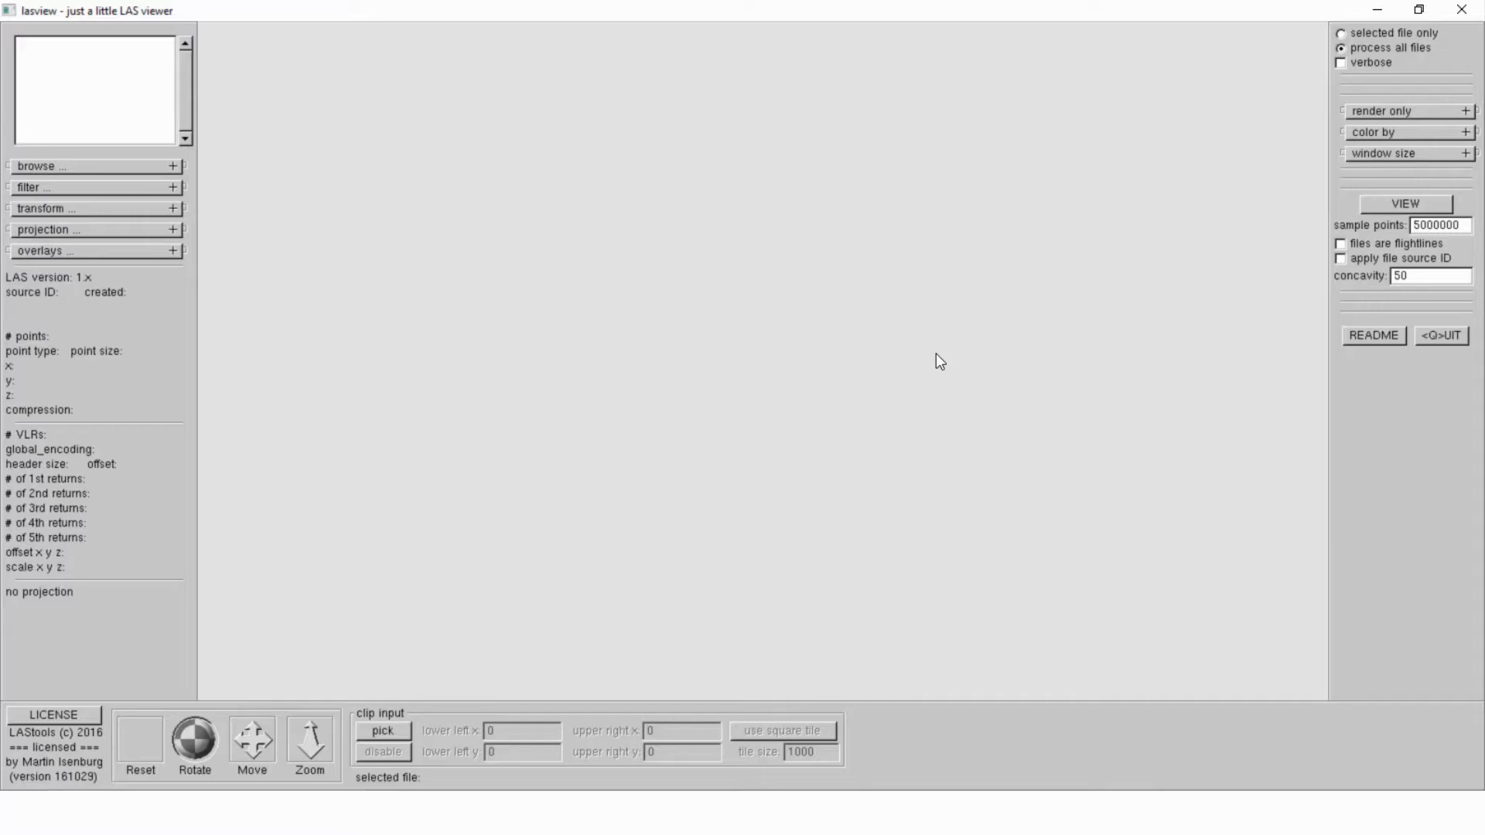
{"action": "mouse_move", "coordinate": [917, 349]}
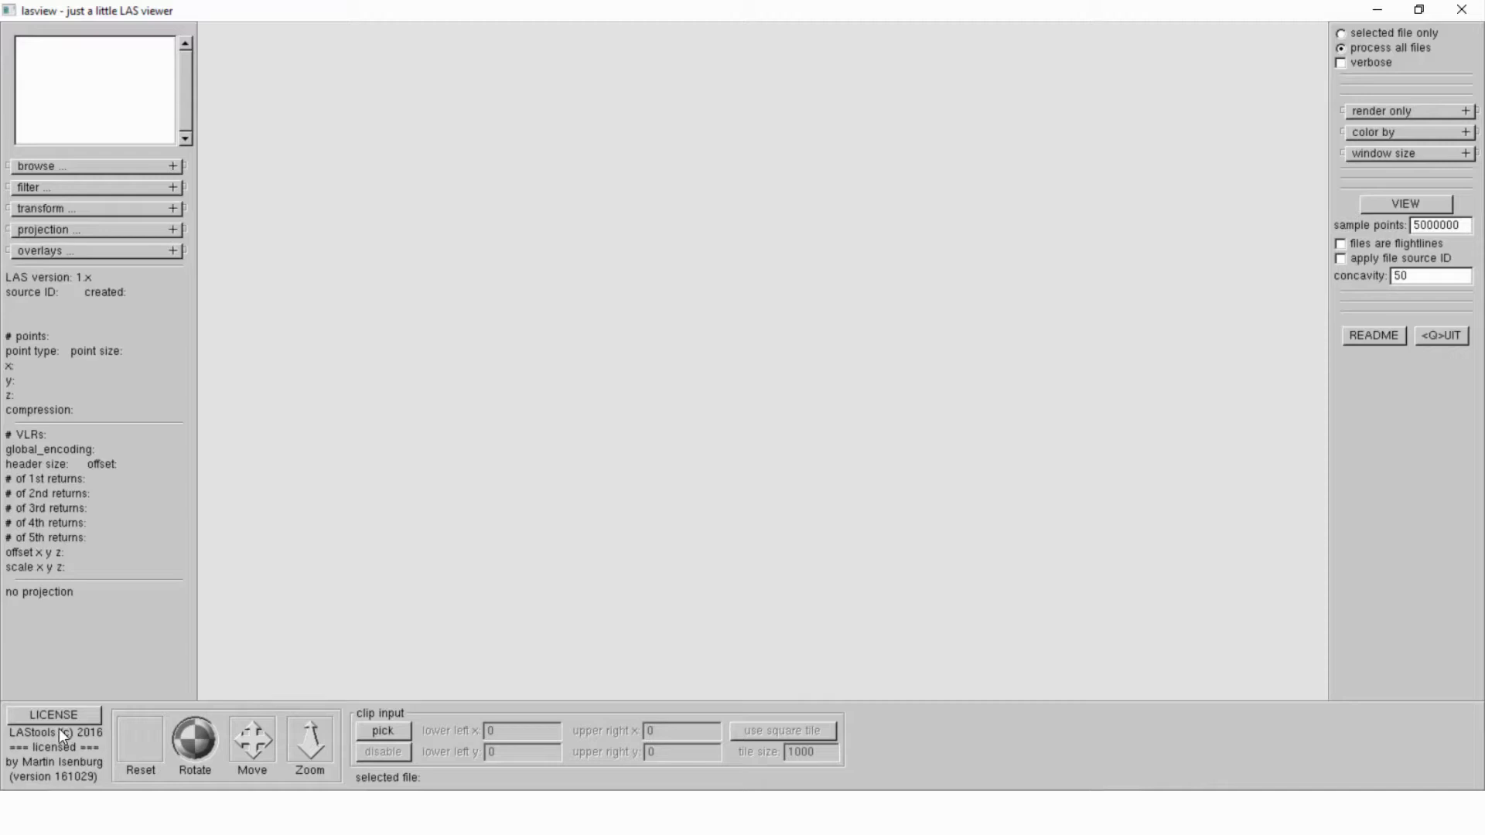
{"action": "mouse_move", "coordinate": [50, 783]}
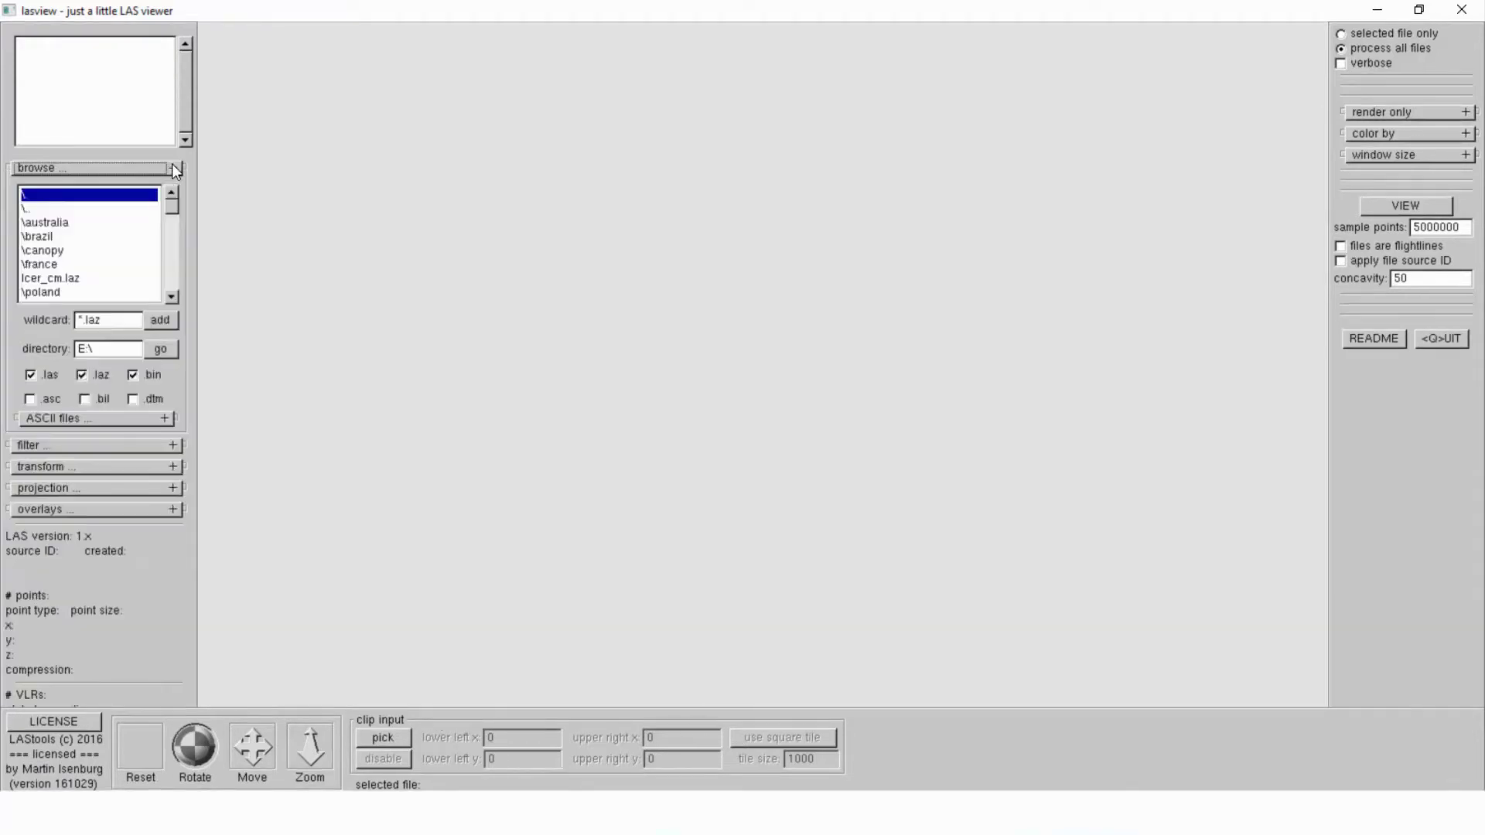
- Collapse and re-expand the file browsing panel twice
{"action": "left_click", "coordinate": [174, 168]}
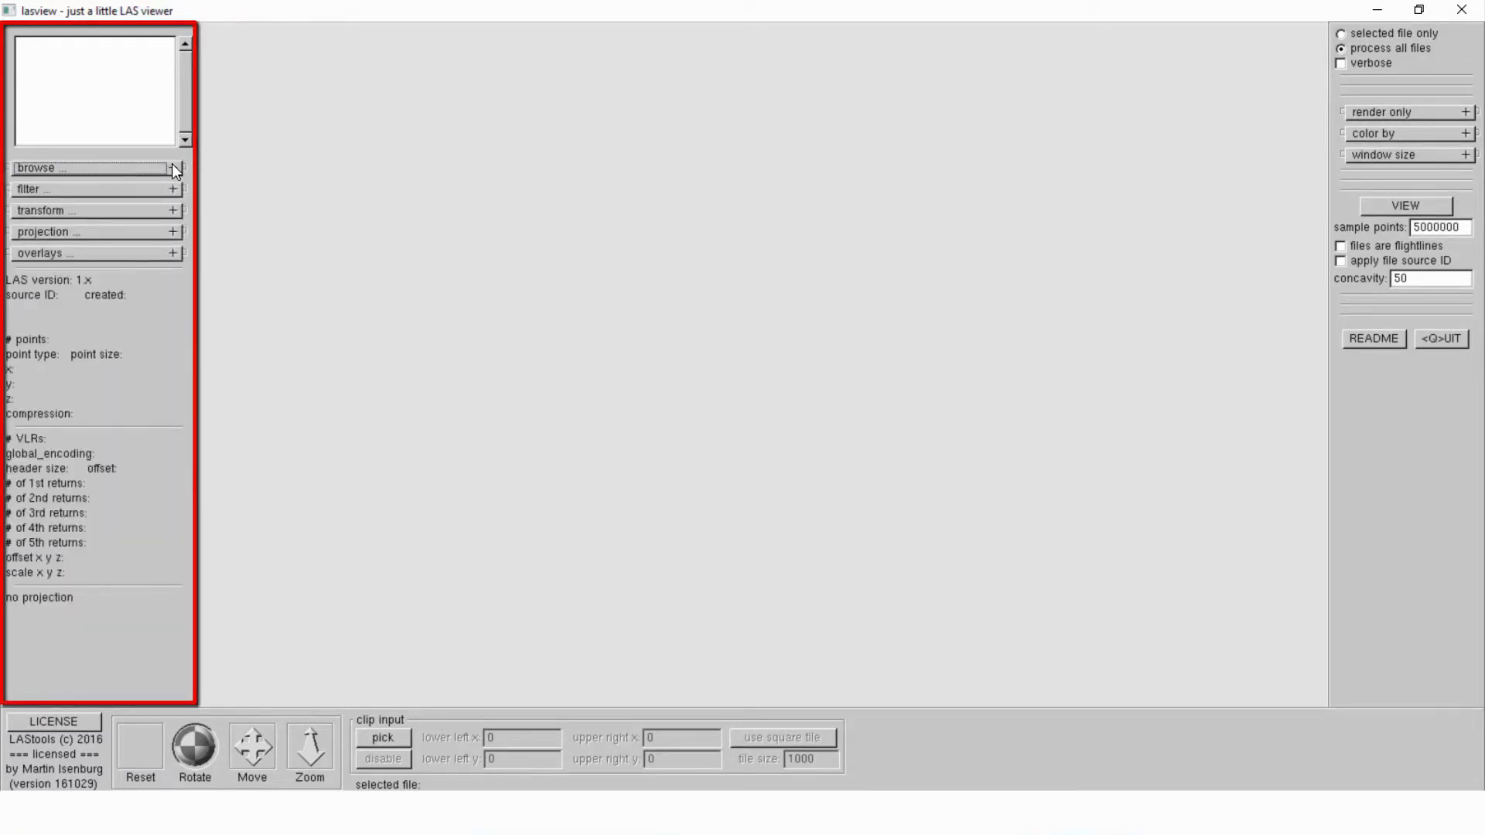
{"action": "left_click", "coordinate": [174, 168]}
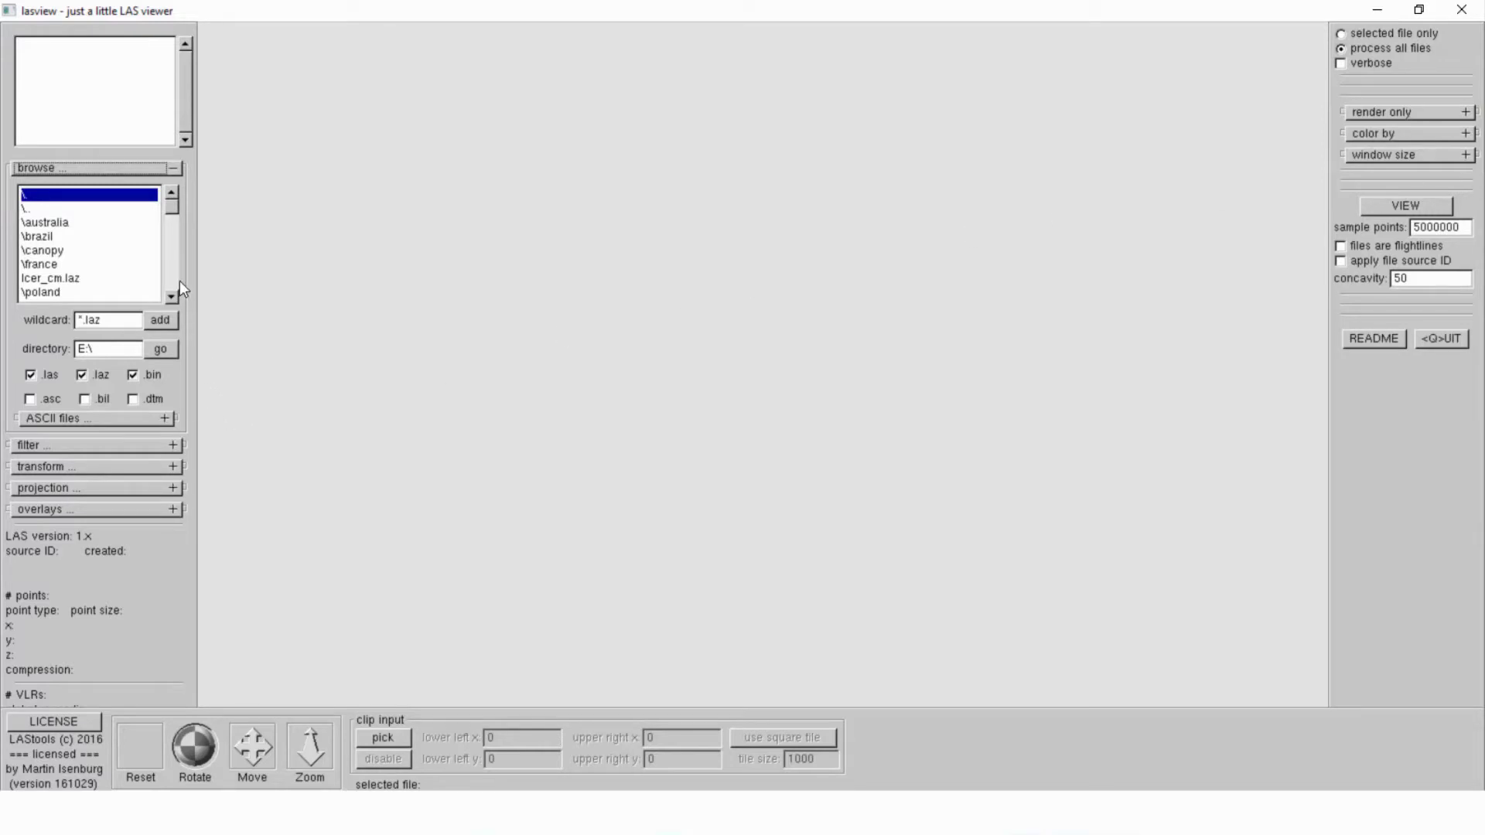
{"action": "left_click", "coordinate": [93, 188]}
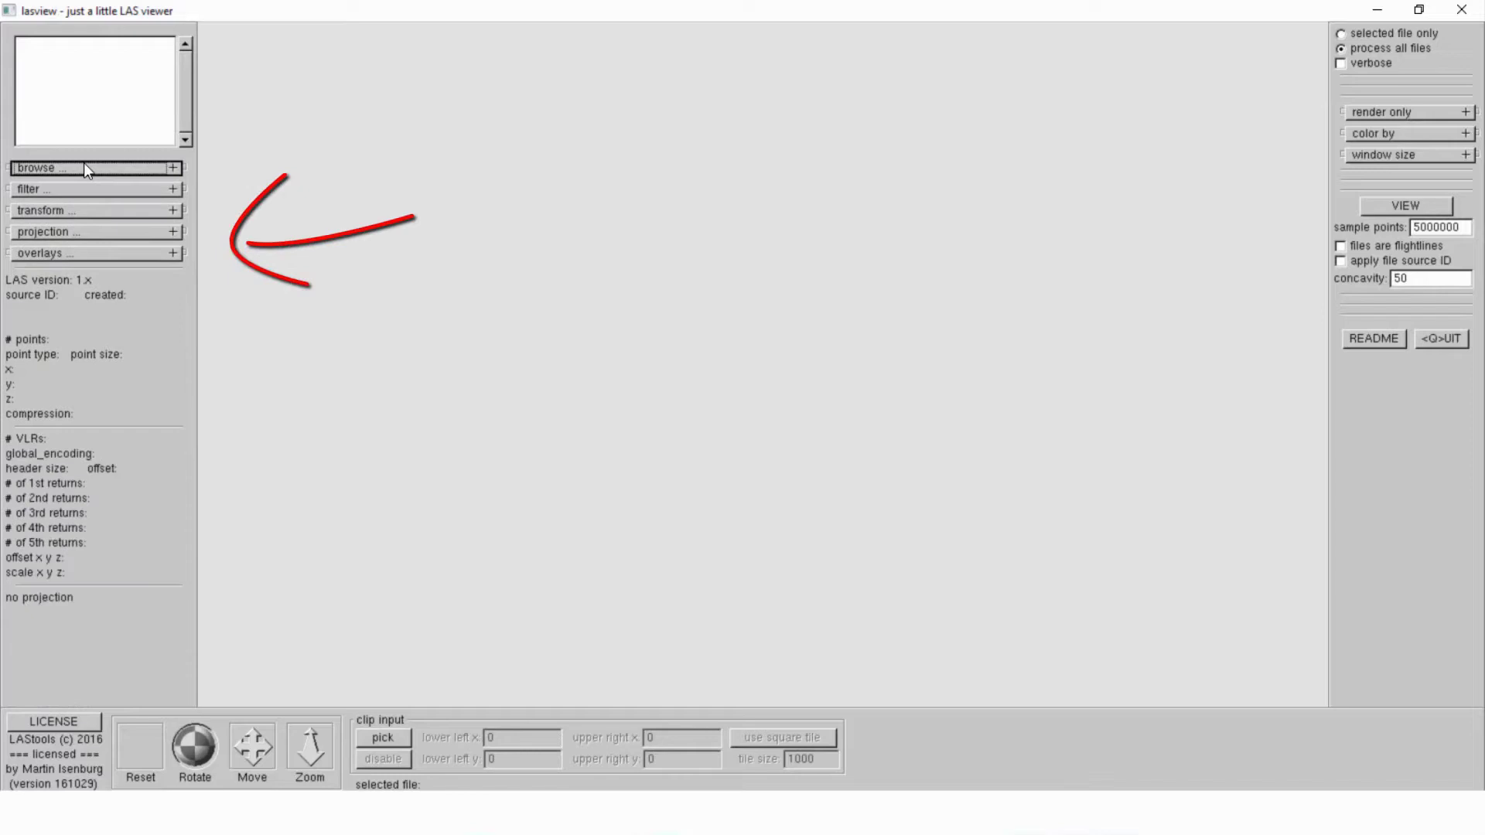
{"action": "left_click", "coordinate": [93, 166]}
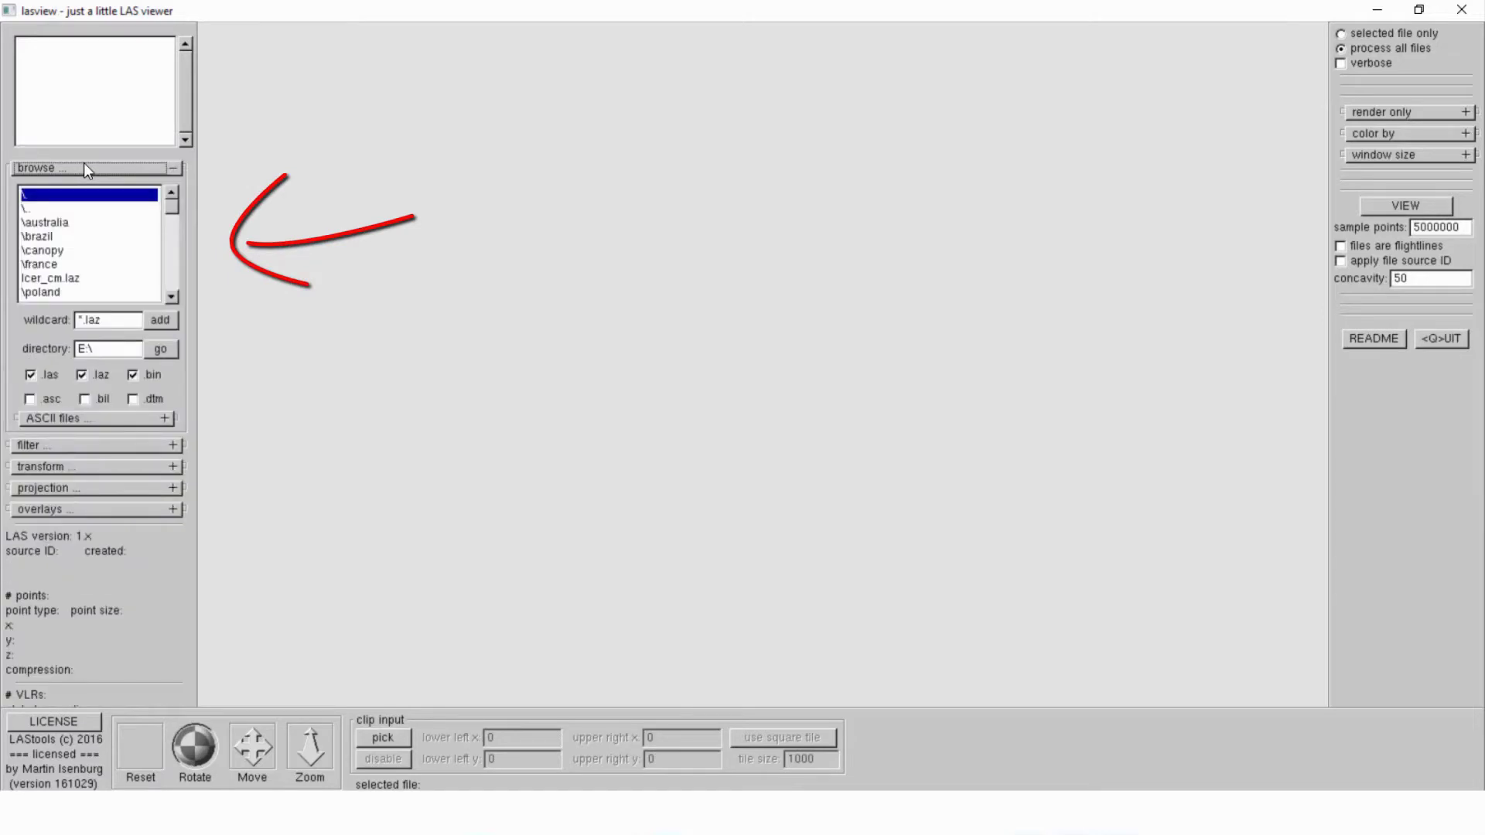
{"action": "mouse_move", "coordinate": [106, 281]}
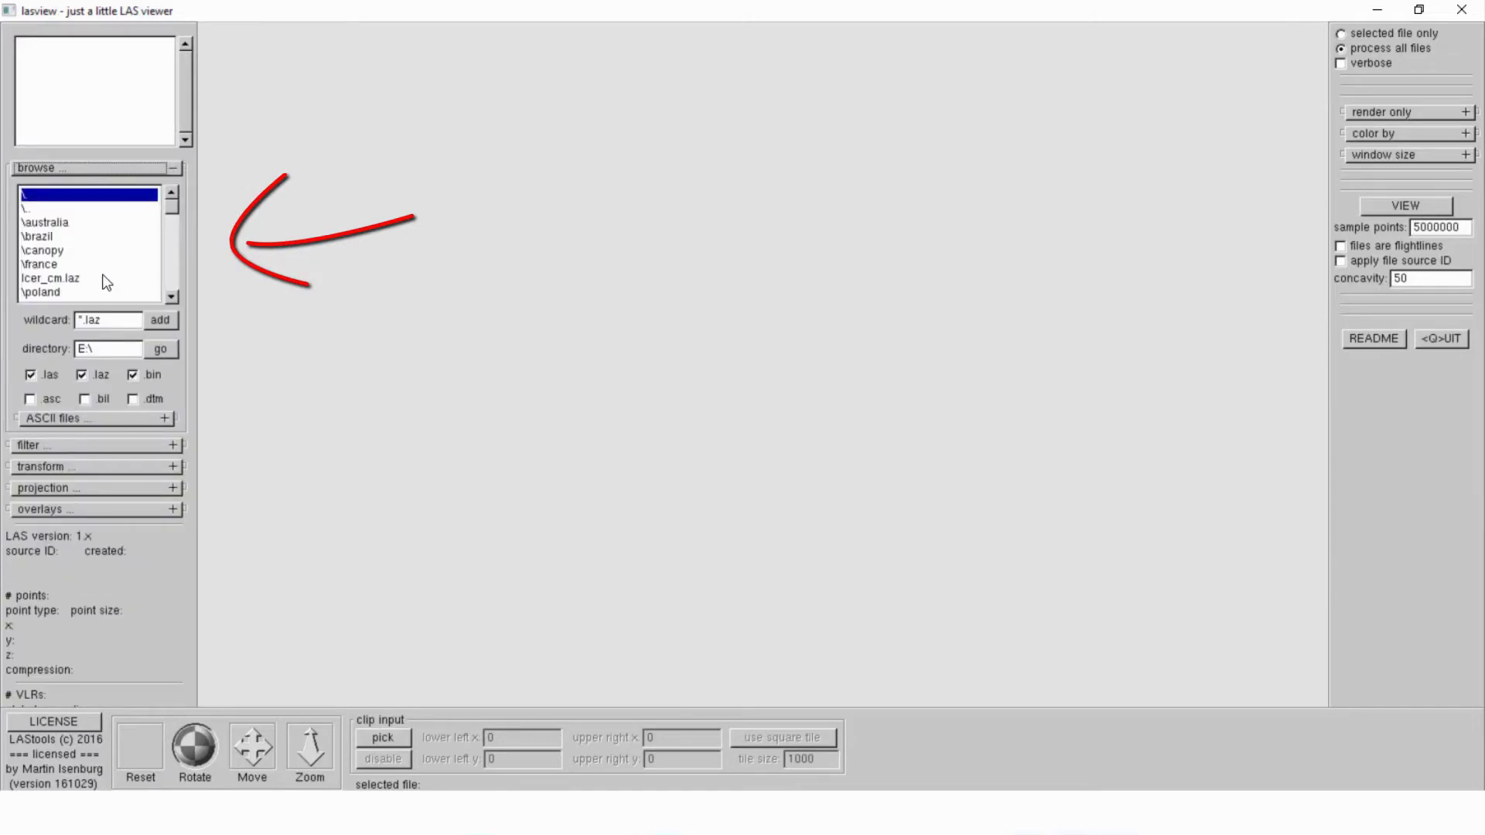
{"action": "mouse_move", "coordinate": [80, 199]}
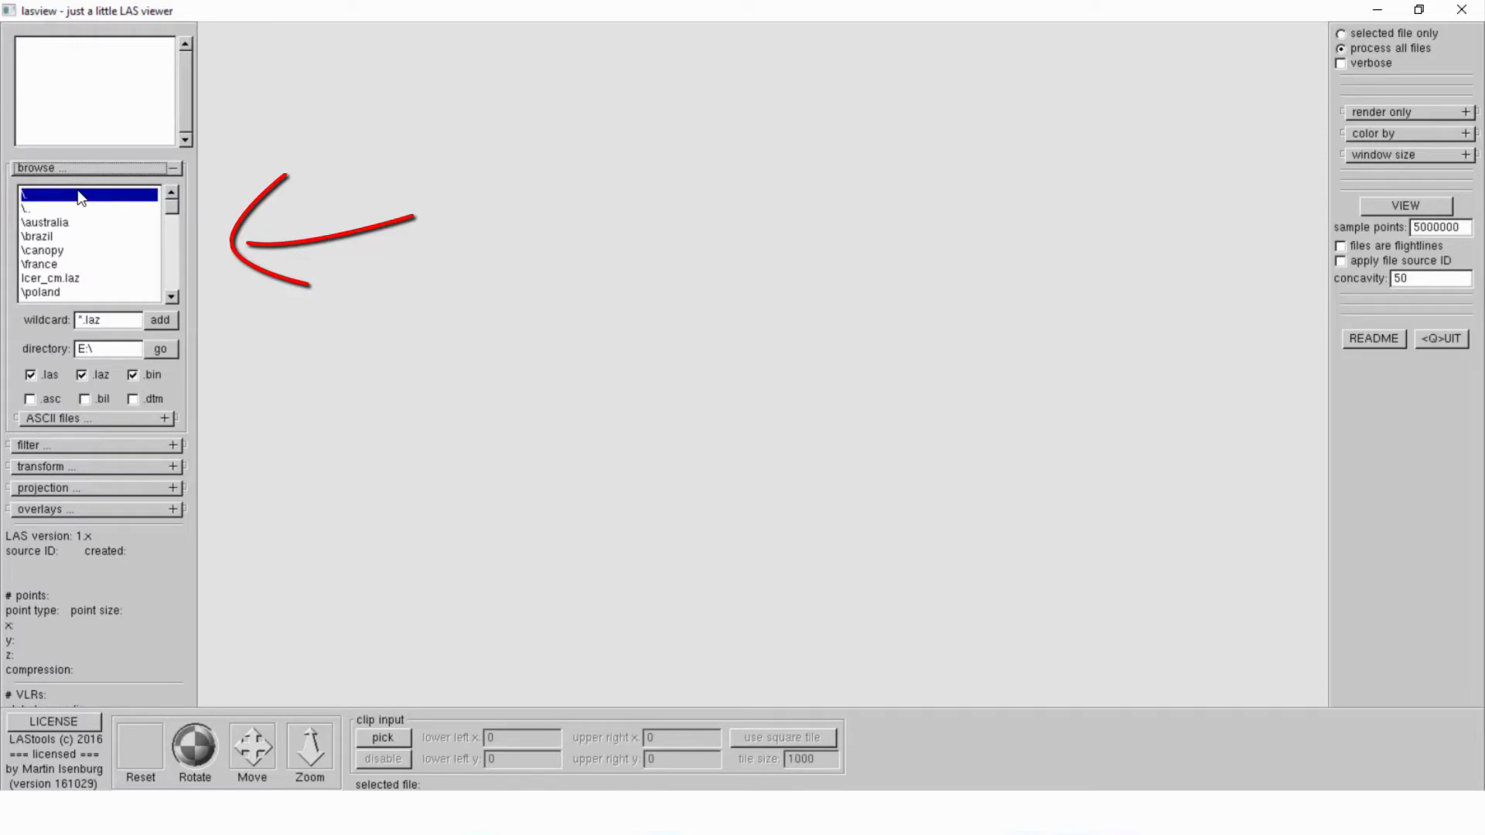
{"action": "mouse_move", "coordinate": [67, 216]}
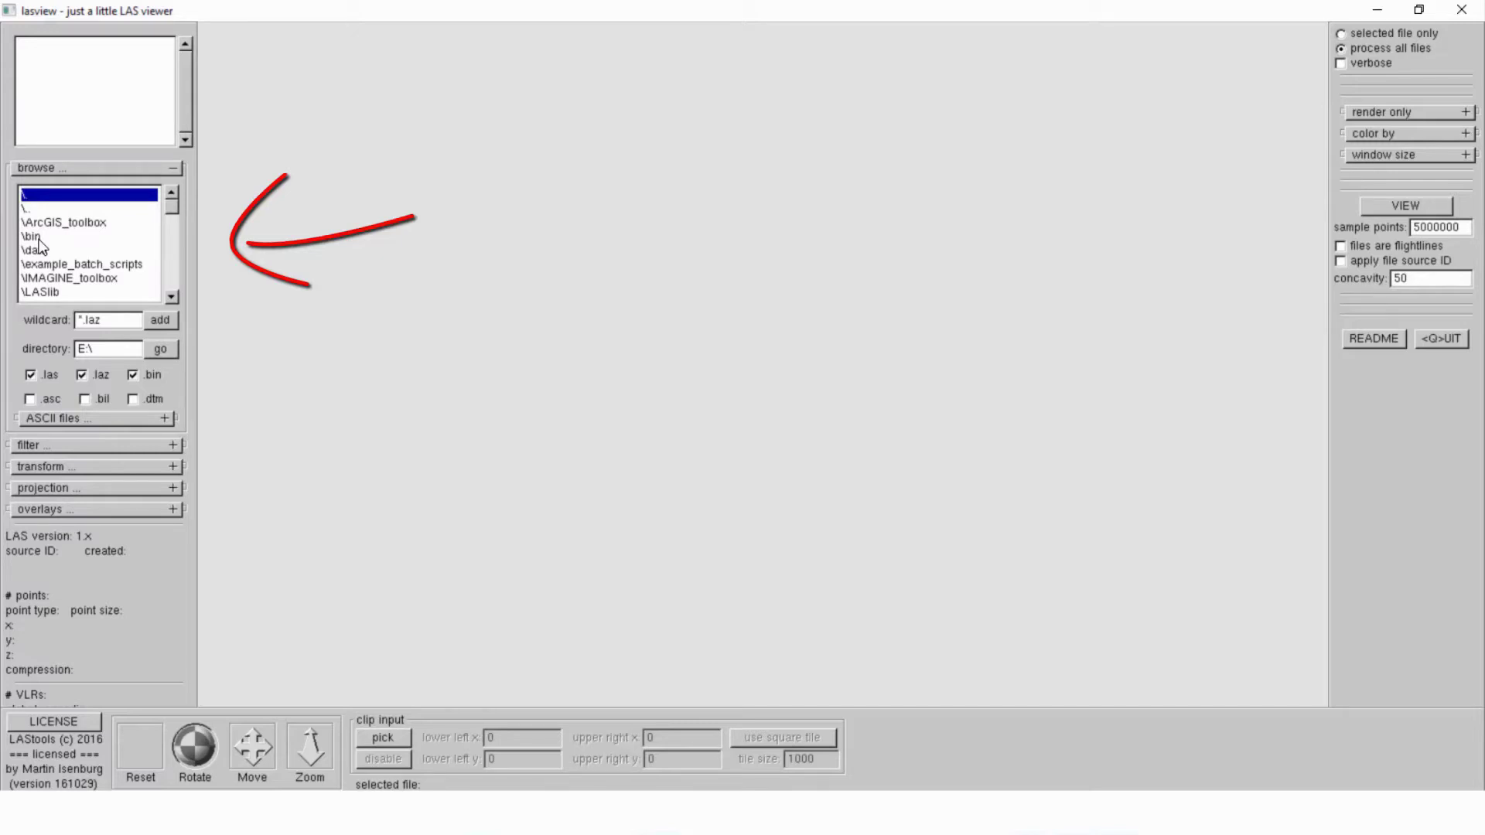
{"action": "mouse_move", "coordinate": [62, 258]}
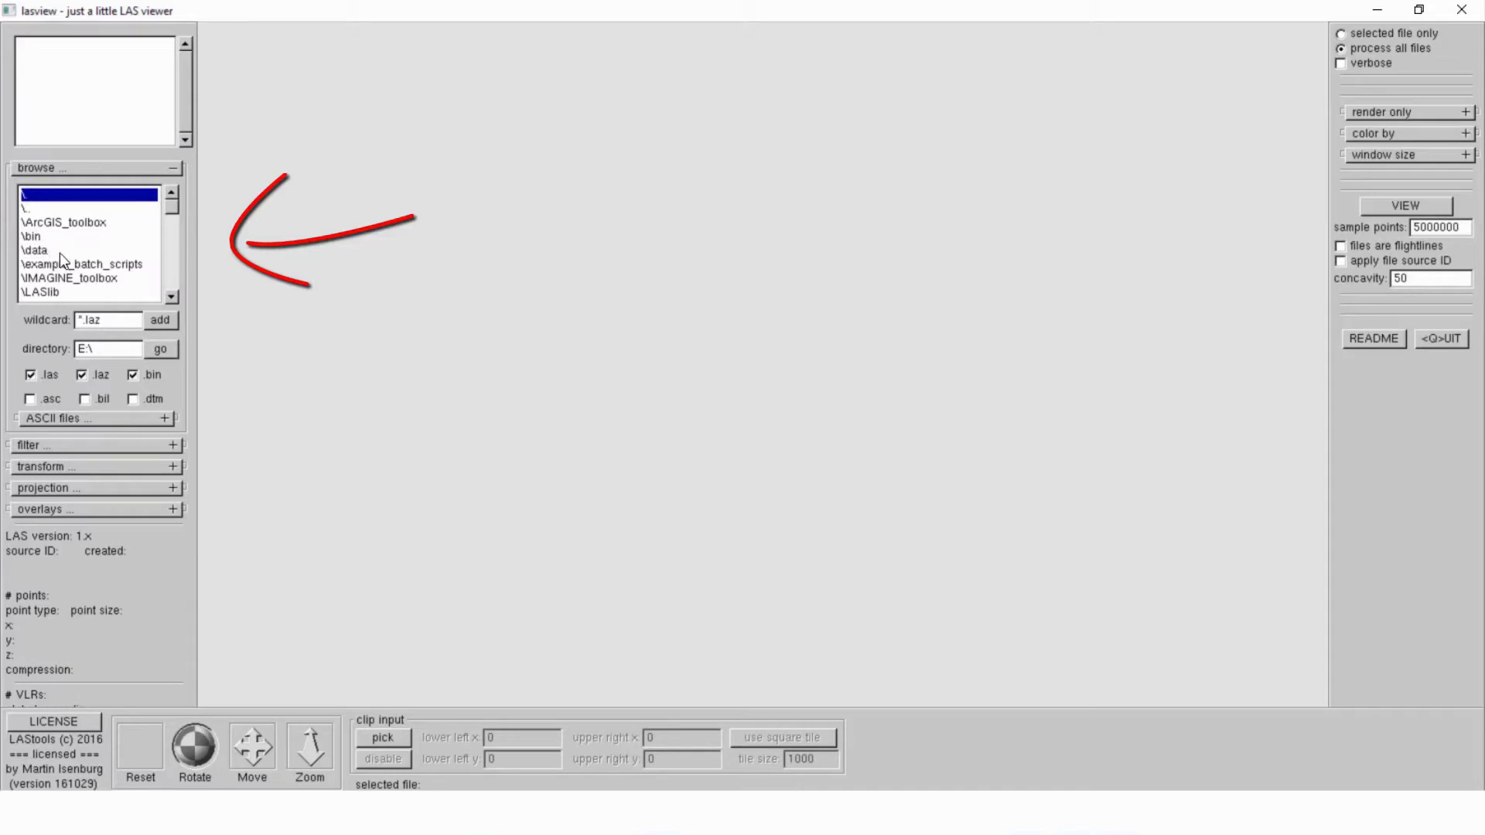
- Open the data folder and load france.laz into lasview
{"action": "left_click", "coordinate": [35, 250]}
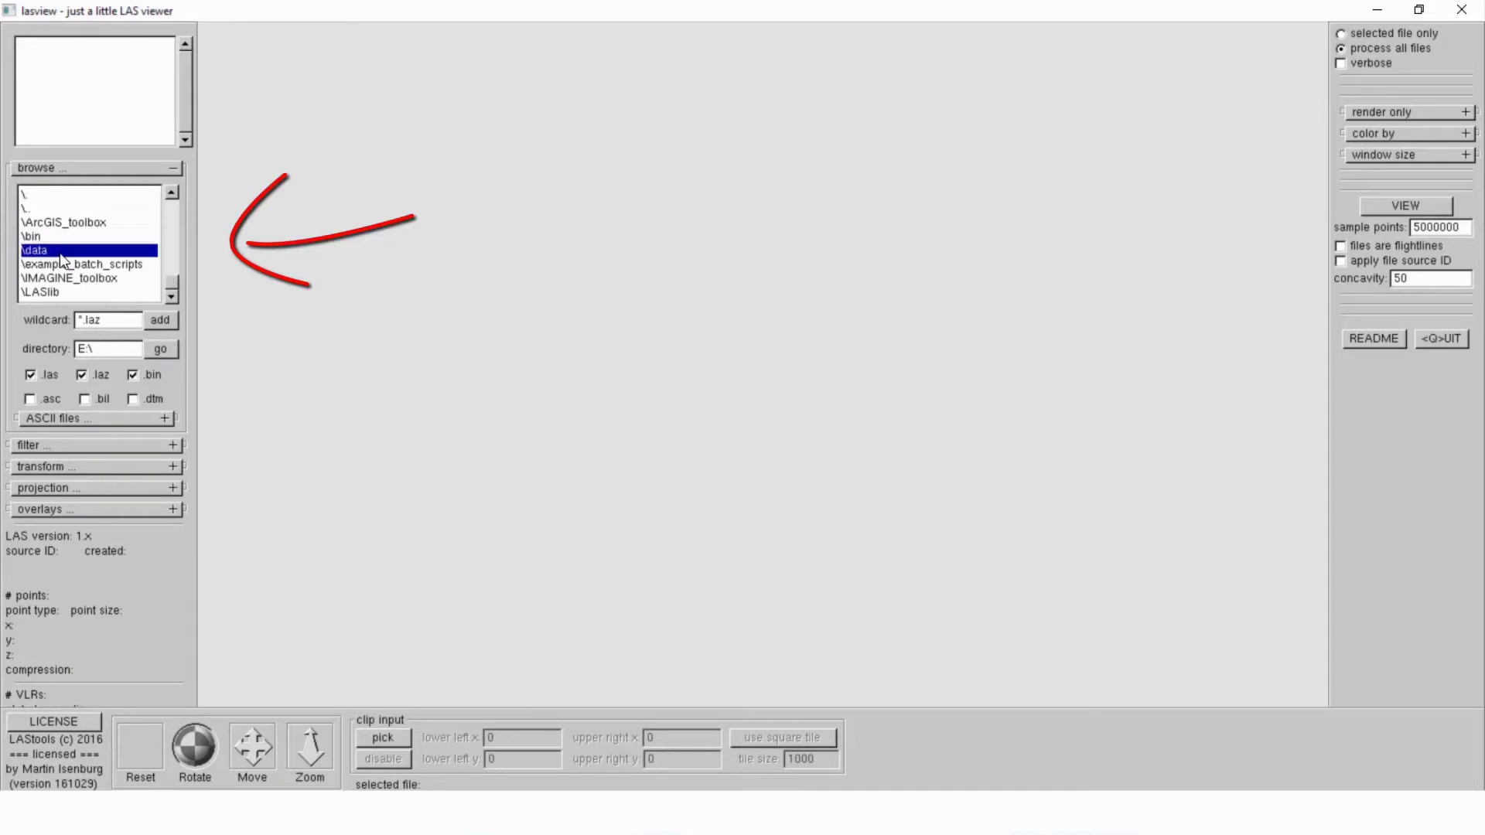
{"action": "double_click", "coordinate": [51, 249]}
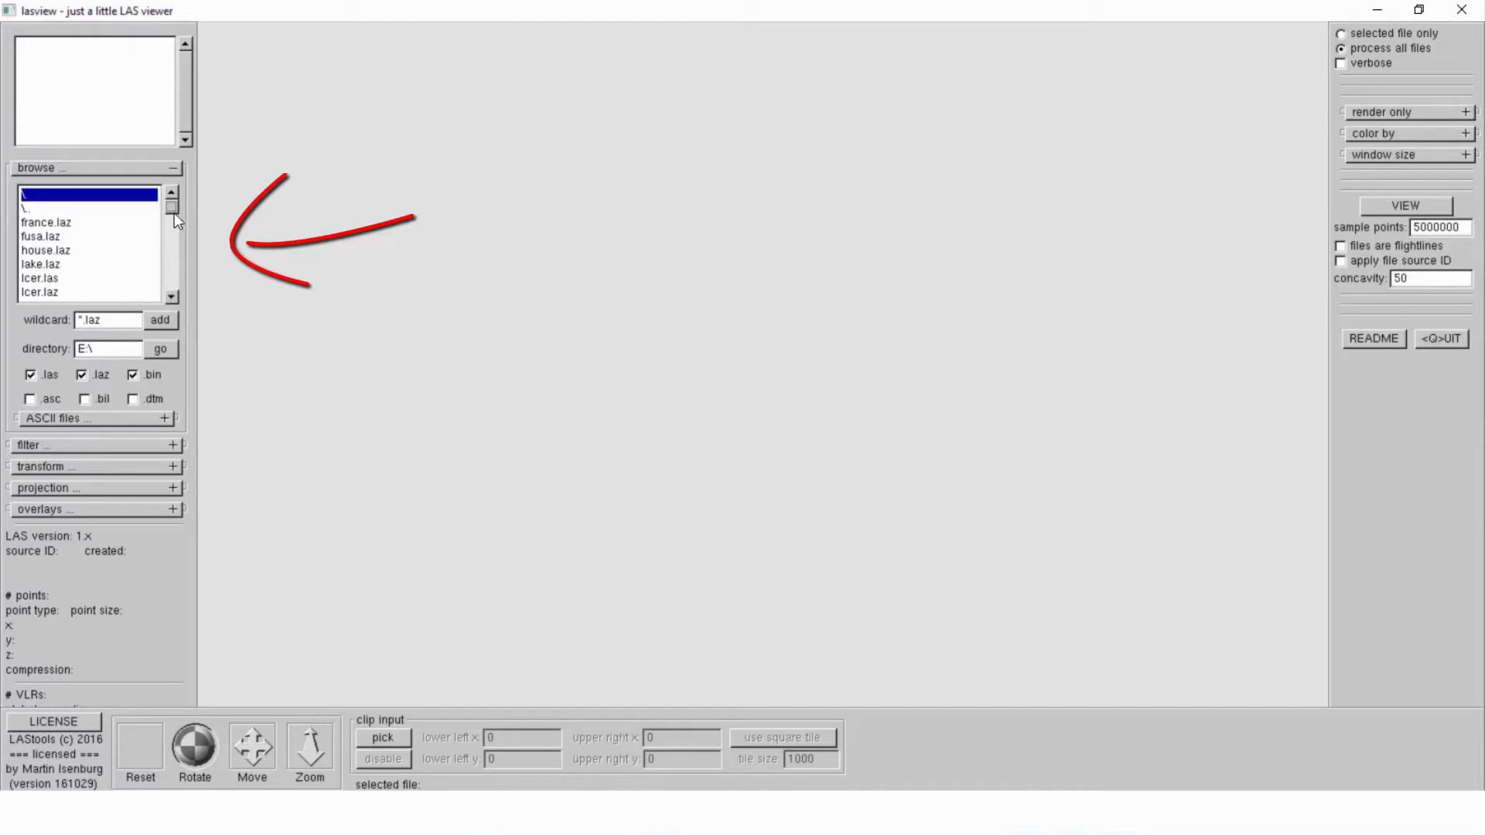
{"action": "left_click", "coordinate": [47, 223]}
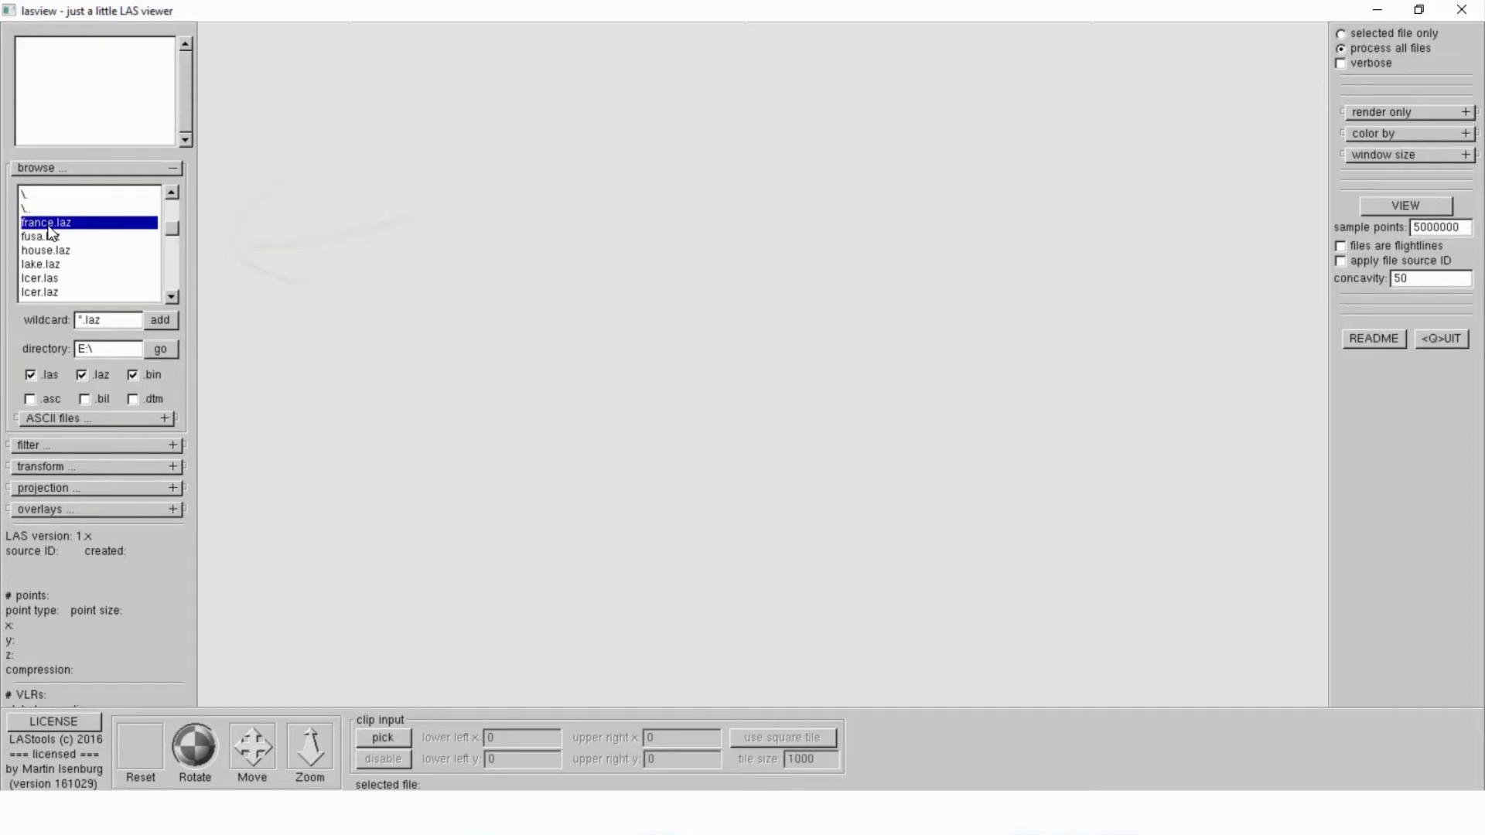
{"action": "left_click", "coordinate": [1406, 205]}
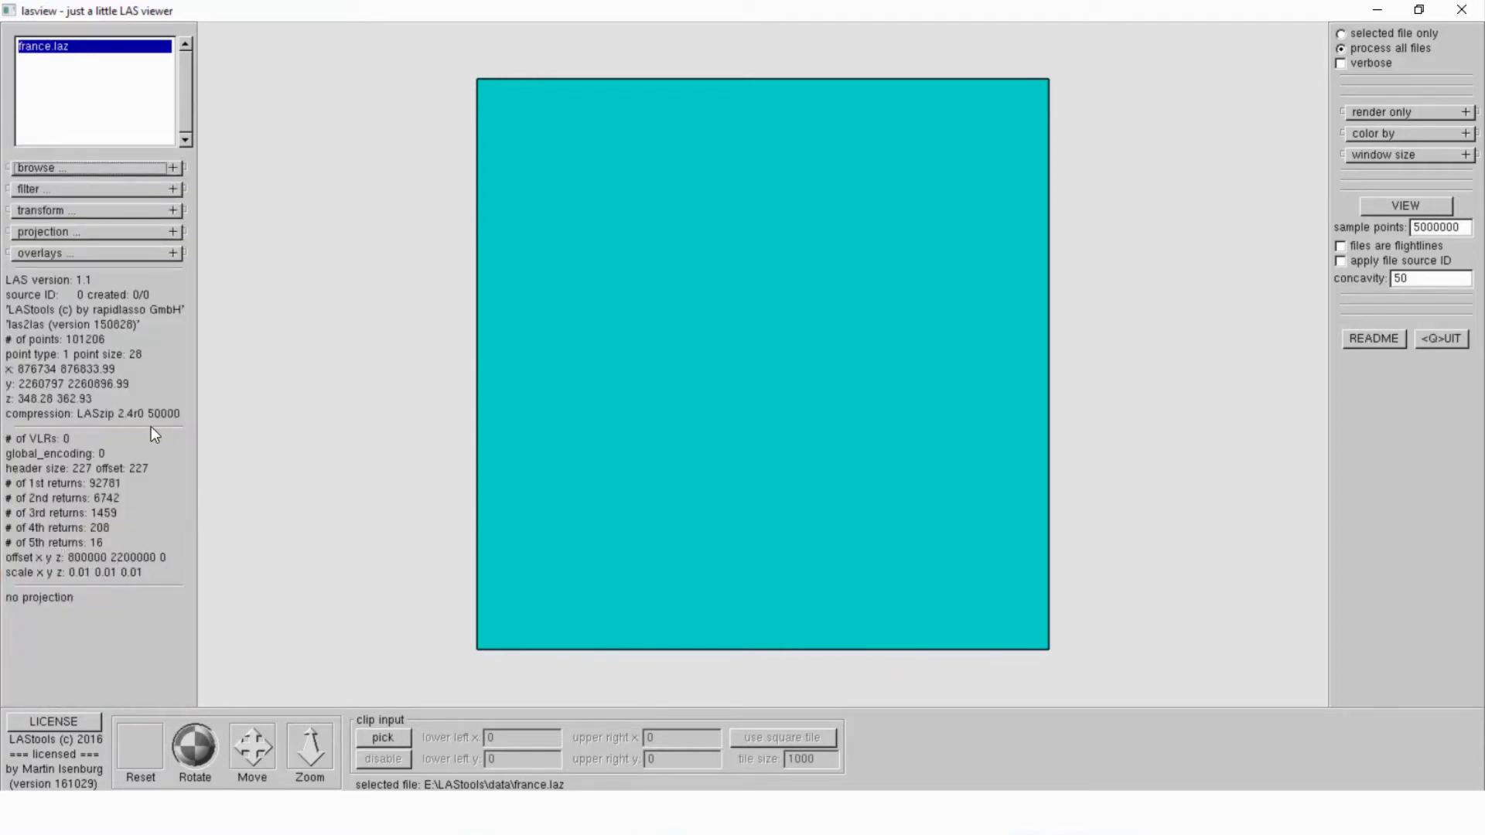
{"action": "mouse_move", "coordinate": [85, 374]}
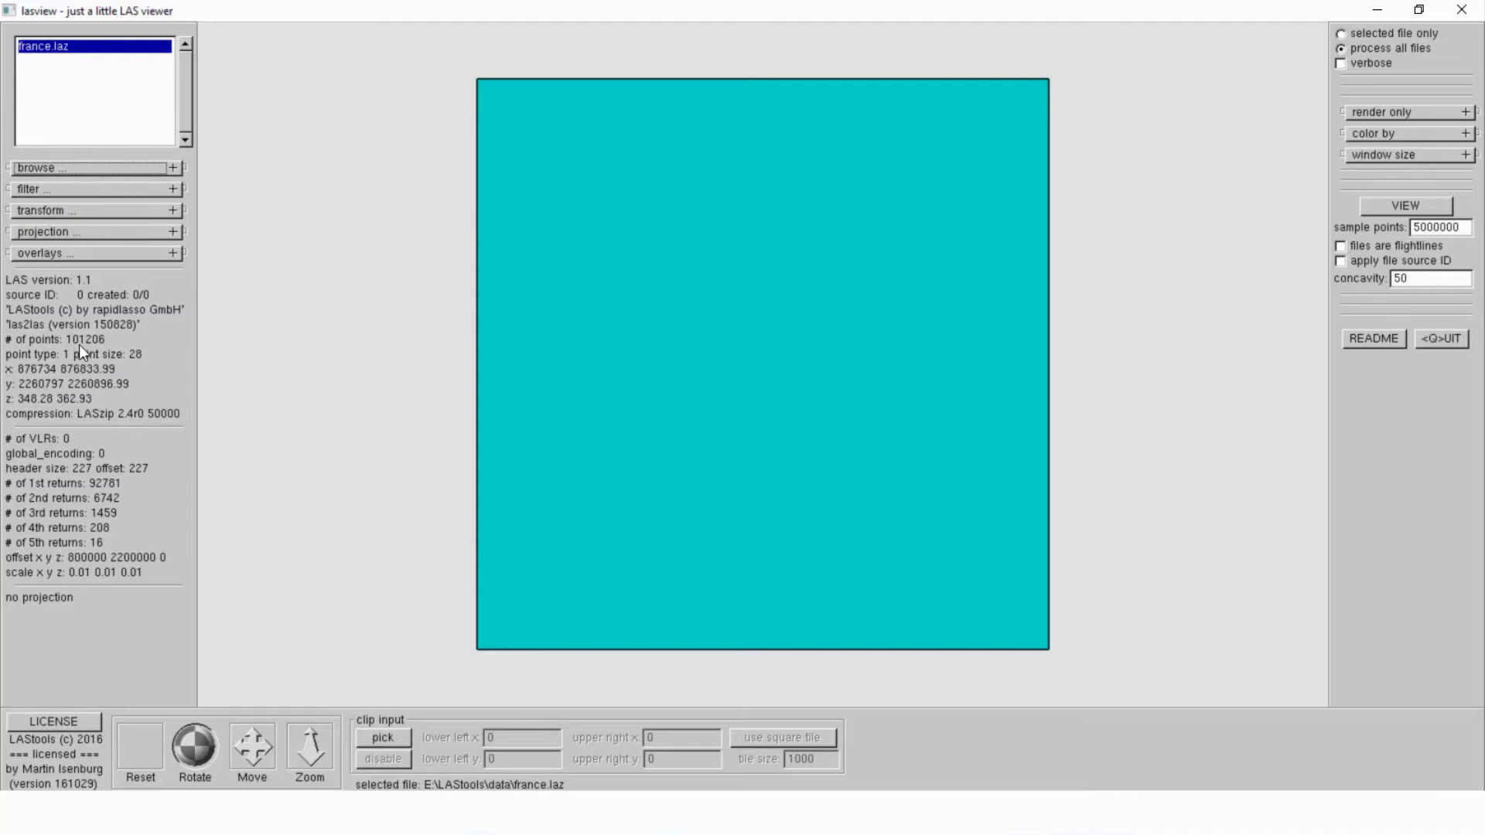
{"action": "mouse_move", "coordinate": [95, 345]}
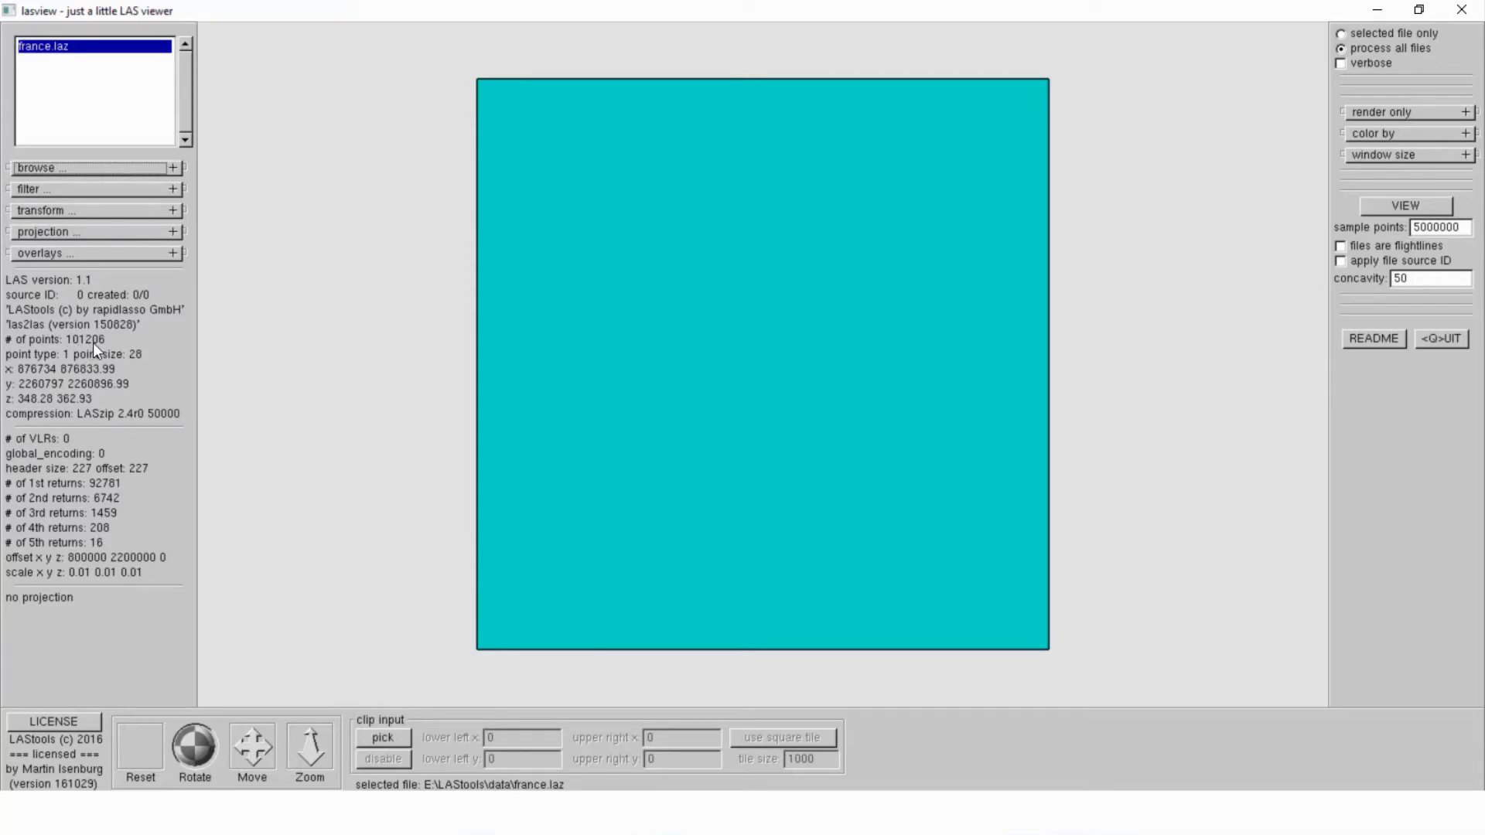
{"action": "mouse_move", "coordinate": [79, 367]}
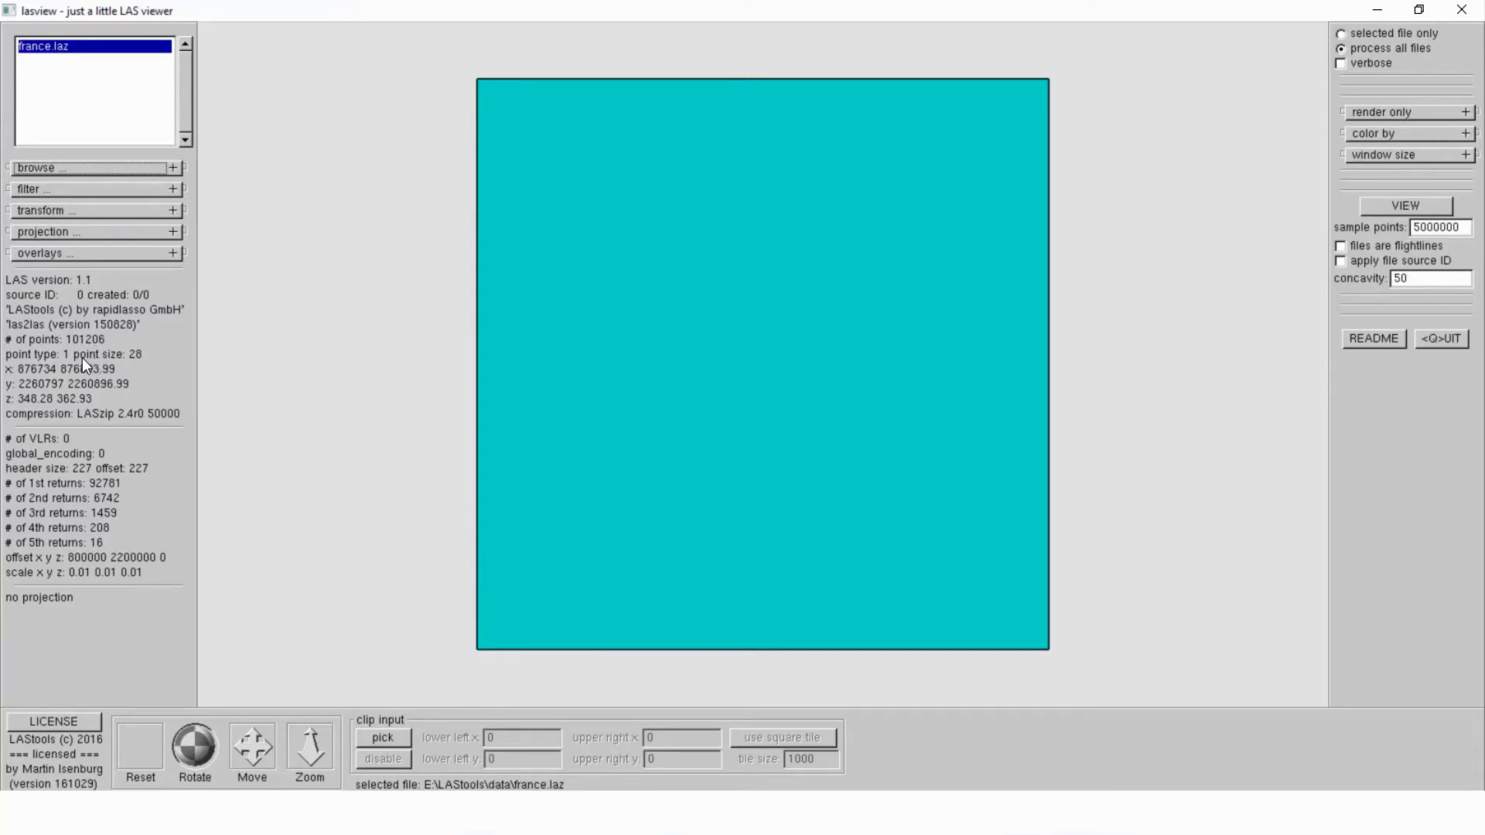
{"action": "mouse_move", "coordinate": [47, 440]}
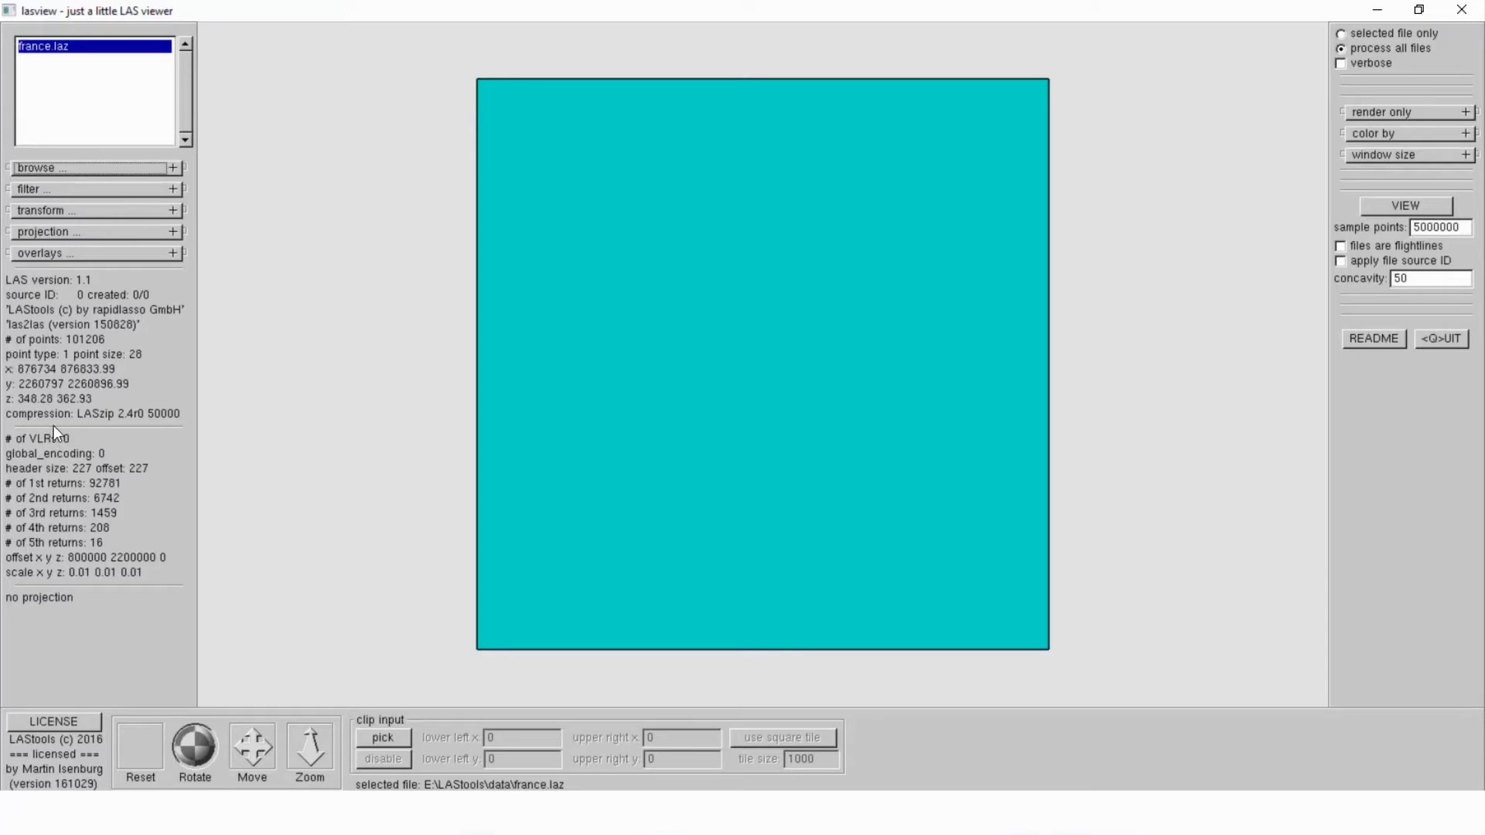
{"action": "mouse_move", "coordinate": [71, 382]}
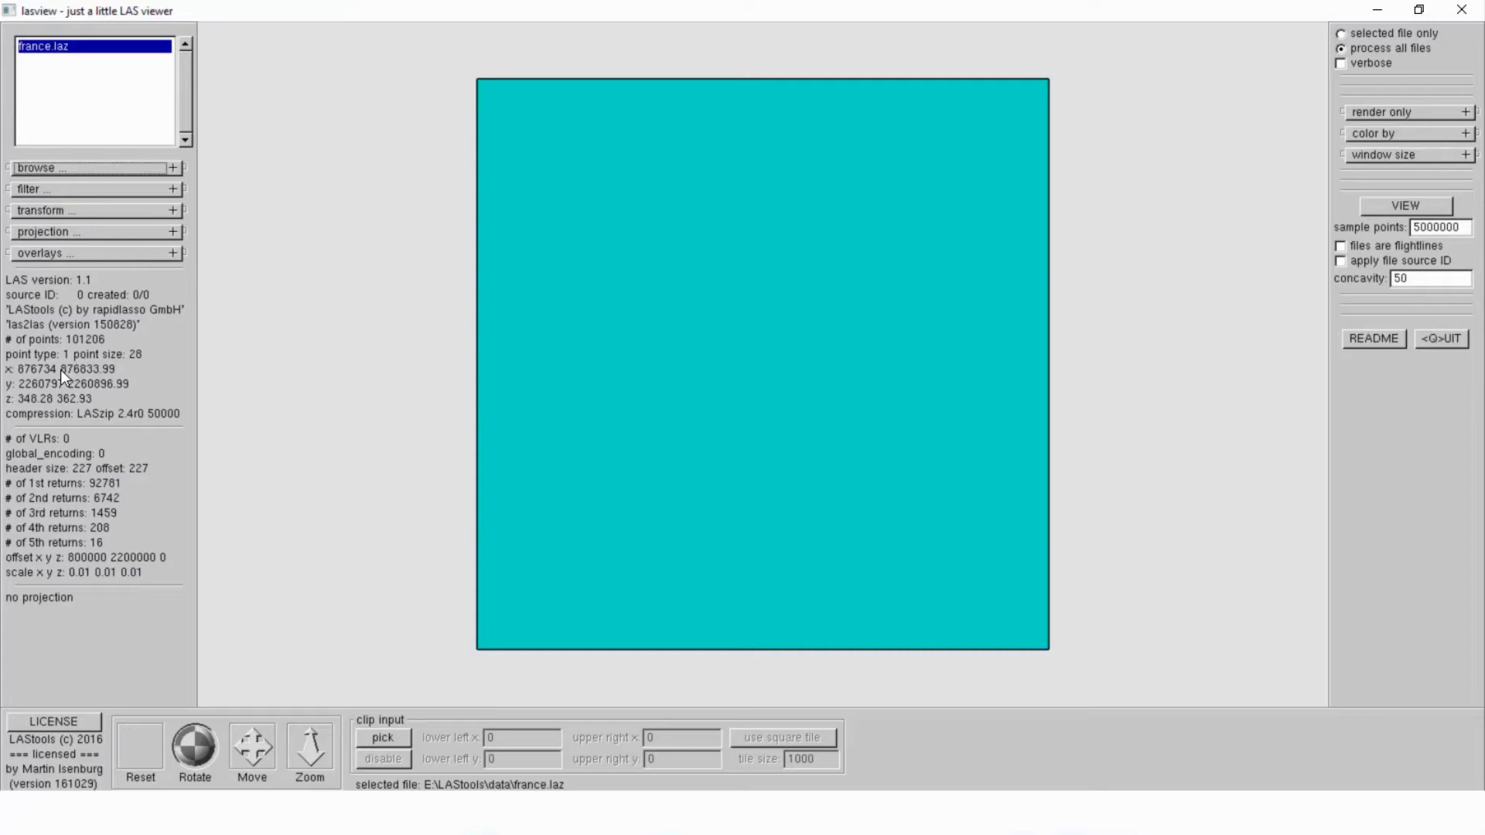
{"action": "mouse_move", "coordinate": [89, 459]}
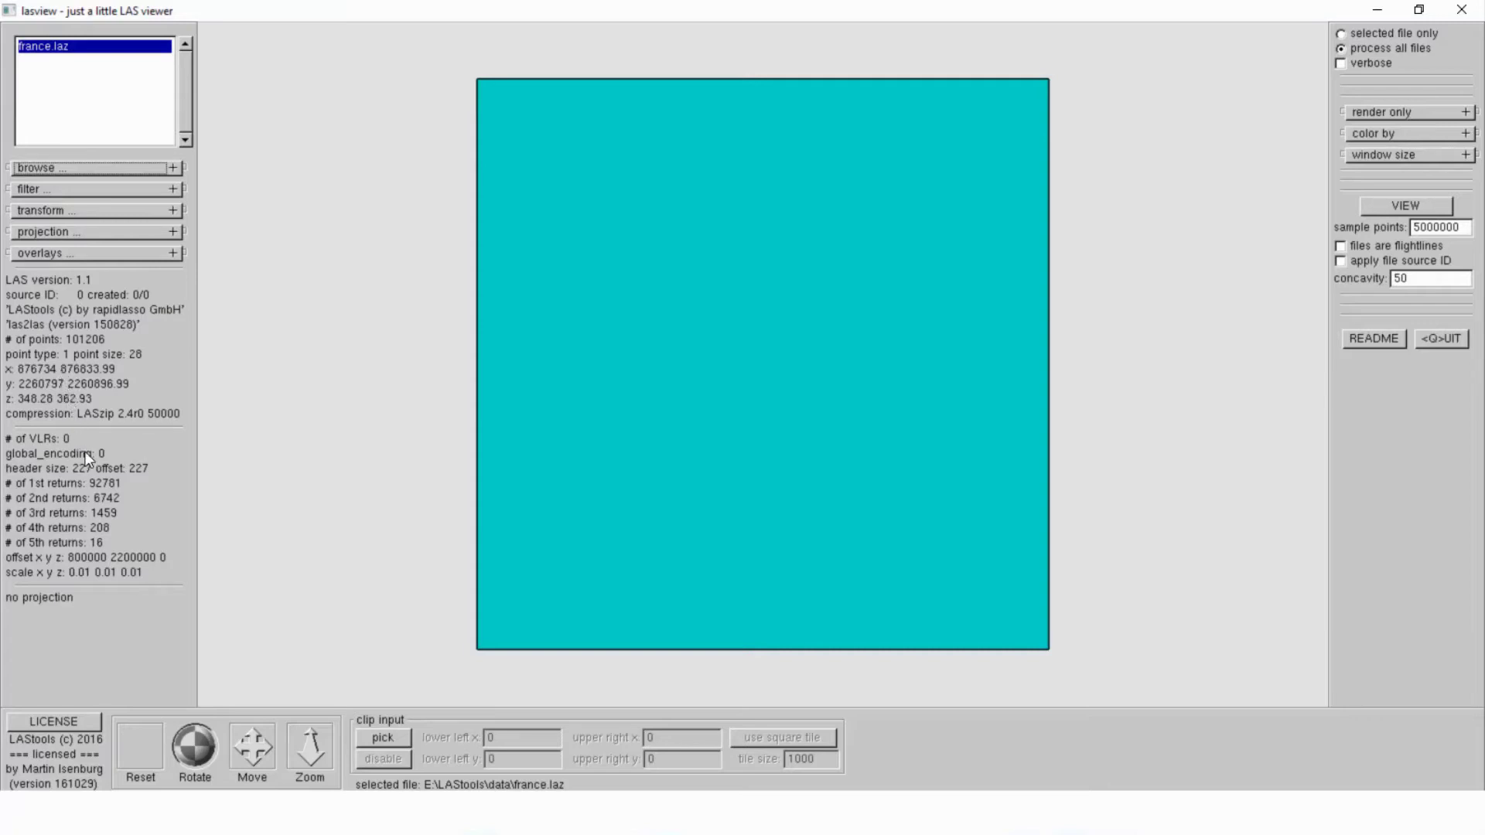
{"action": "mouse_move", "coordinate": [133, 573]}
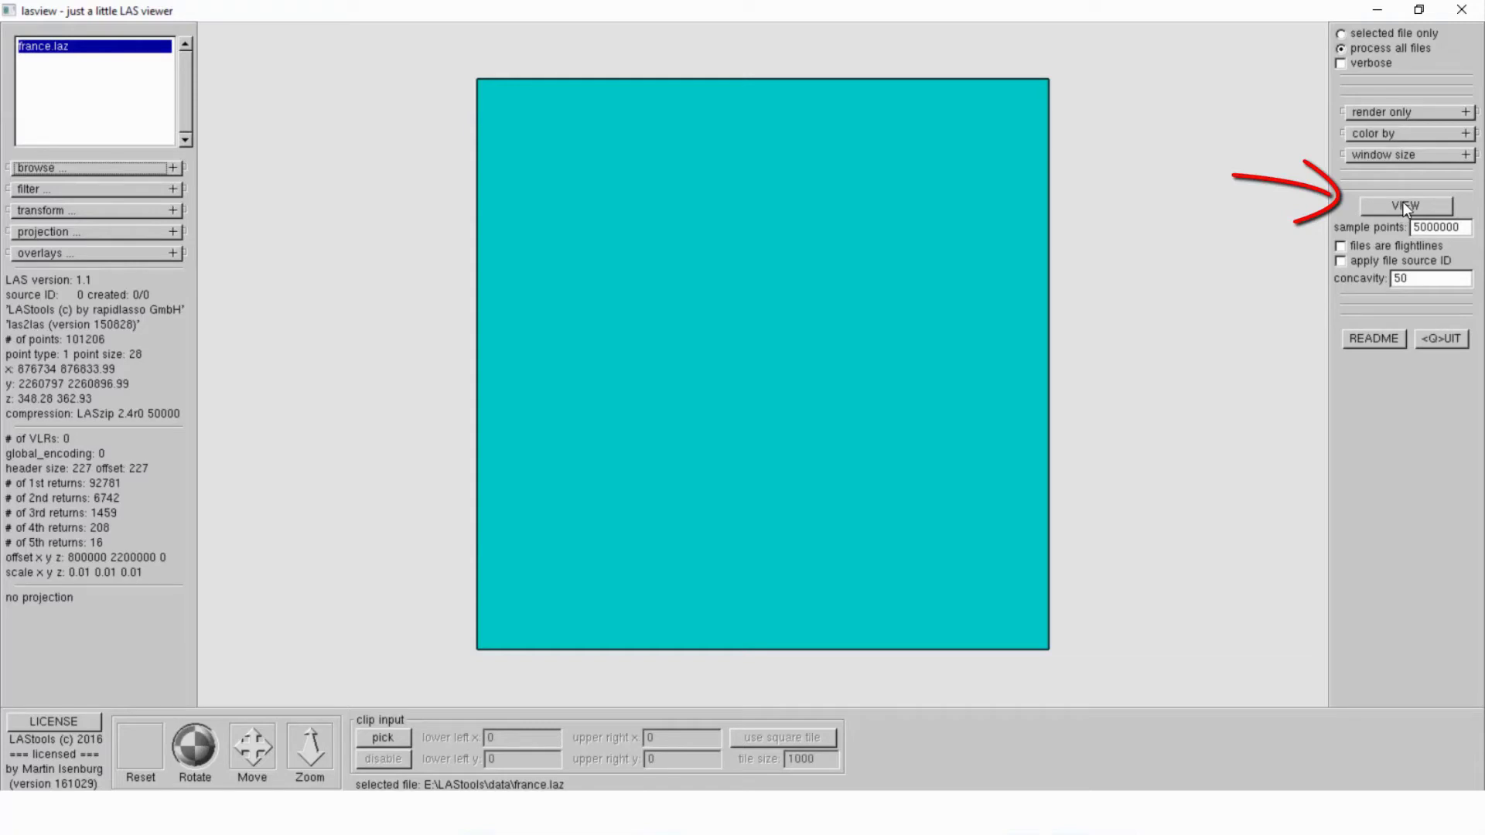
- Bring up the RUN dialog with the lasview -i command for france.laz
{"action": "left_click", "coordinate": [1408, 204]}
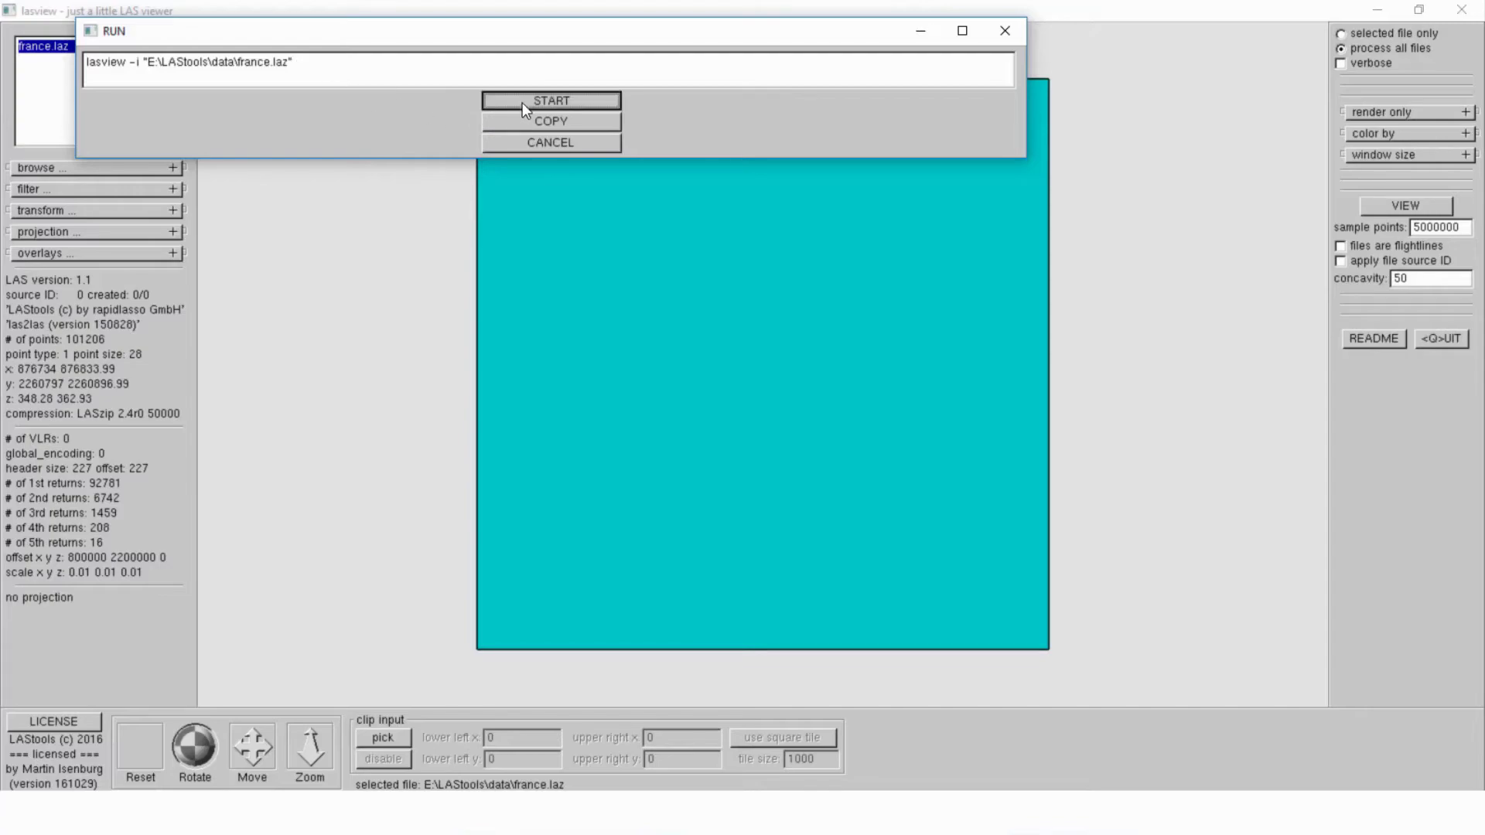
- Start the 3D viewer on france.laz, tilt it and zoom out to see the whole cloud
{"action": "left_click", "coordinate": [551, 101]}
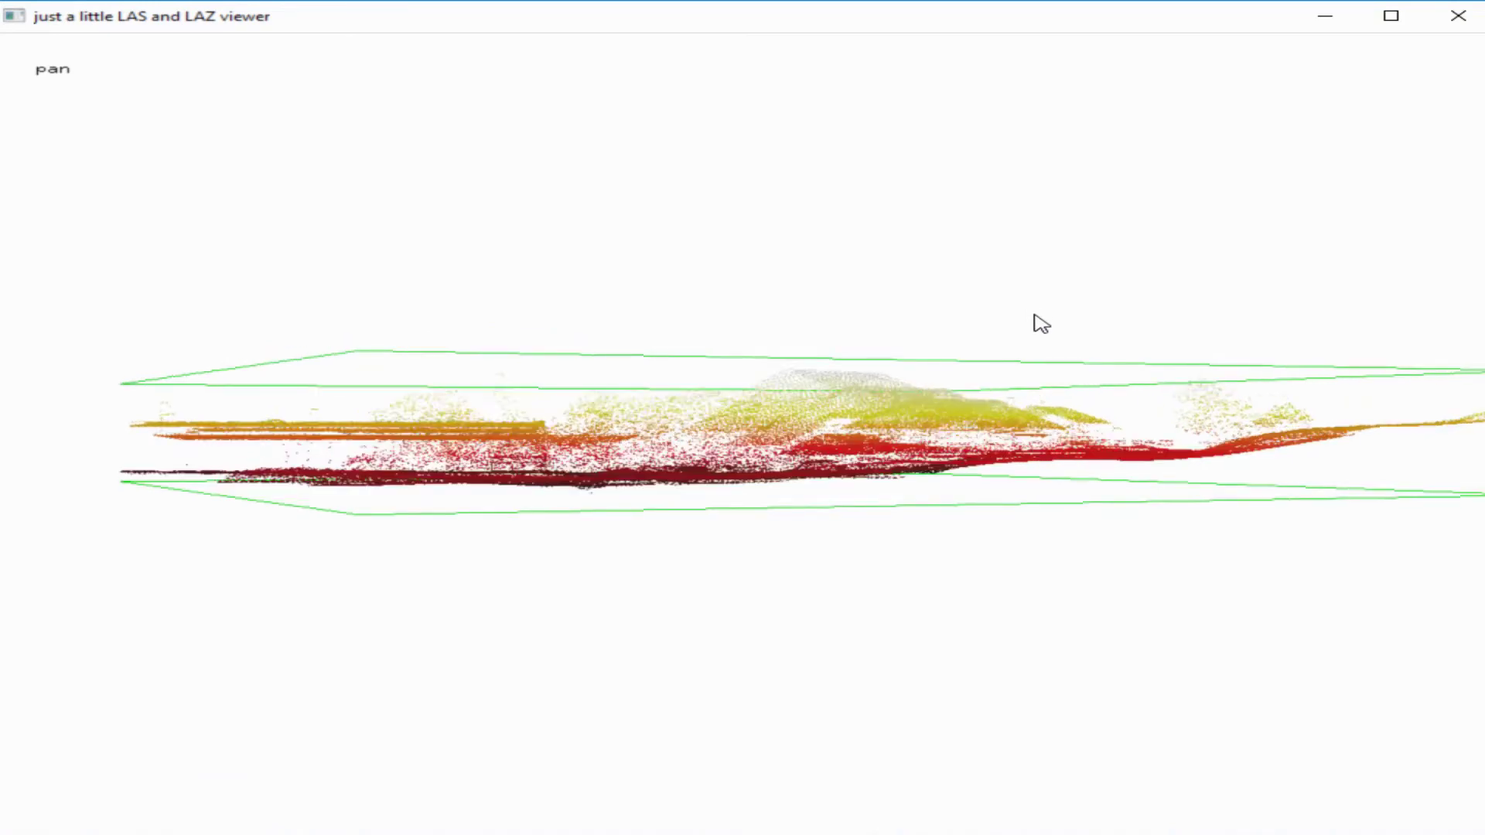
{"action": "left_click_drag", "start_coordinate": [1040, 323], "coordinate": [1065, 341]}
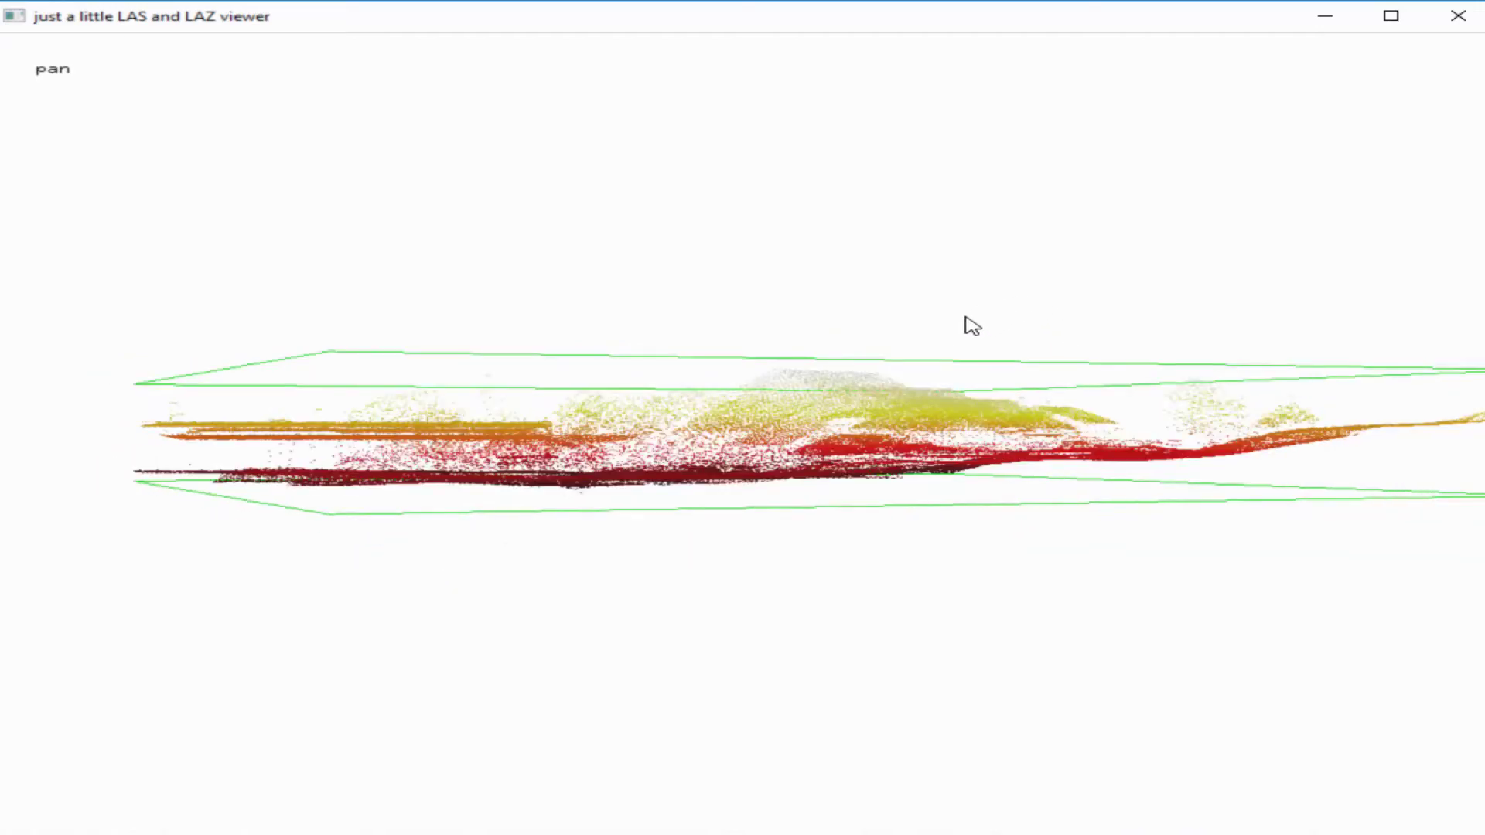
{"action": "left_click_drag", "start_coordinate": [969, 325], "coordinate": [817, 368]}
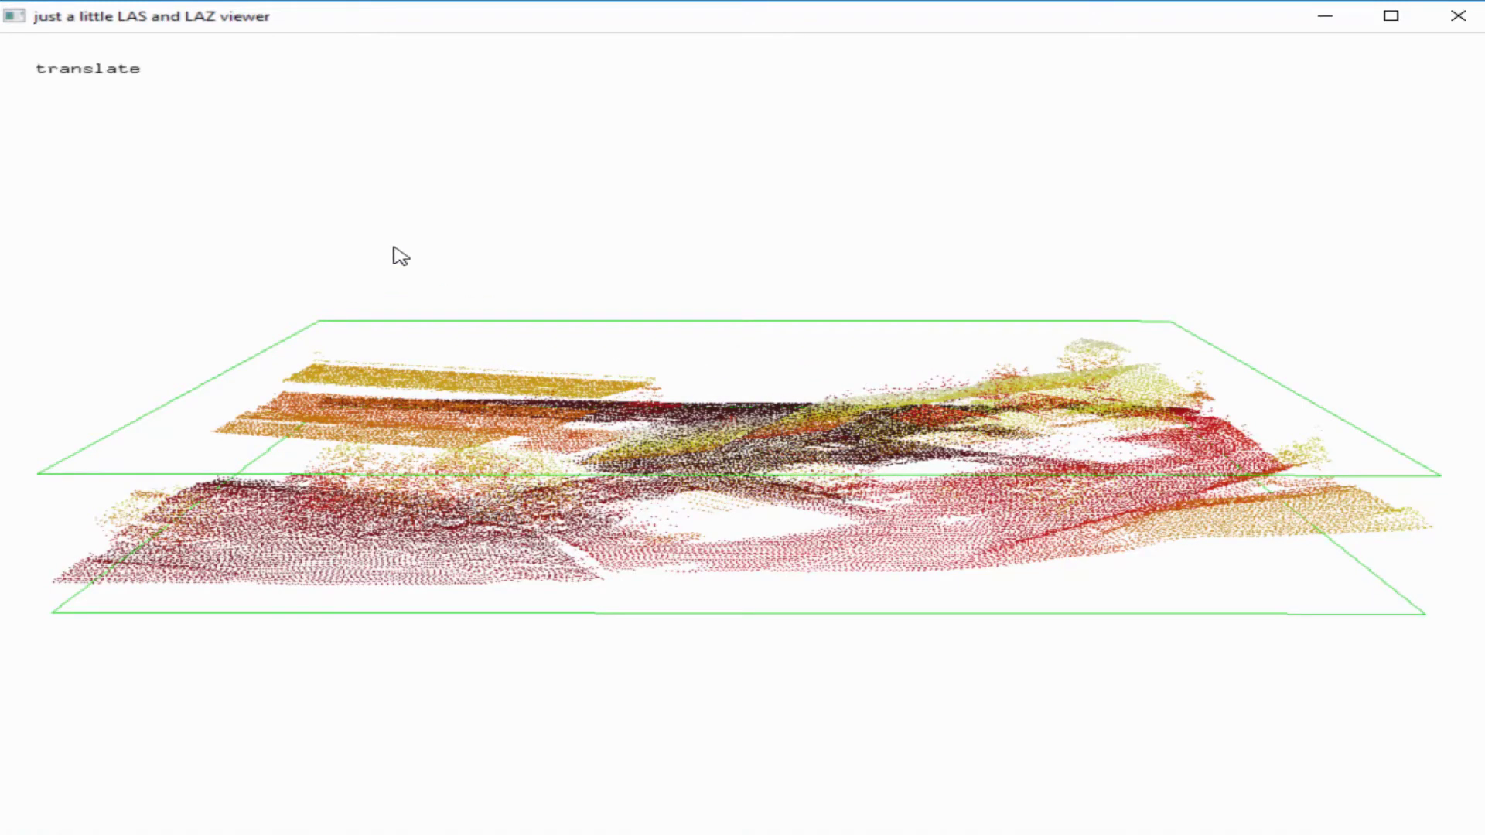
{"action": "mouse_move", "coordinate": [91, 103]}
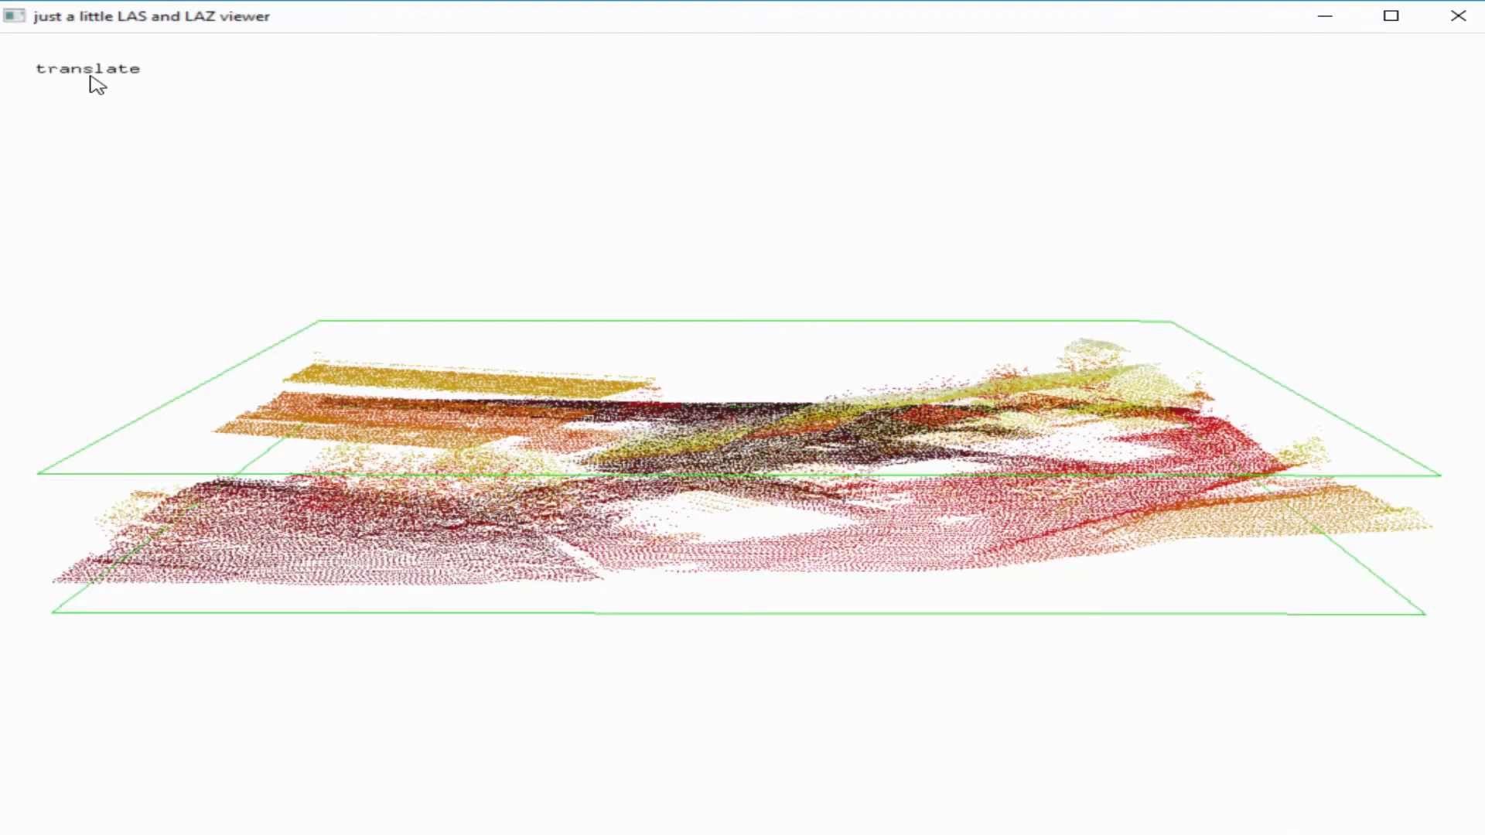
{"action": "left_click_drag", "start_coordinate": [94, 81], "coordinate": [453, 346]}
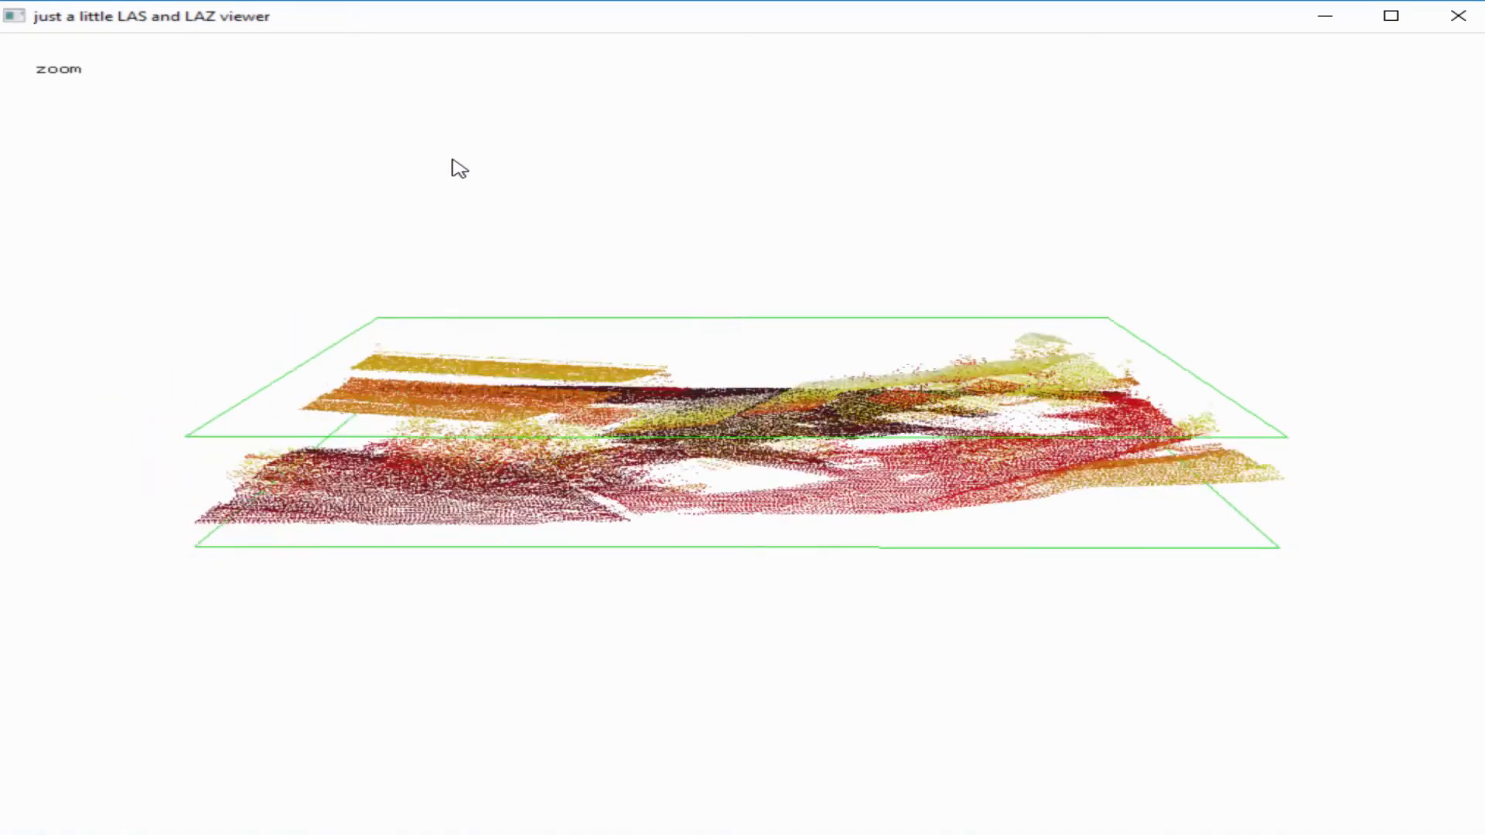
- Rotate the cloud to view the houses from above and zoom in on the buildings
{"action": "left_click_drag", "start_coordinate": [459, 169], "coordinate": [471, 362]}
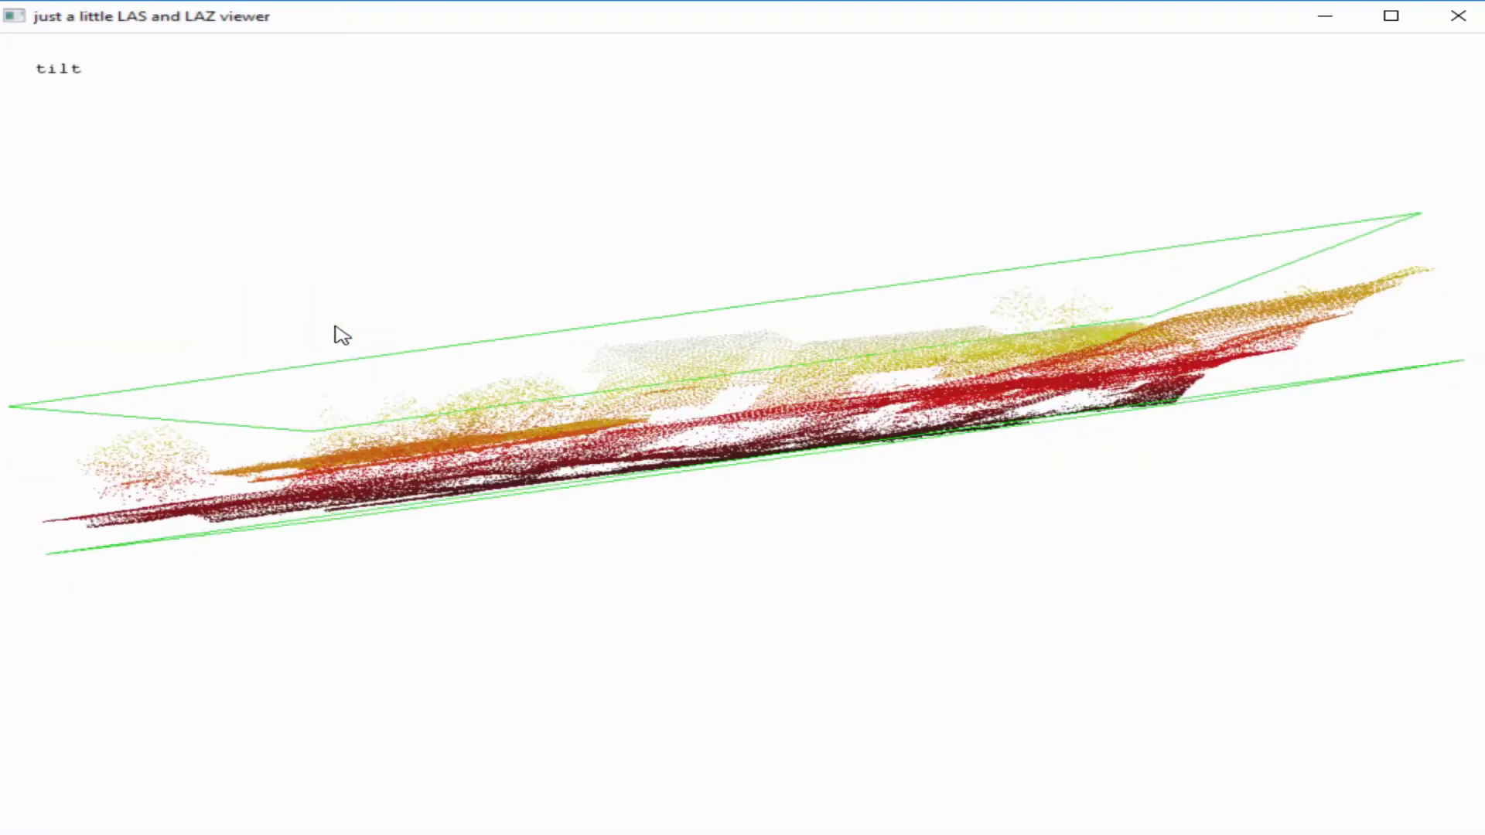
{"action": "left_click_drag", "start_coordinate": [341, 336], "coordinate": [450, 374]}
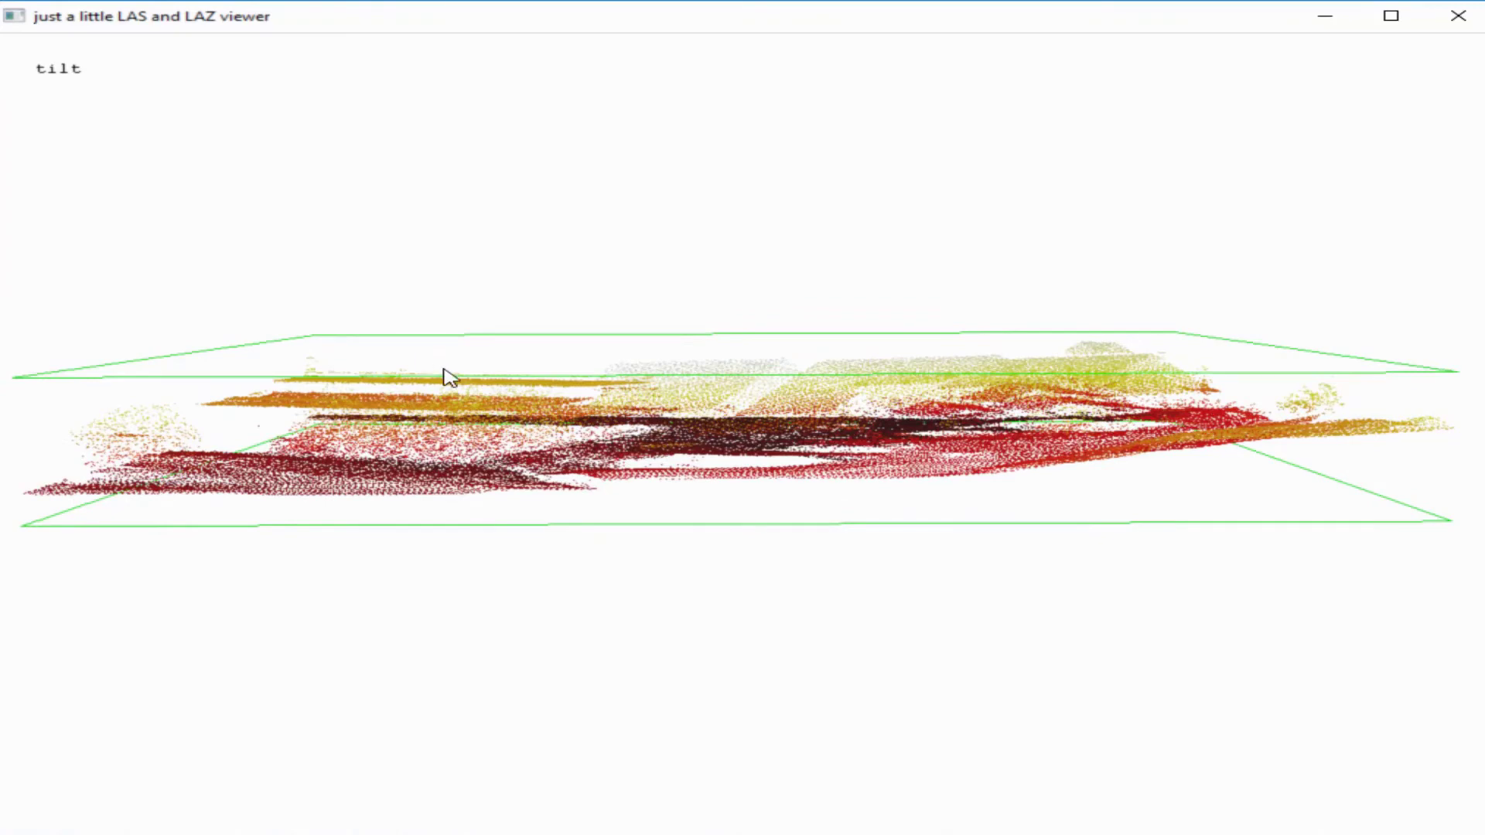
{"action": "left_click_drag", "start_coordinate": [450, 376], "coordinate": [662, 440]}
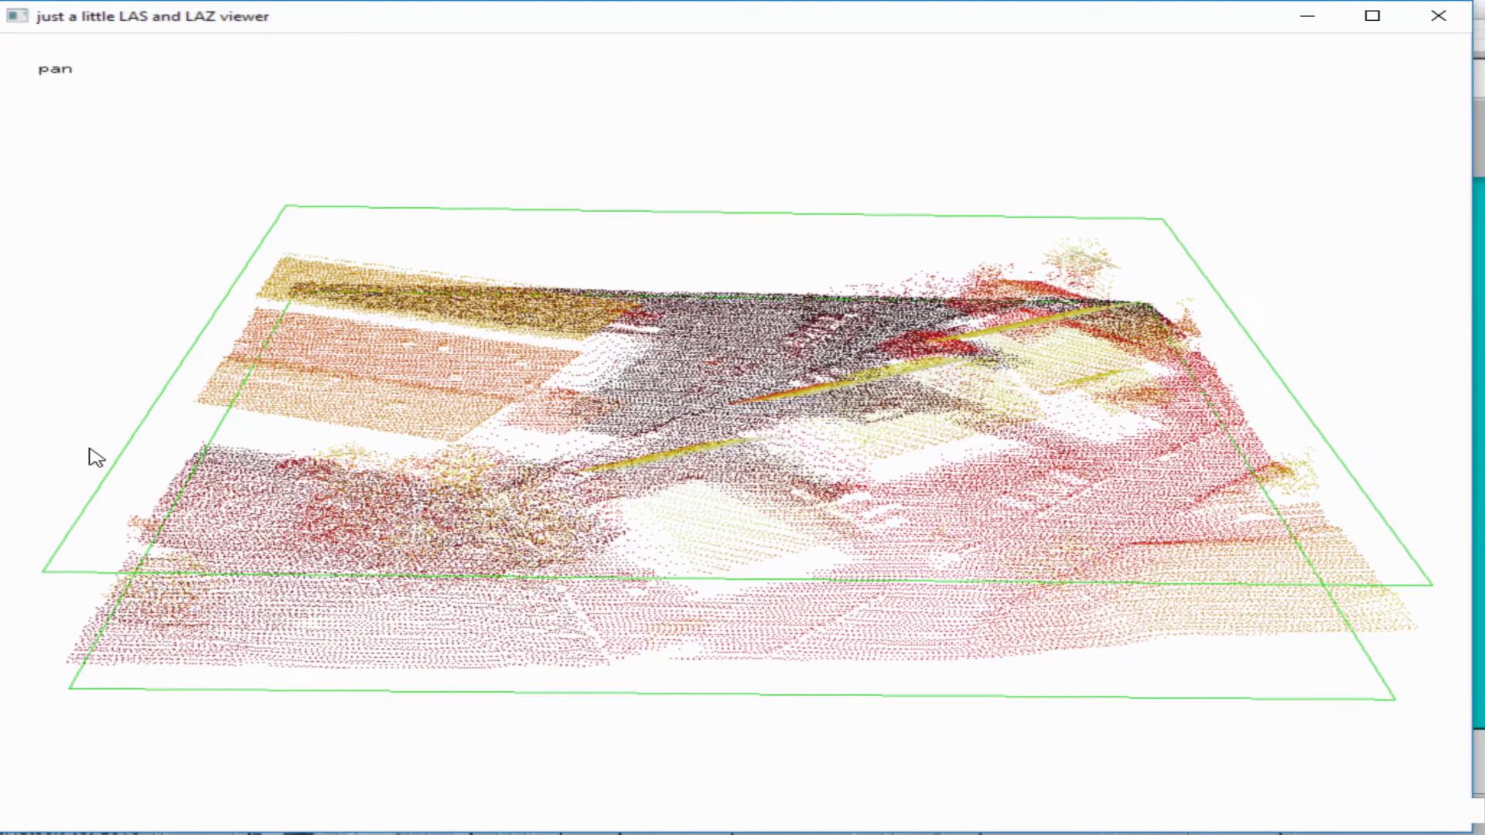
{"action": "left_click_drag", "start_coordinate": [94, 455], "coordinate": [573, 135]}
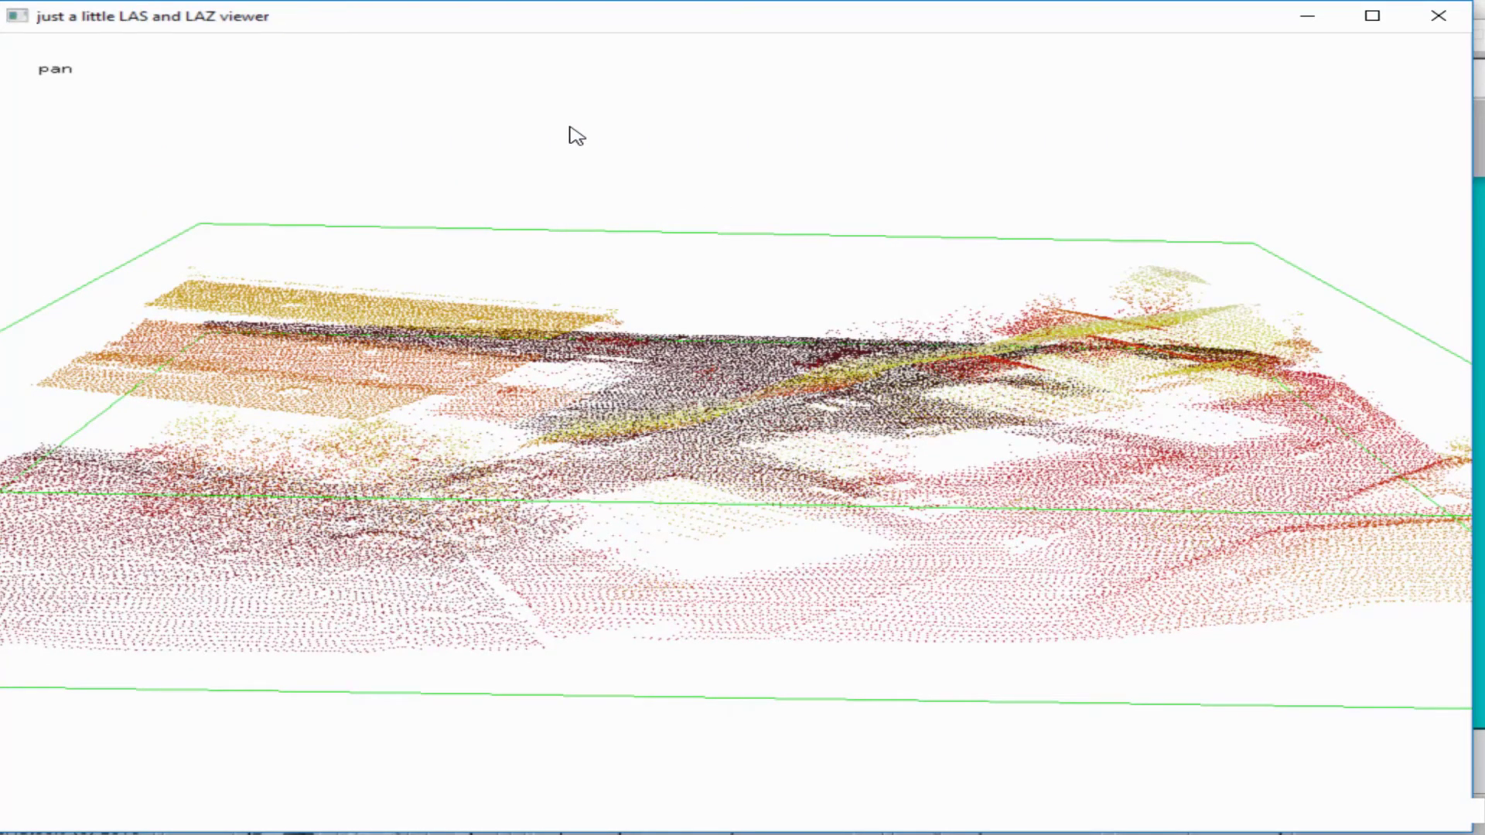
- Switch to large points and zoom in on the houses and trees
{"action": "right_click", "coordinate": [572, 135]}
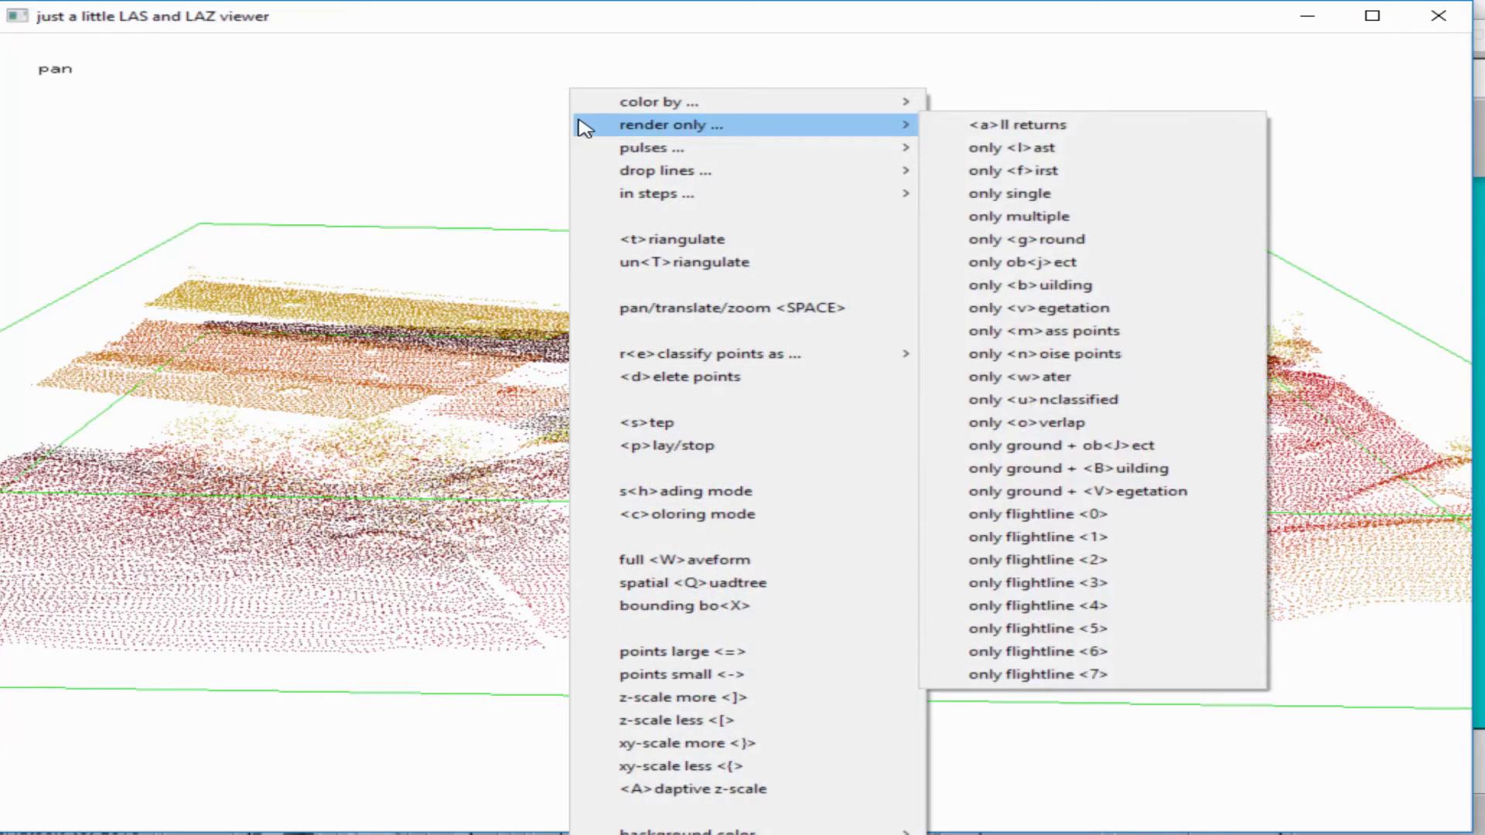
{"action": "mouse_move", "coordinate": [514, 112]}
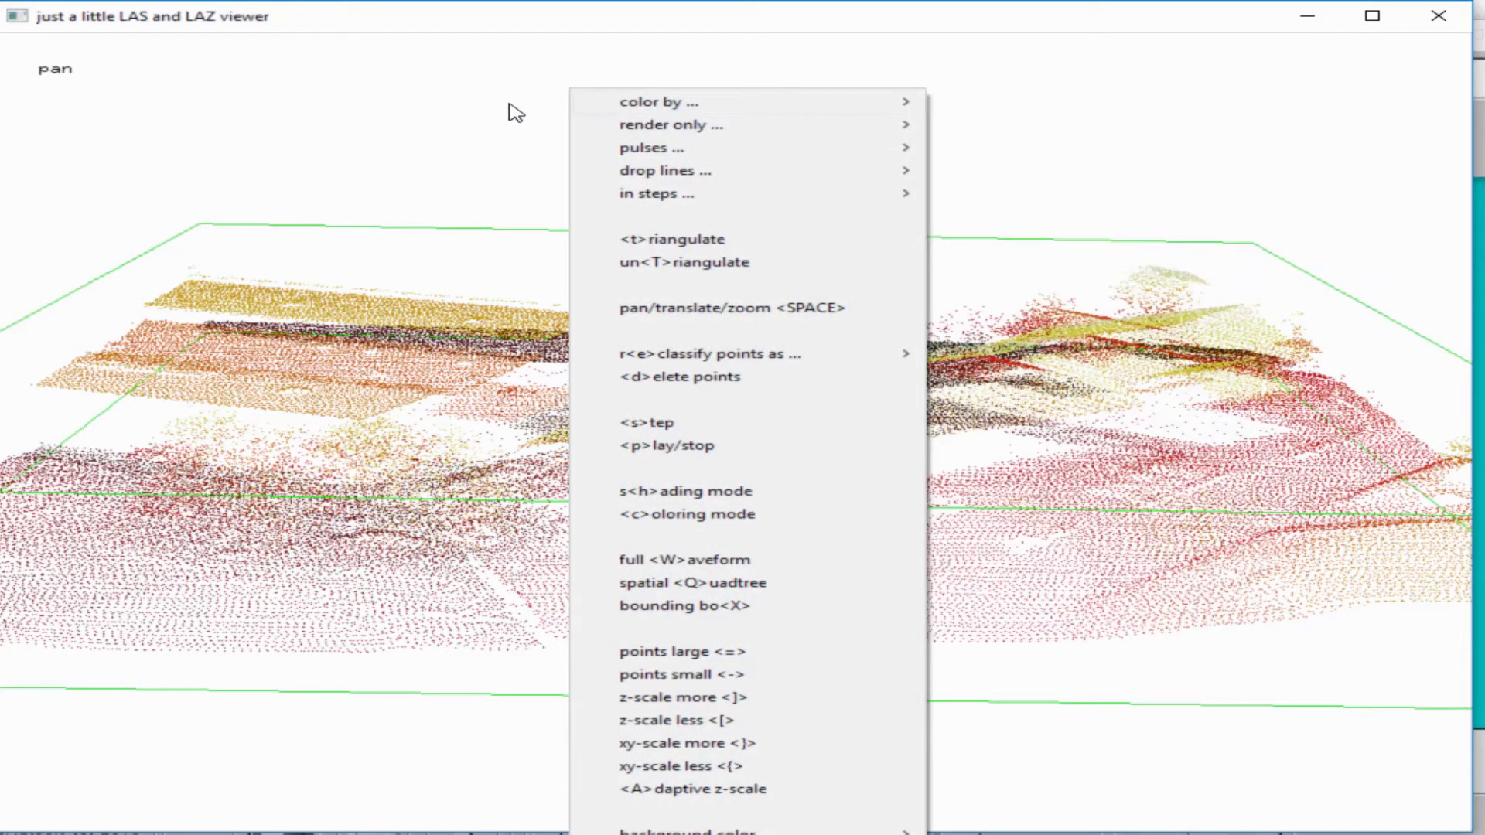
{"action": "mouse_move", "coordinate": [473, 109]}
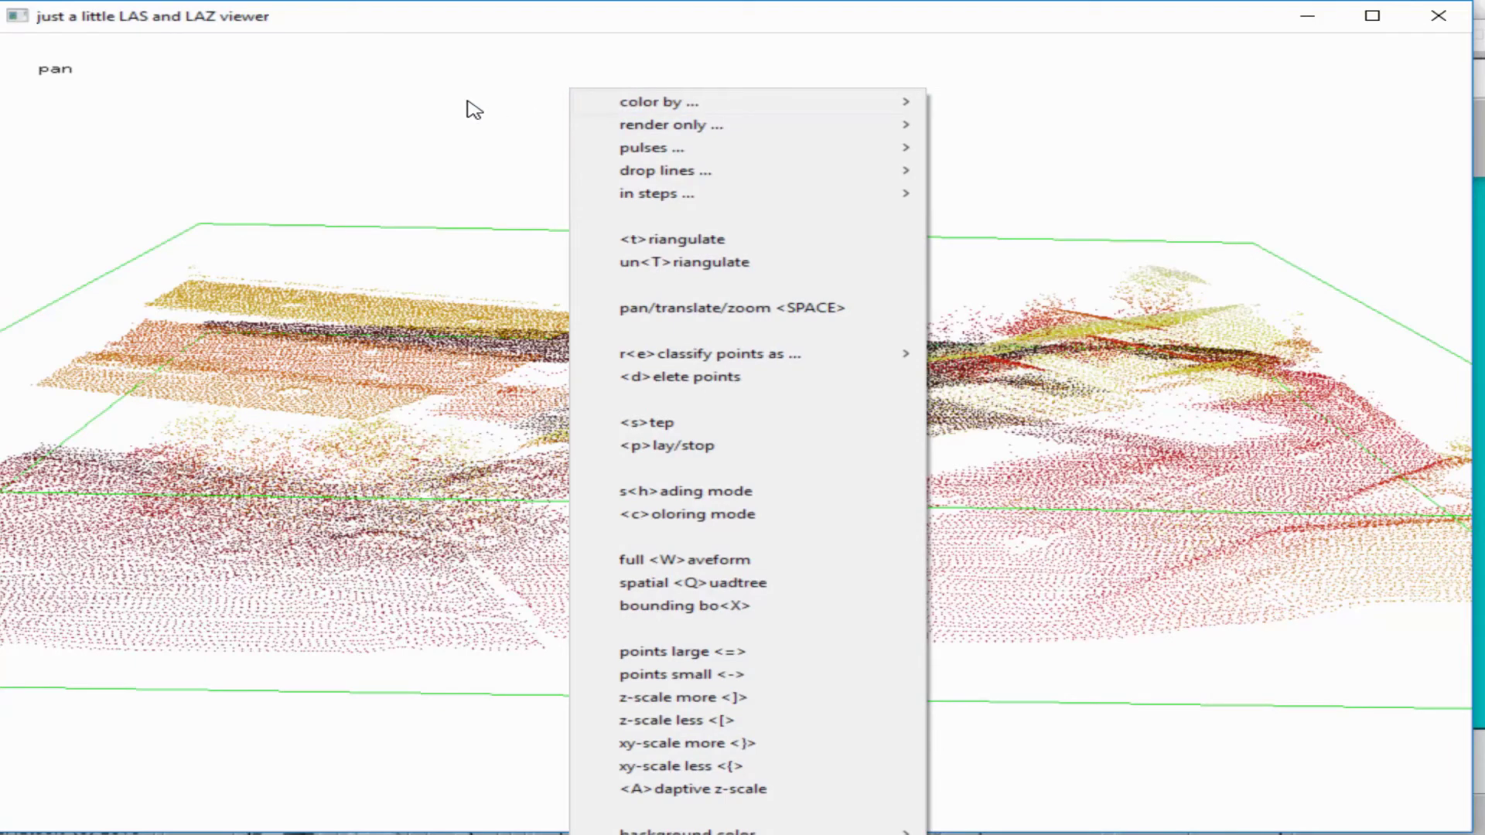
{"action": "mouse_move", "coordinate": [665, 682]}
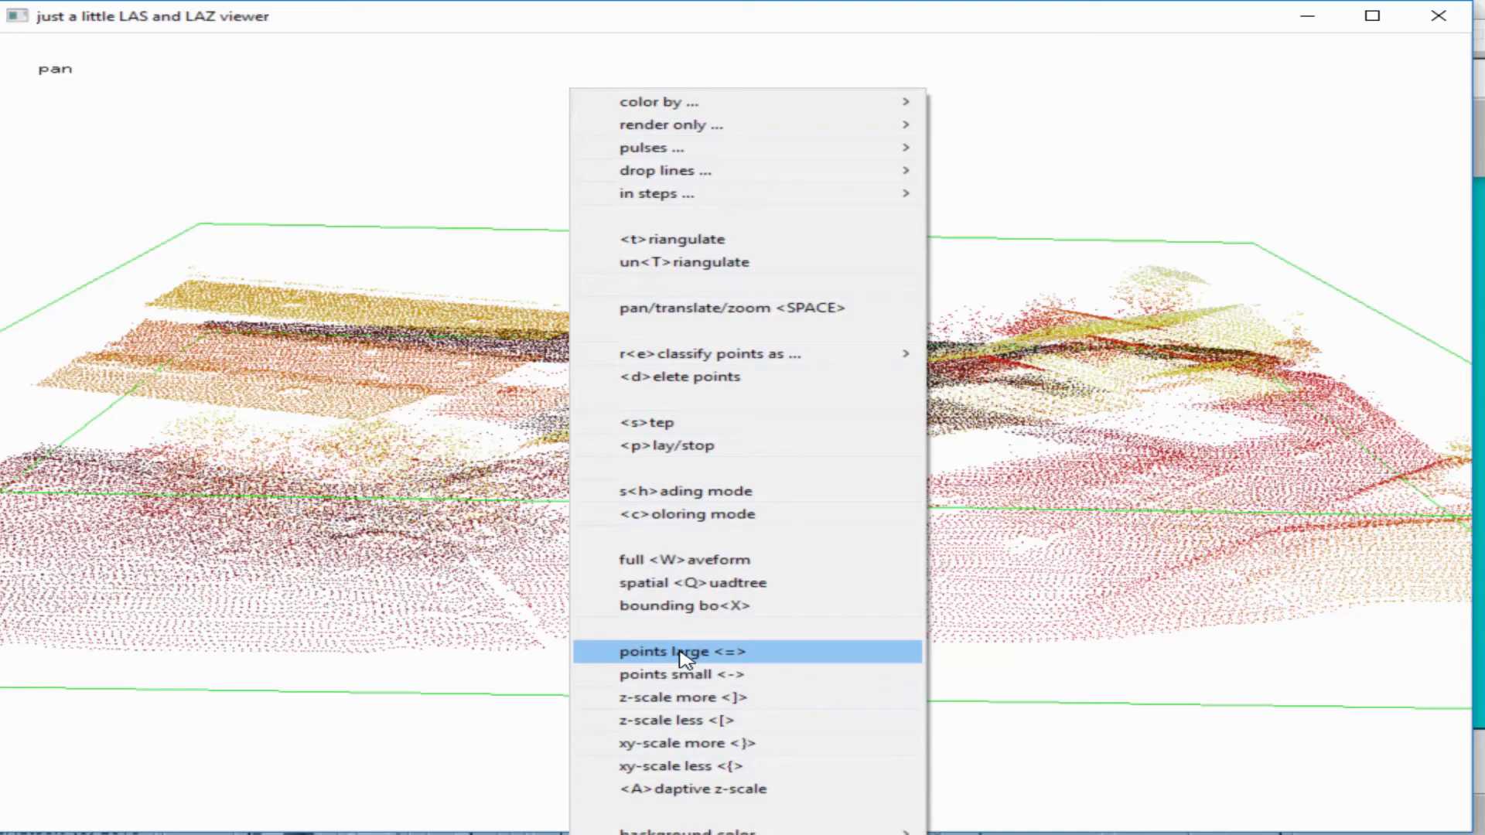
{"action": "left_click", "coordinate": [681, 651]}
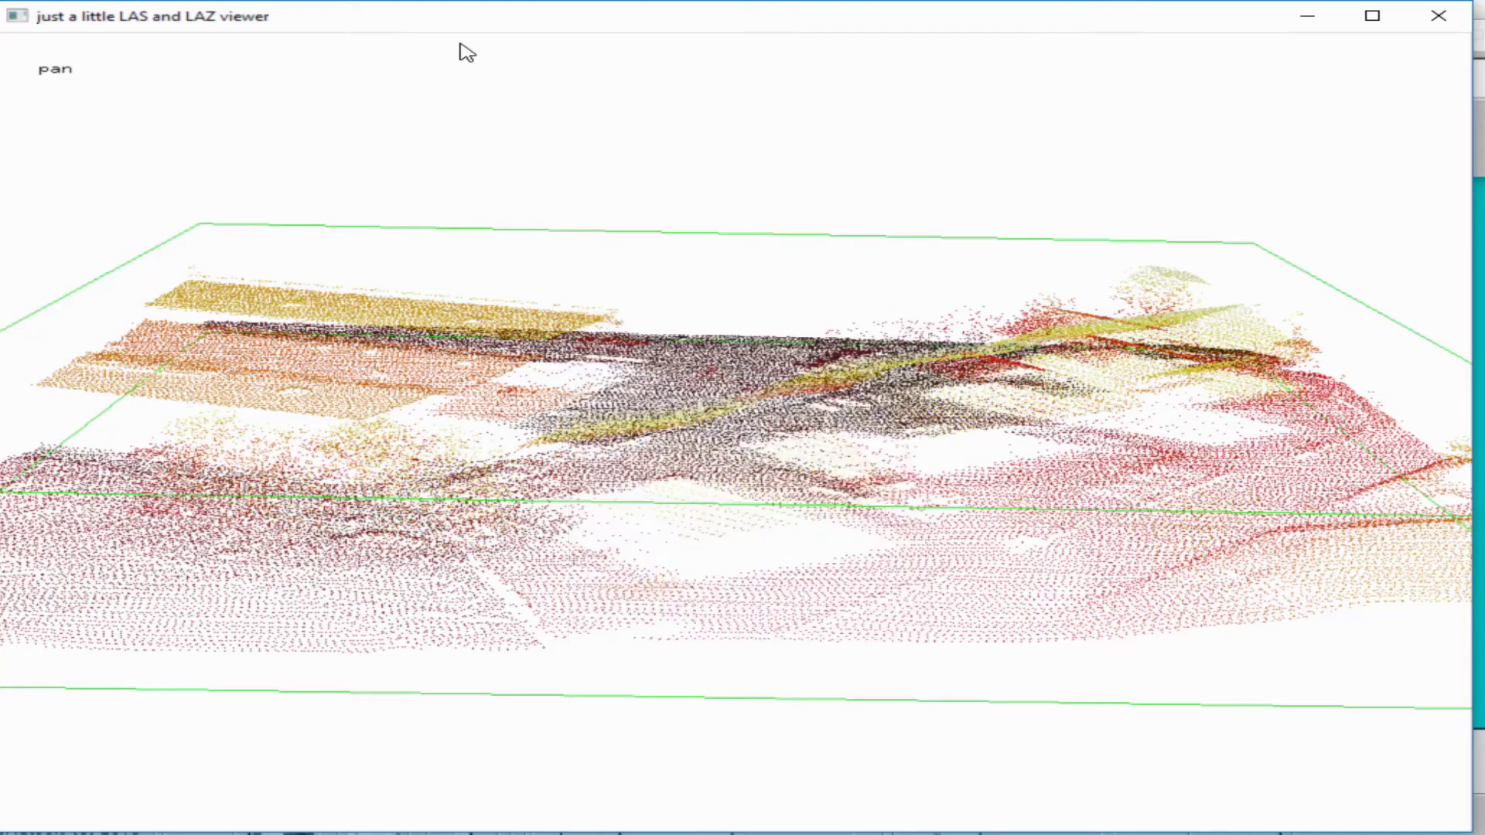
{"action": "right_click", "coordinate": [463, 51]}
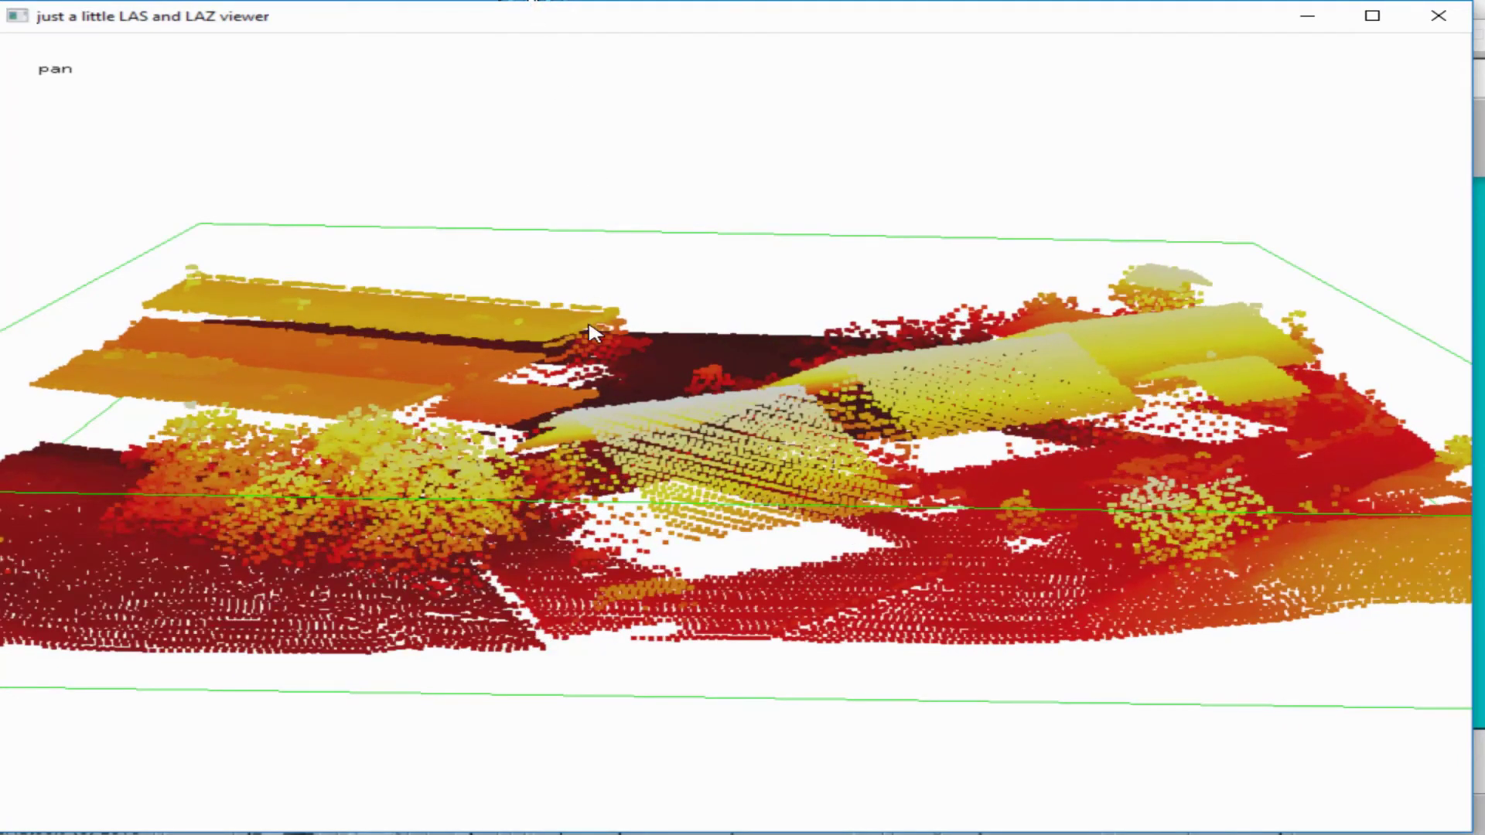
{"action": "left_click_drag", "start_coordinate": [587, 332], "coordinate": [596, 384]}
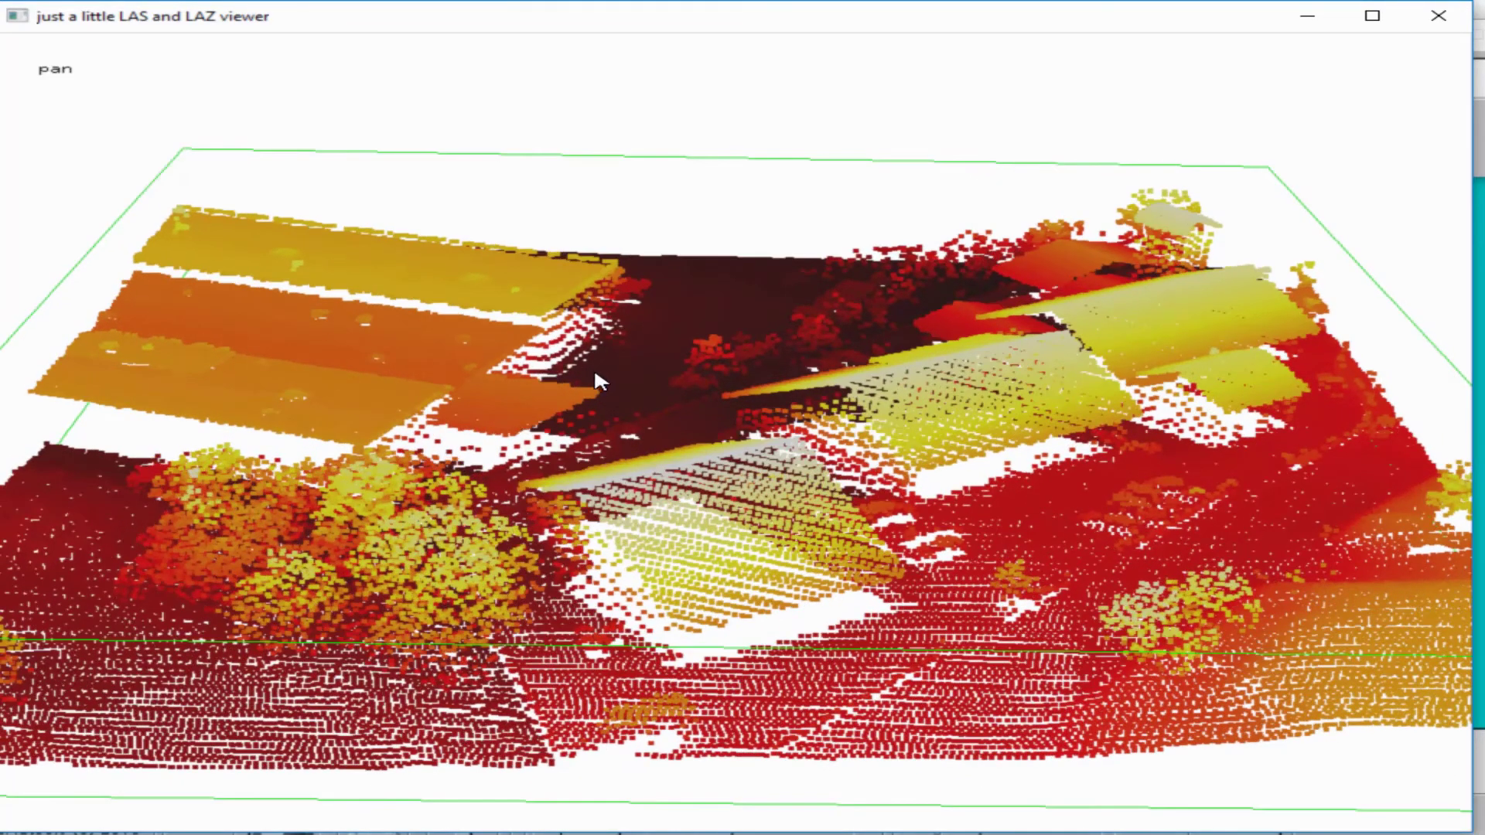
{"action": "left_click_drag", "start_coordinate": [596, 381], "coordinate": [540, 45]}
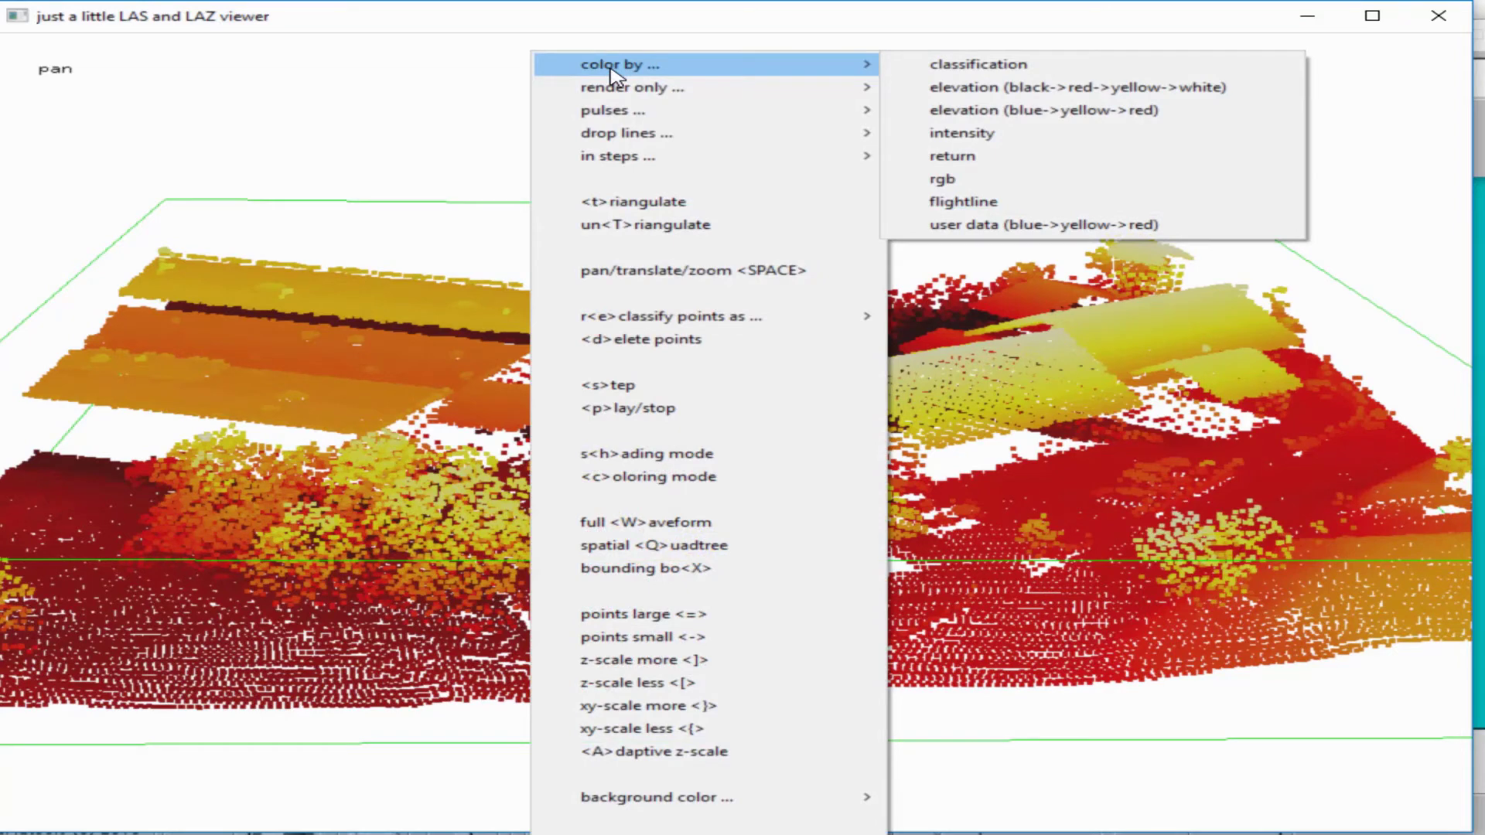
{"action": "mouse_move", "coordinate": [979, 65]}
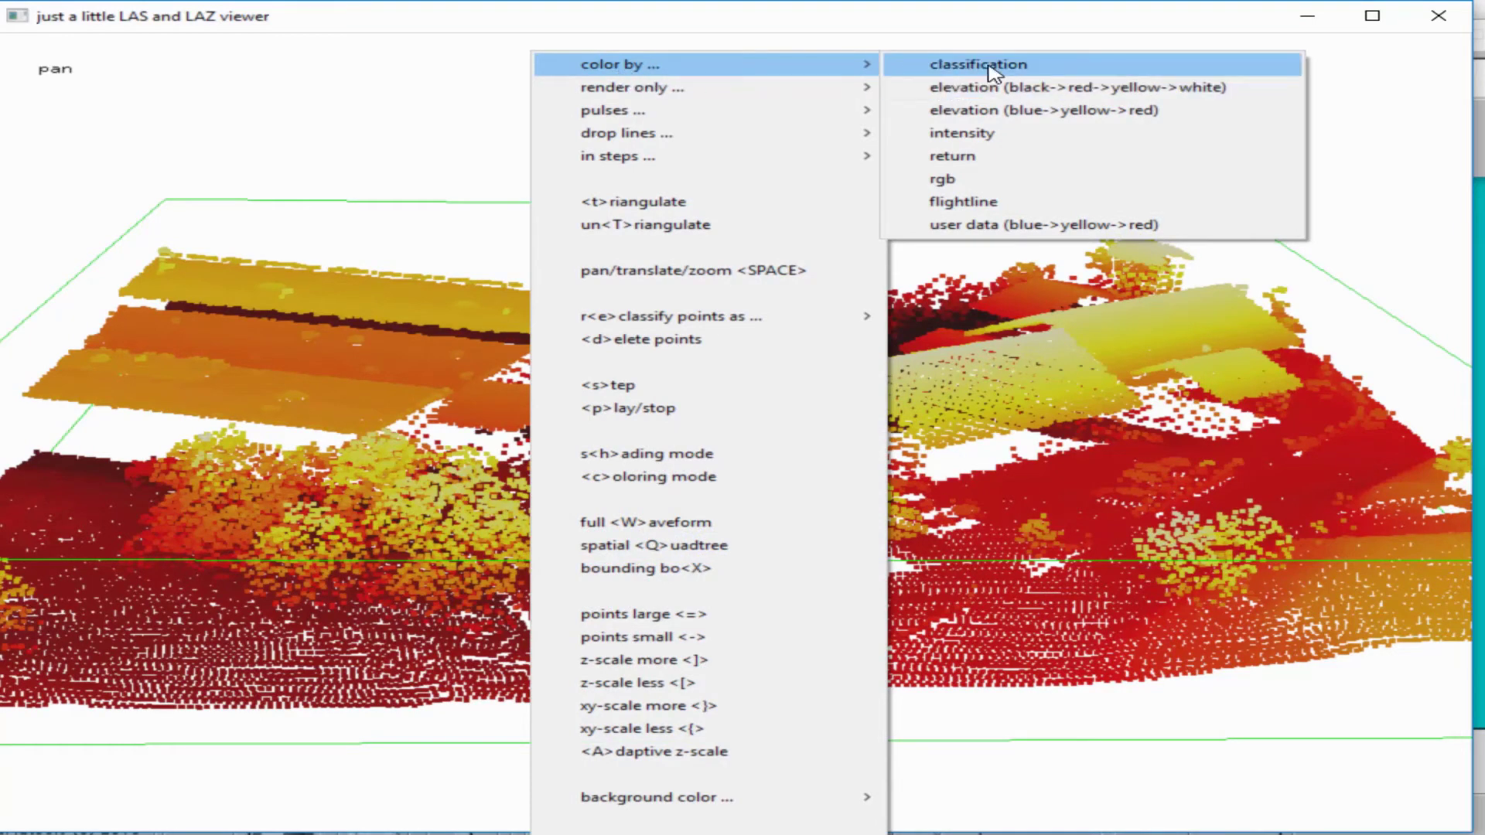
- Color points by classification and orbit to view the cloud from above
{"action": "left_click", "coordinate": [975, 64]}
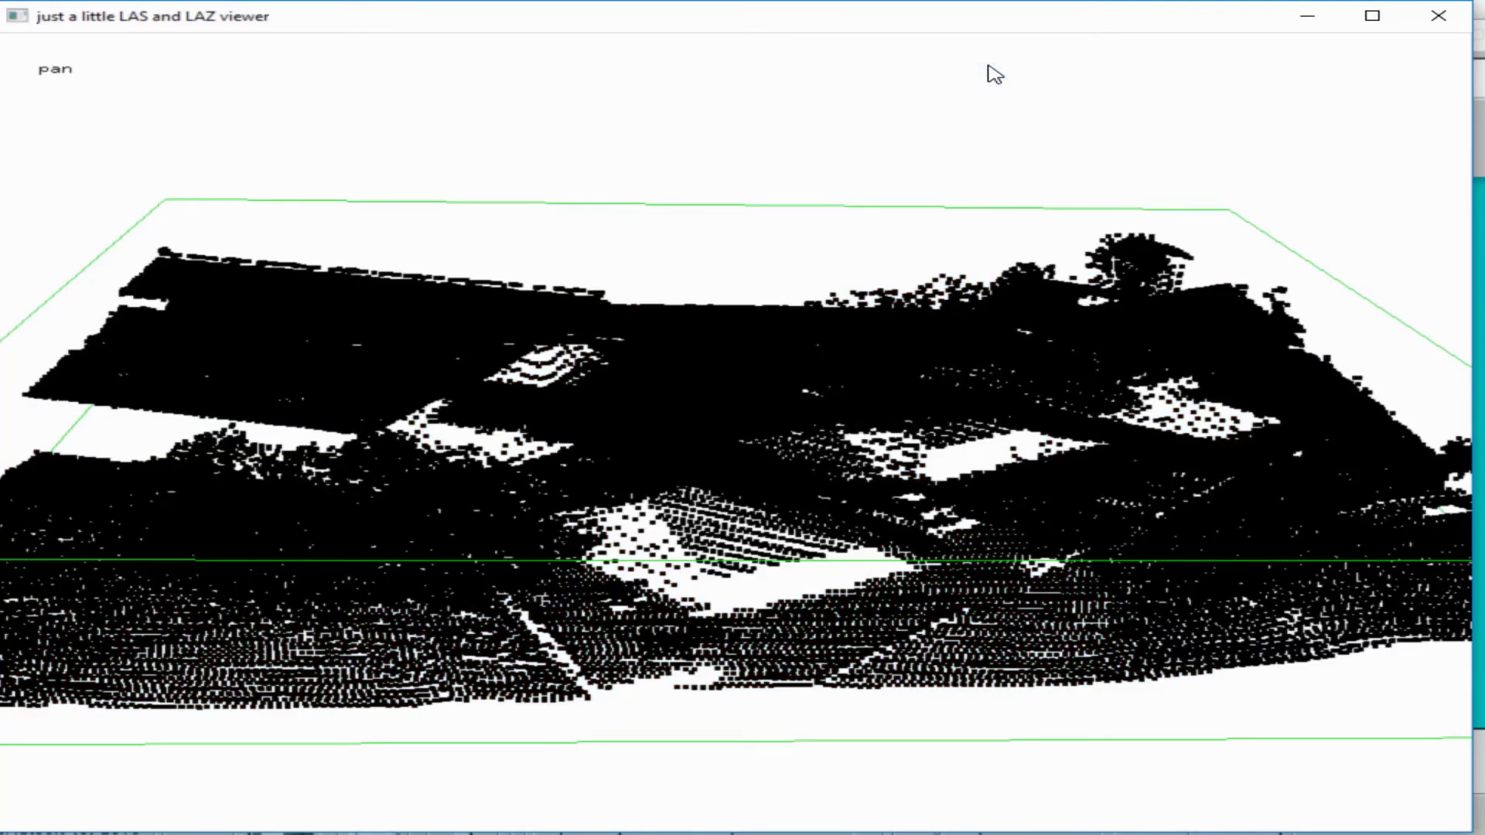
{"action": "mouse_move", "coordinate": [789, 394]}
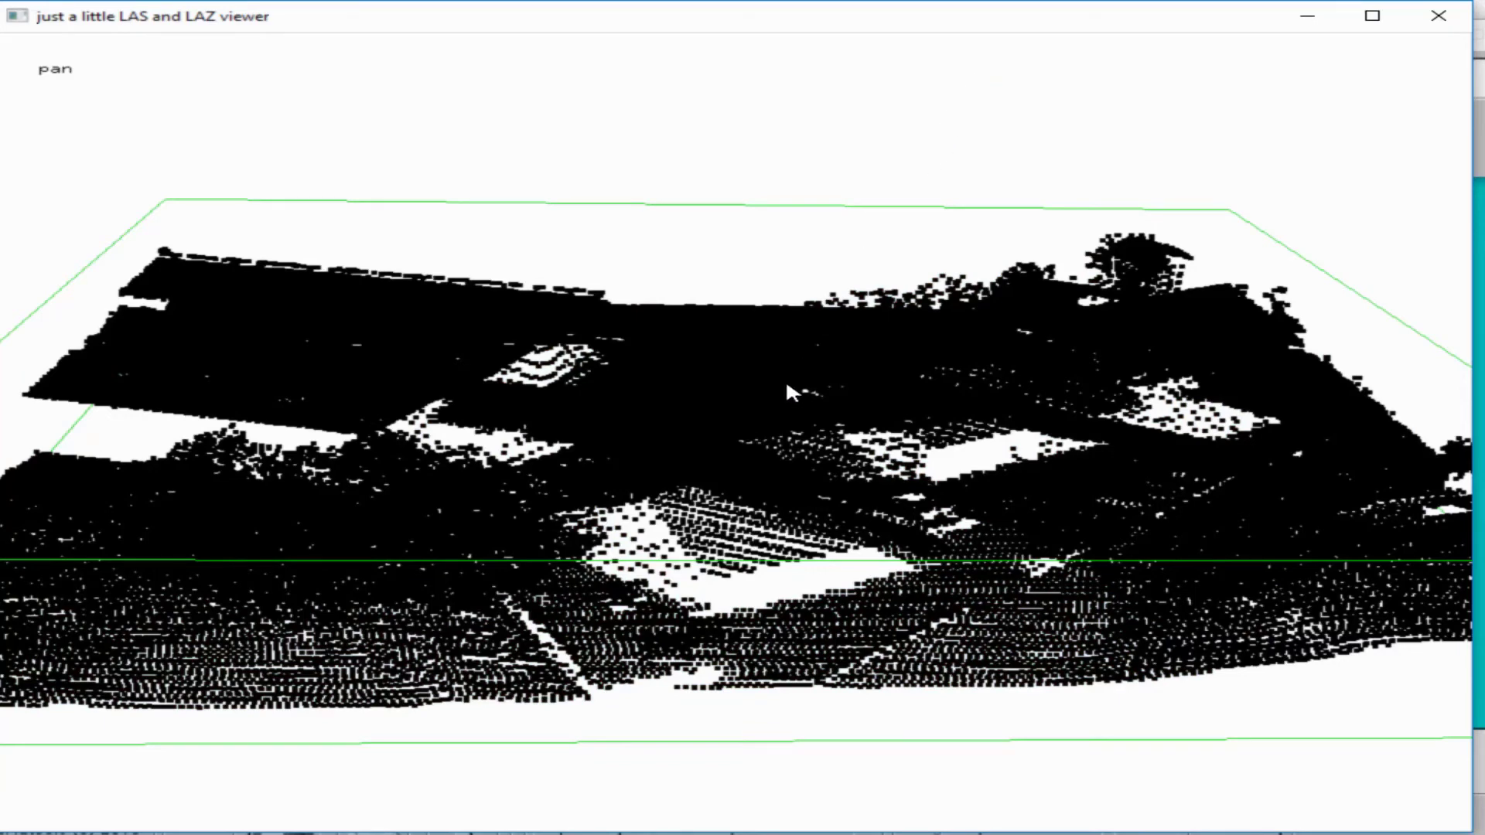
{"action": "mouse_move", "coordinate": [747, 449]}
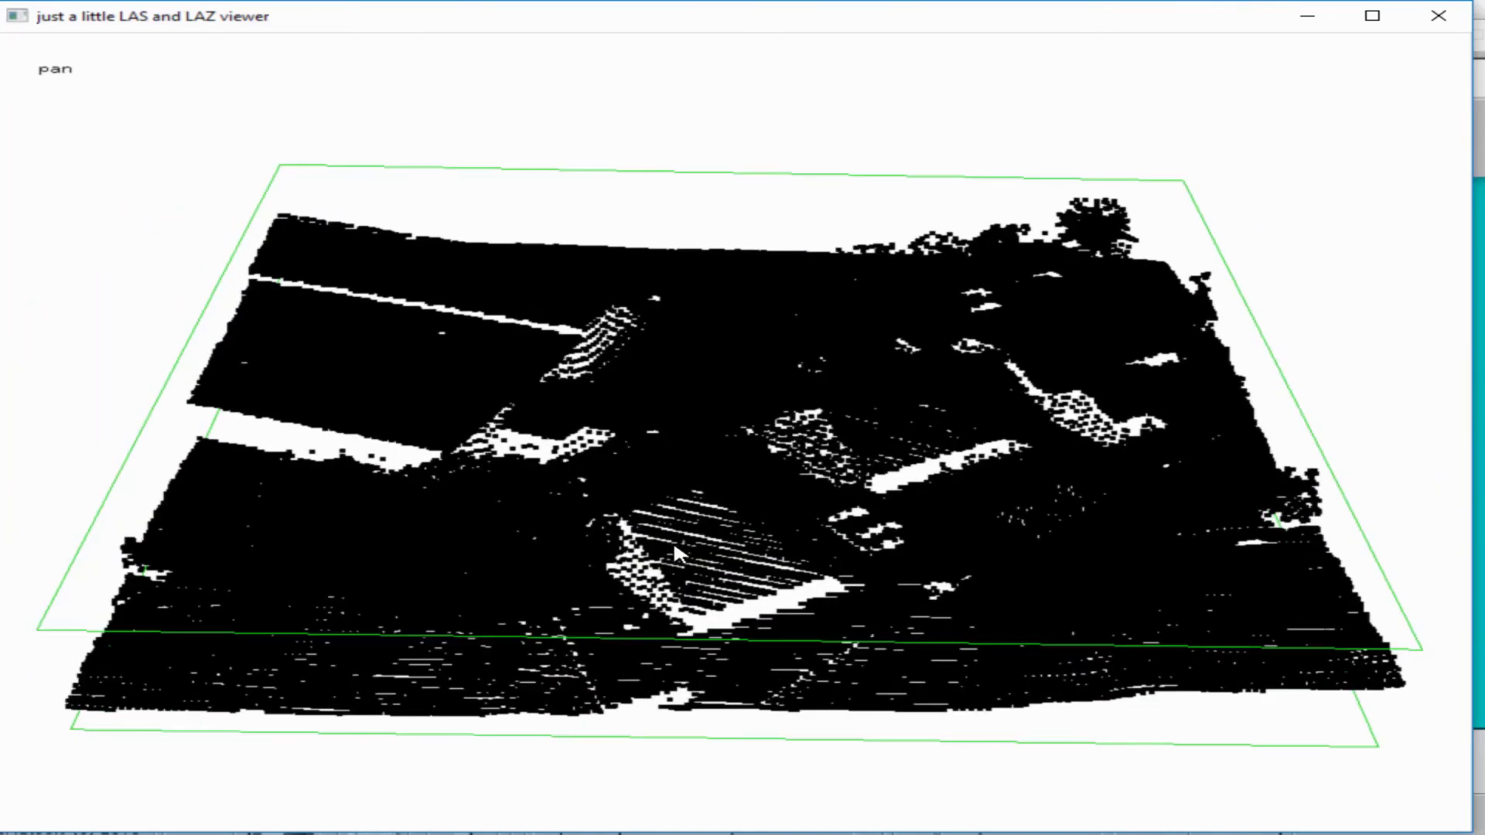
{"action": "left_click_drag", "start_coordinate": [677, 554], "coordinate": [725, 398]}
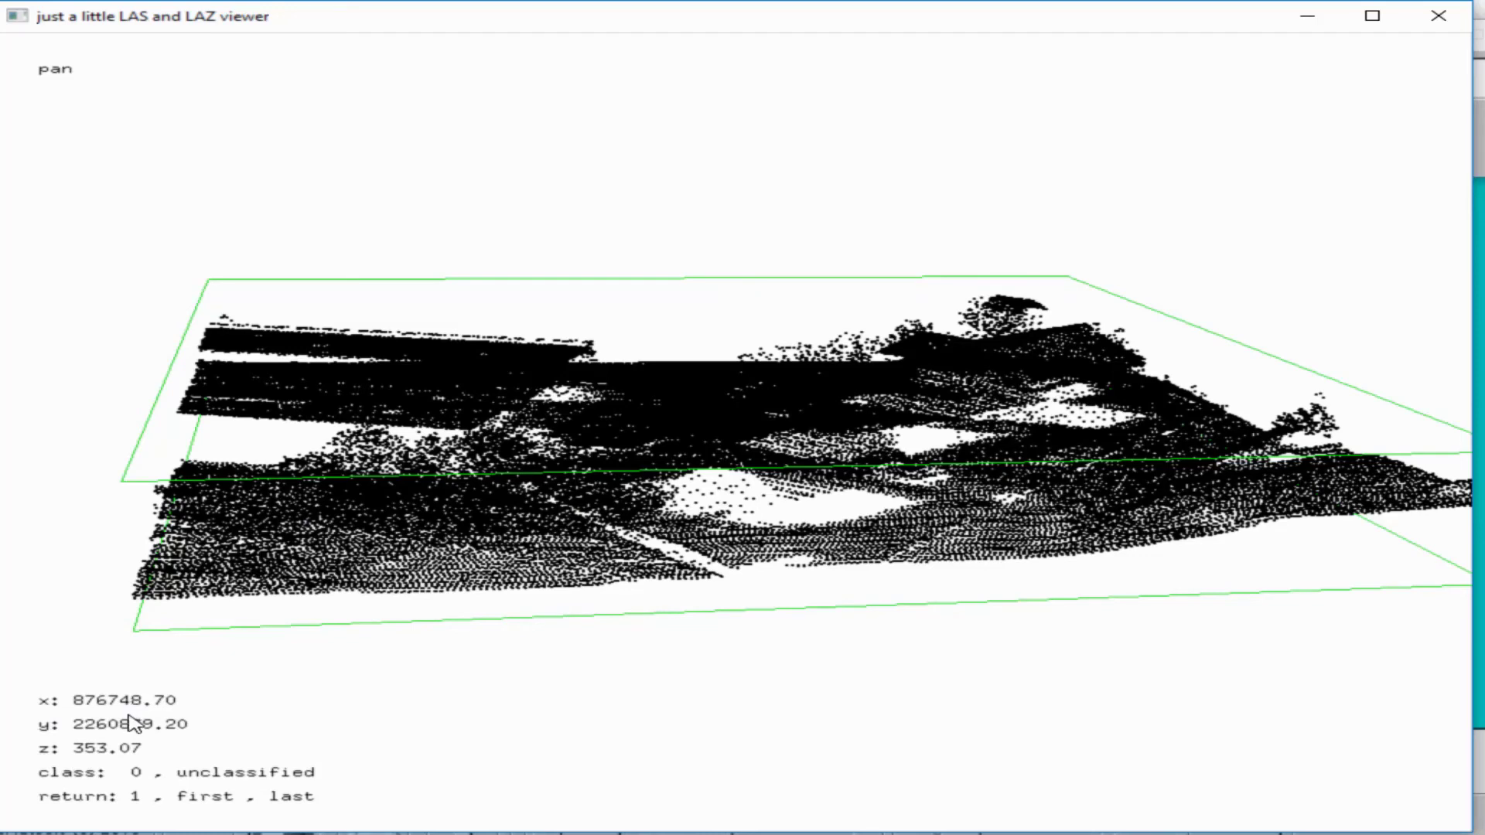
{"action": "mouse_move", "coordinate": [119, 747]}
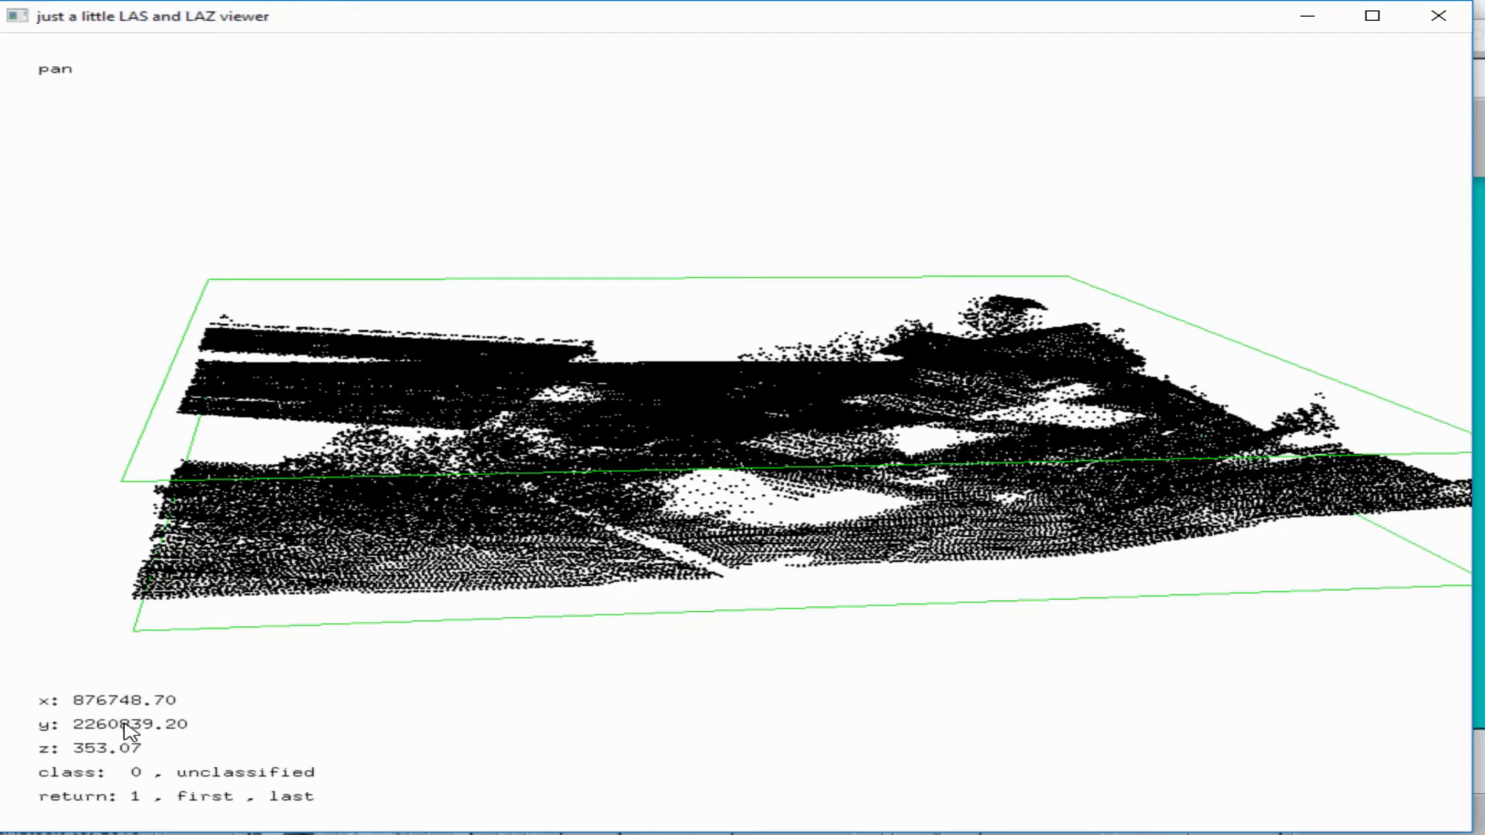
{"action": "mouse_move", "coordinate": [133, 798]}
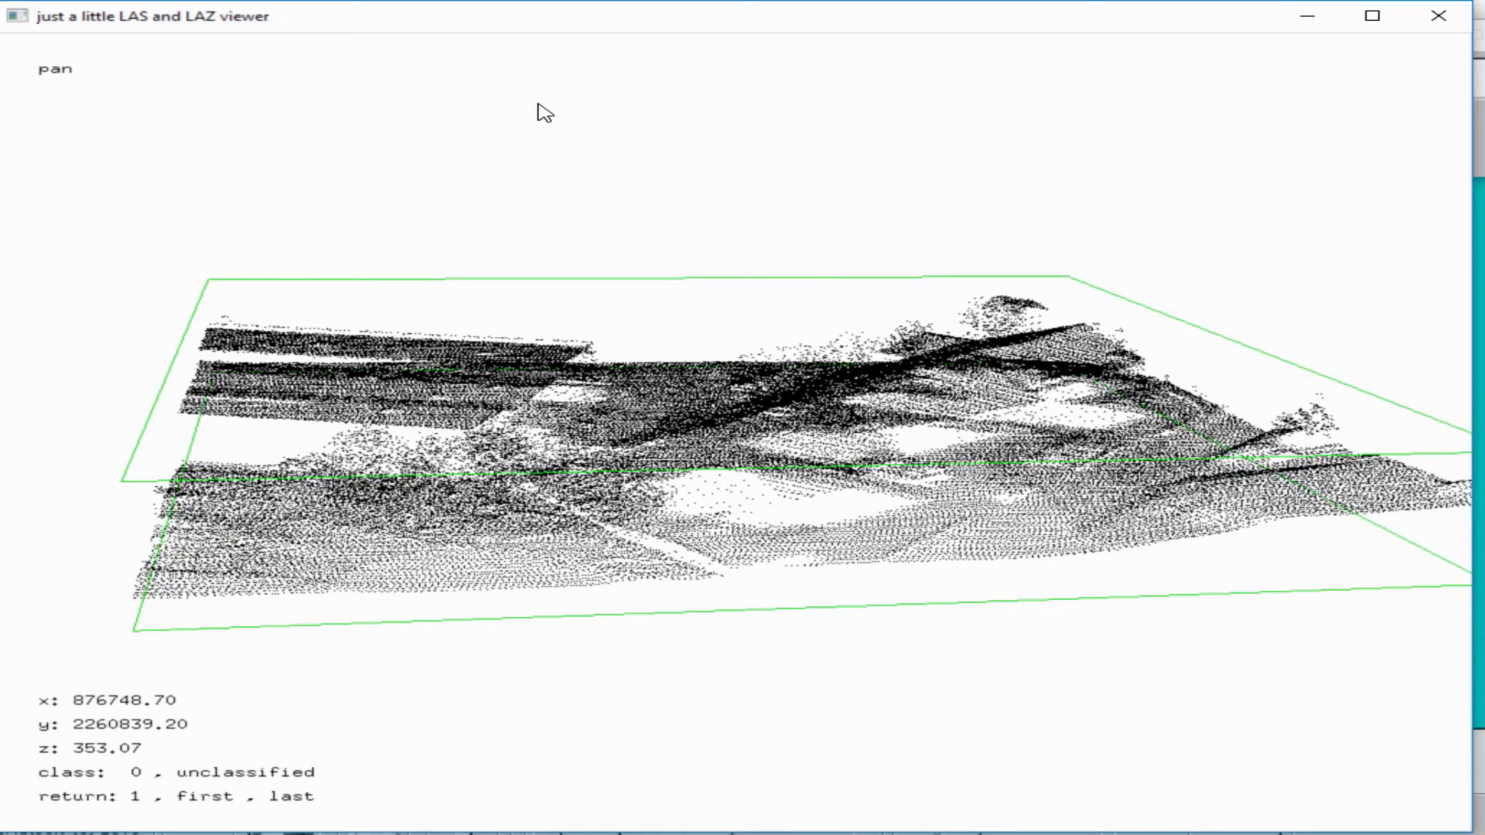
- Recolor the points by return number and tilt the view for a better look
{"action": "right_click", "coordinate": [542, 108]}
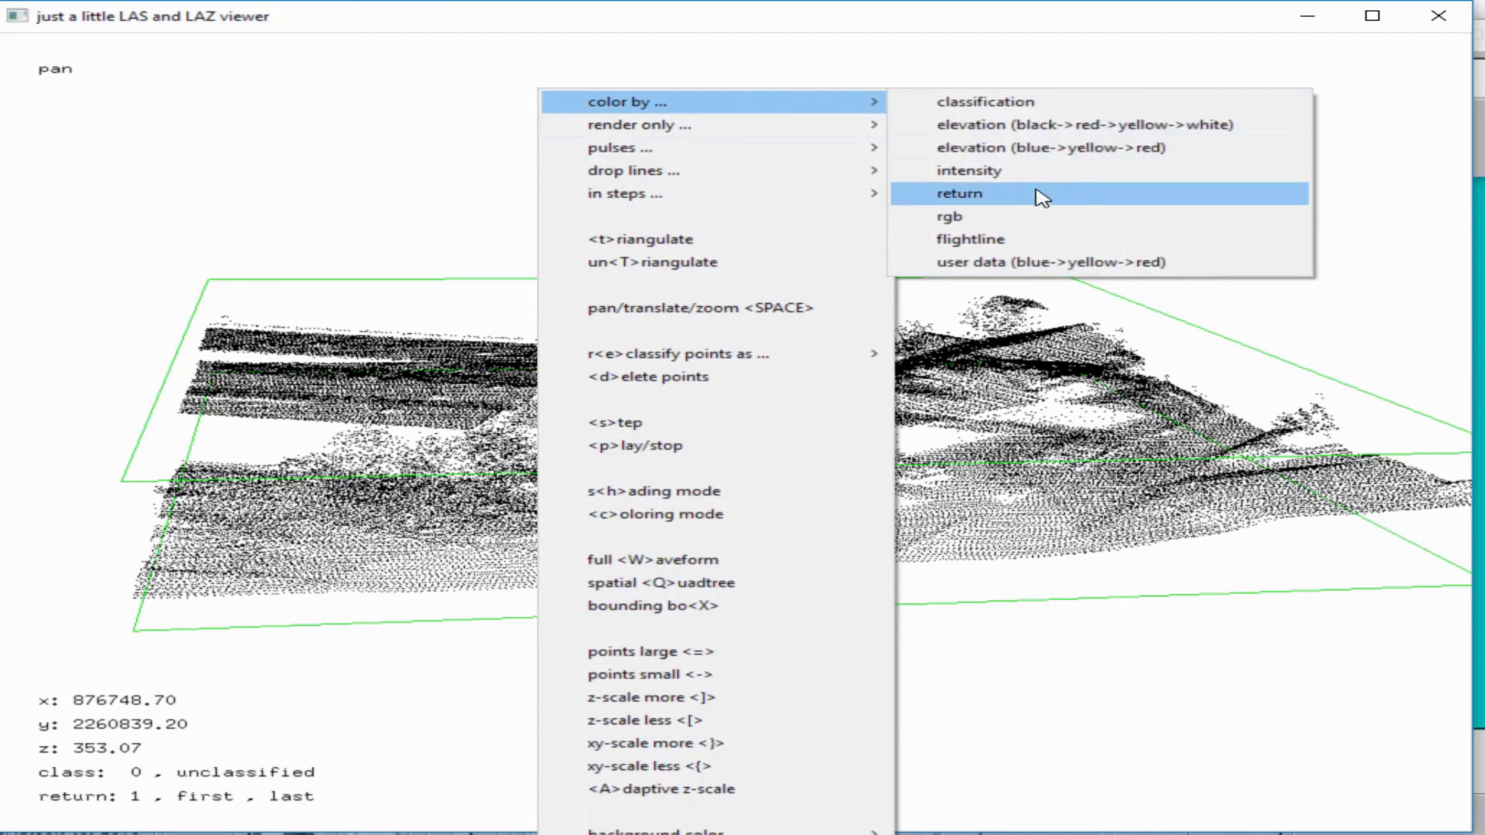
{"action": "left_click", "coordinate": [959, 193]}
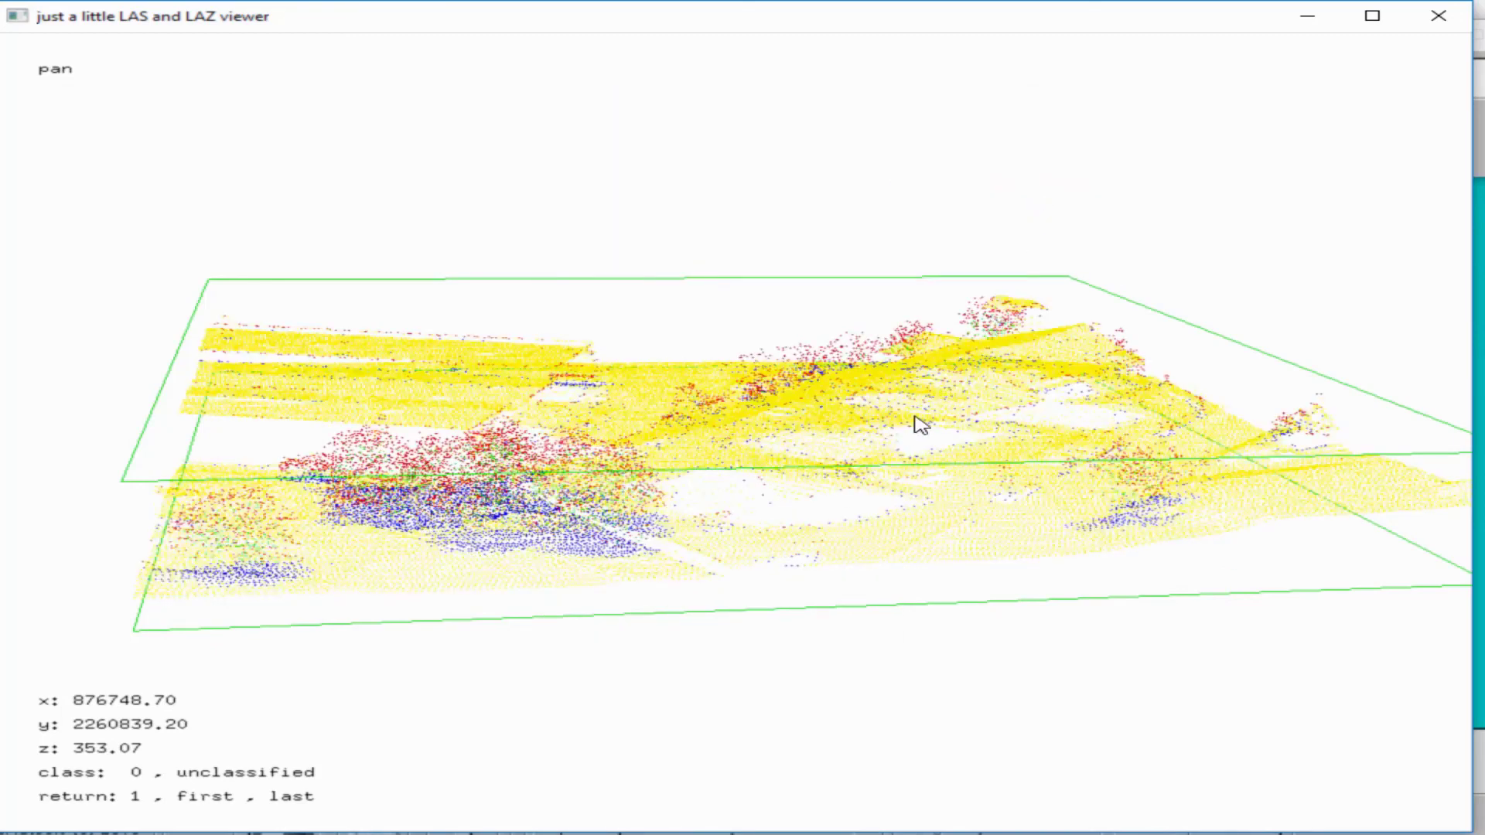
{"action": "left_click_drag", "start_coordinate": [919, 423], "coordinate": [904, 461]}
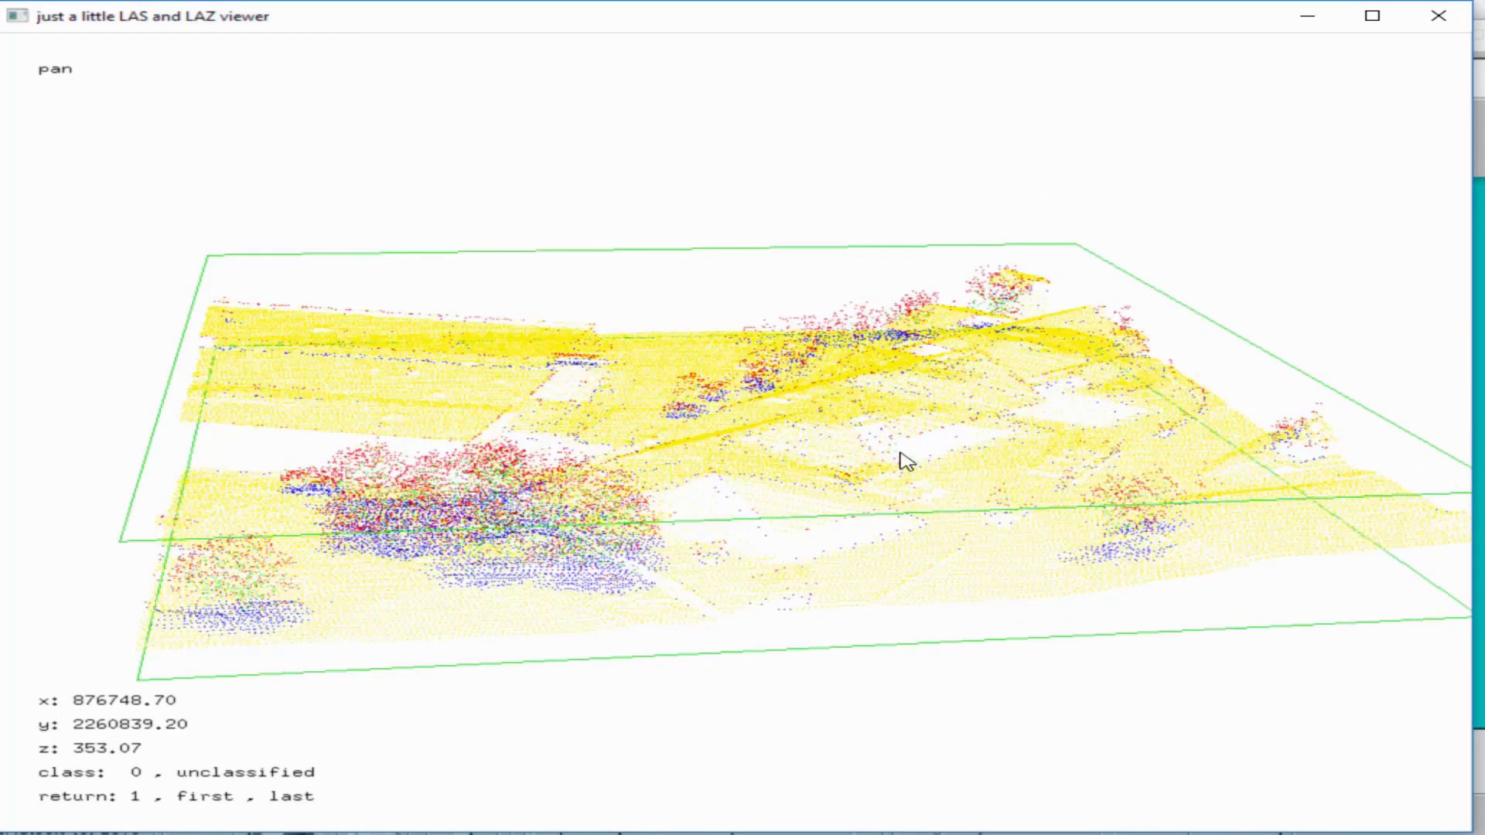